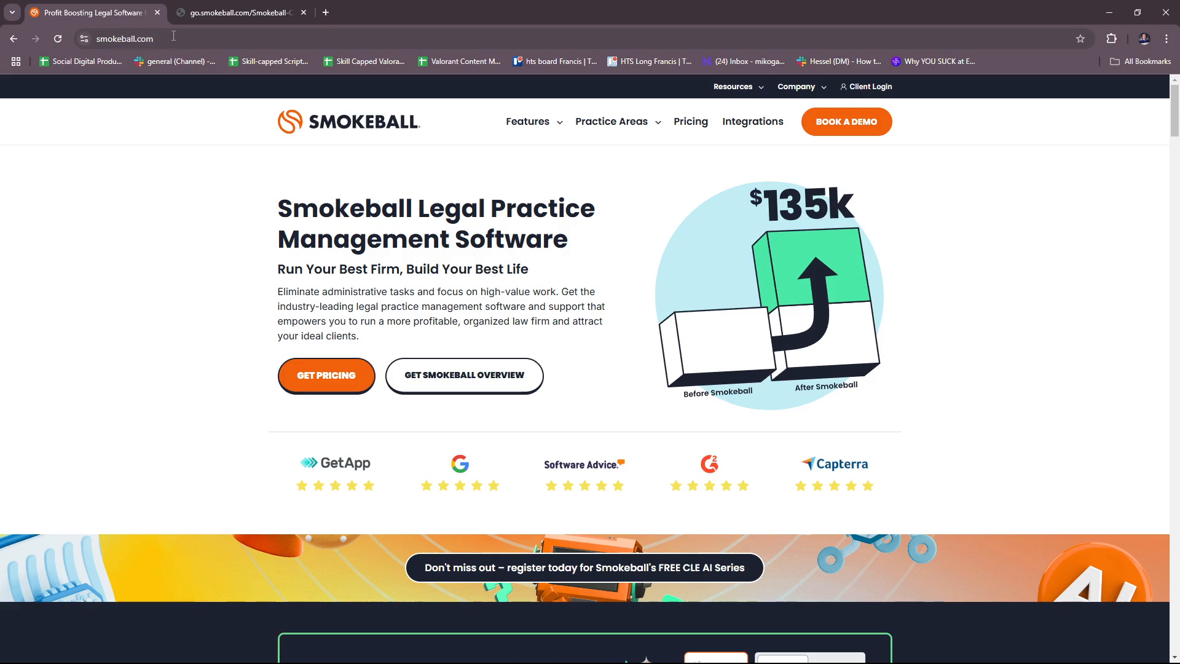
Step: Glance at the client sign-in page, close it, then bring up the free Get Pricing quote form
left_click(124, 38)
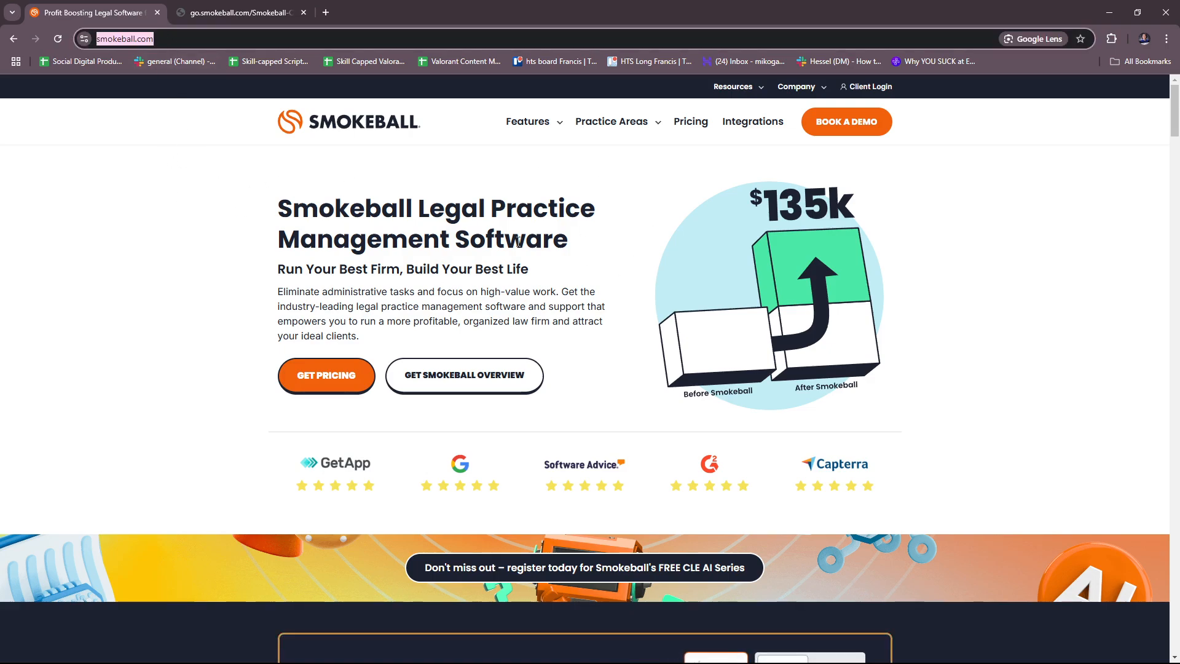
mouse_move(693, 370)
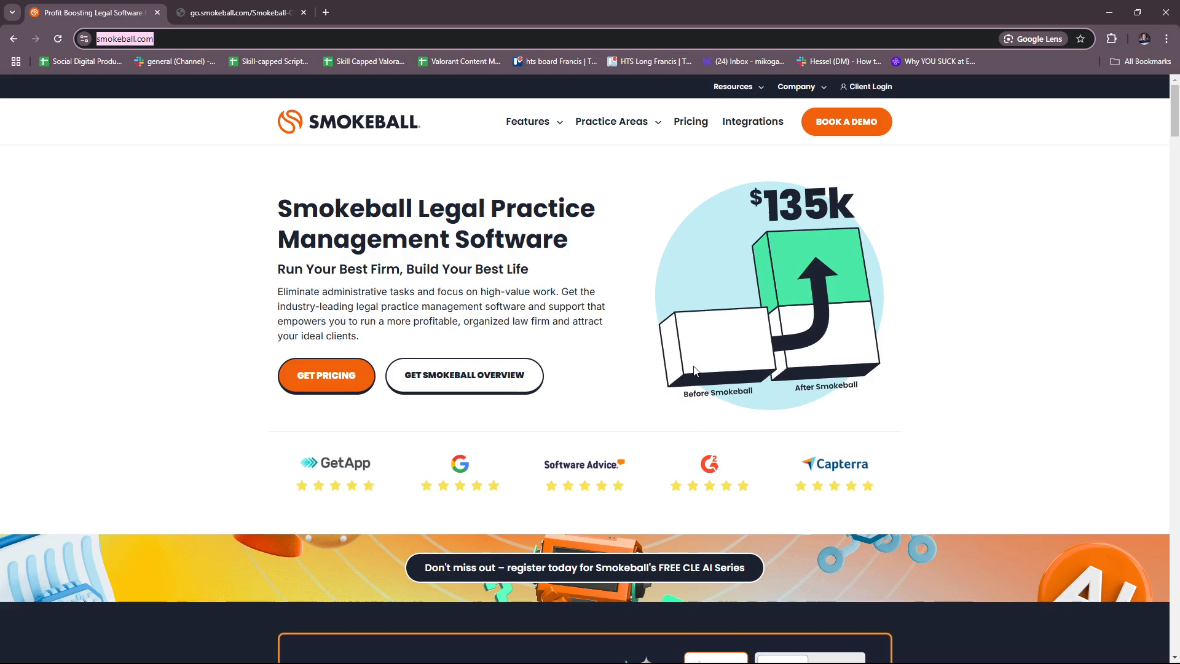
mouse_move(939, 100)
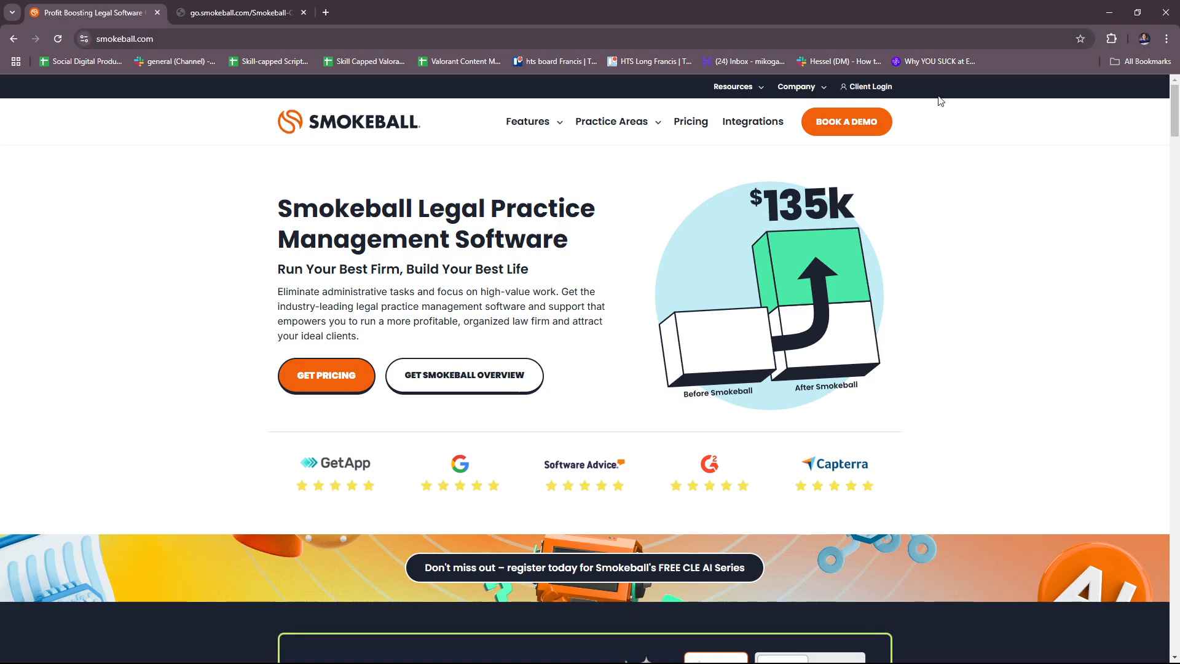
mouse_move(868, 86)
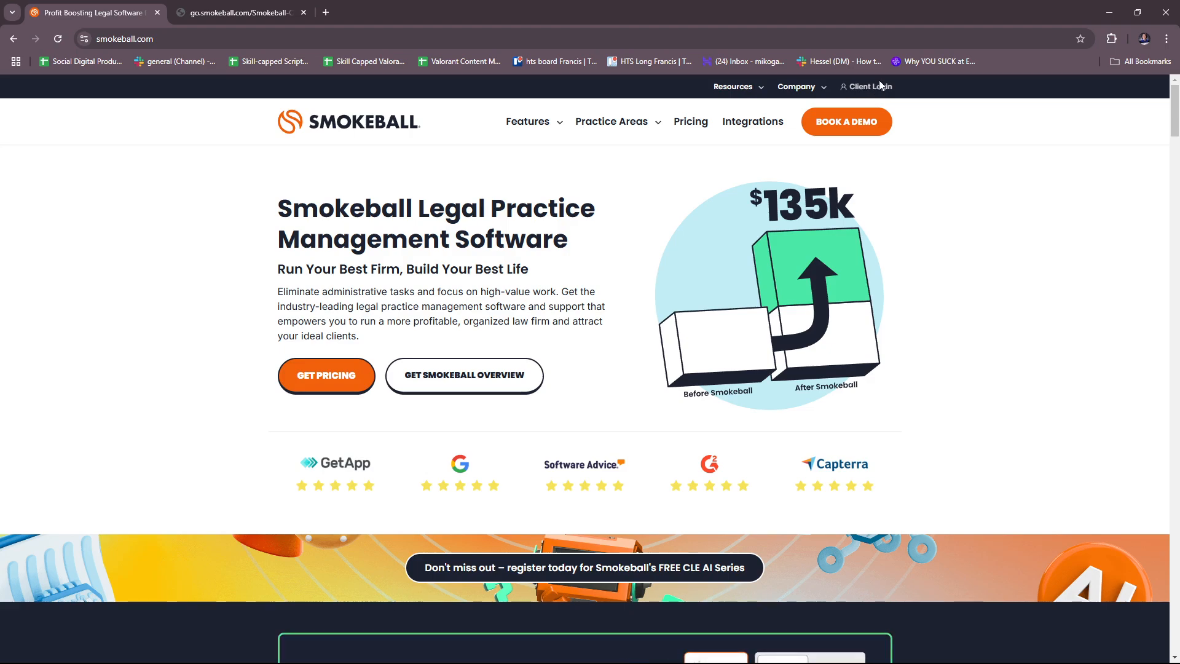
left_click(866, 86)
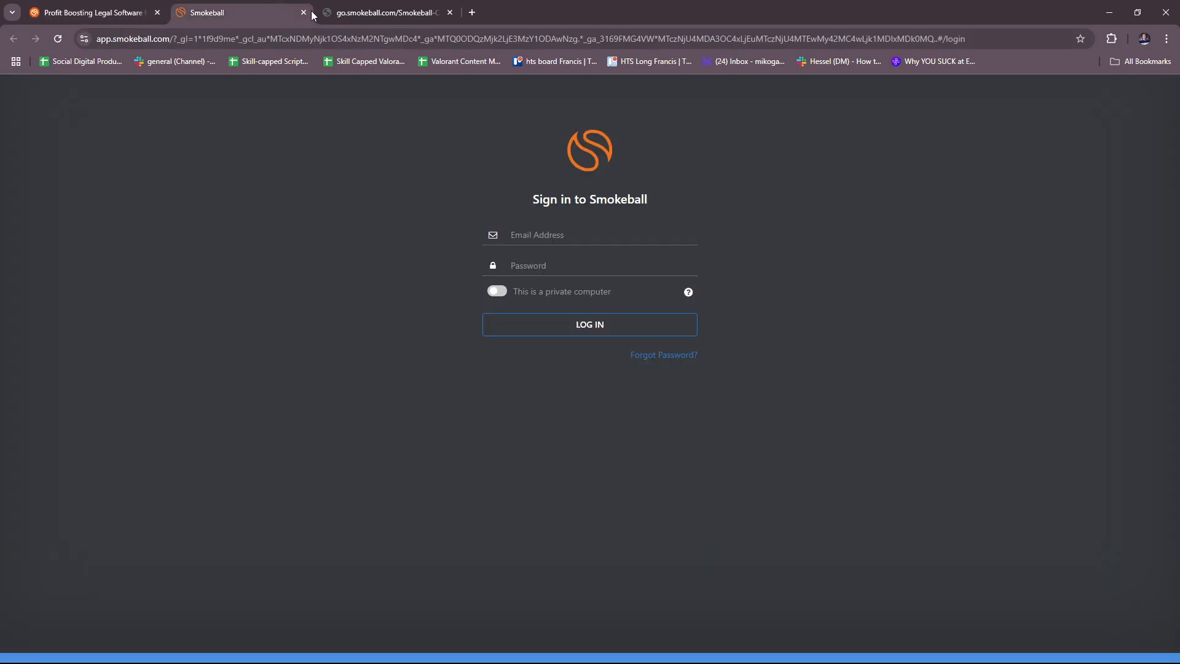
left_click(304, 12)
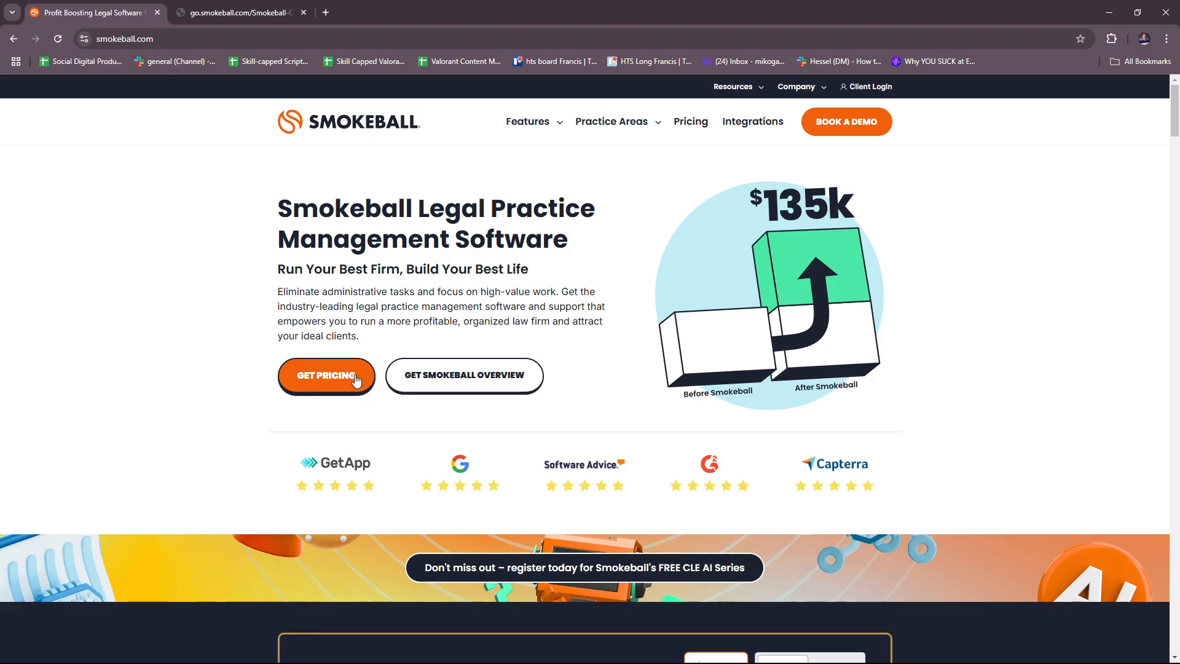
mouse_move(455, 377)
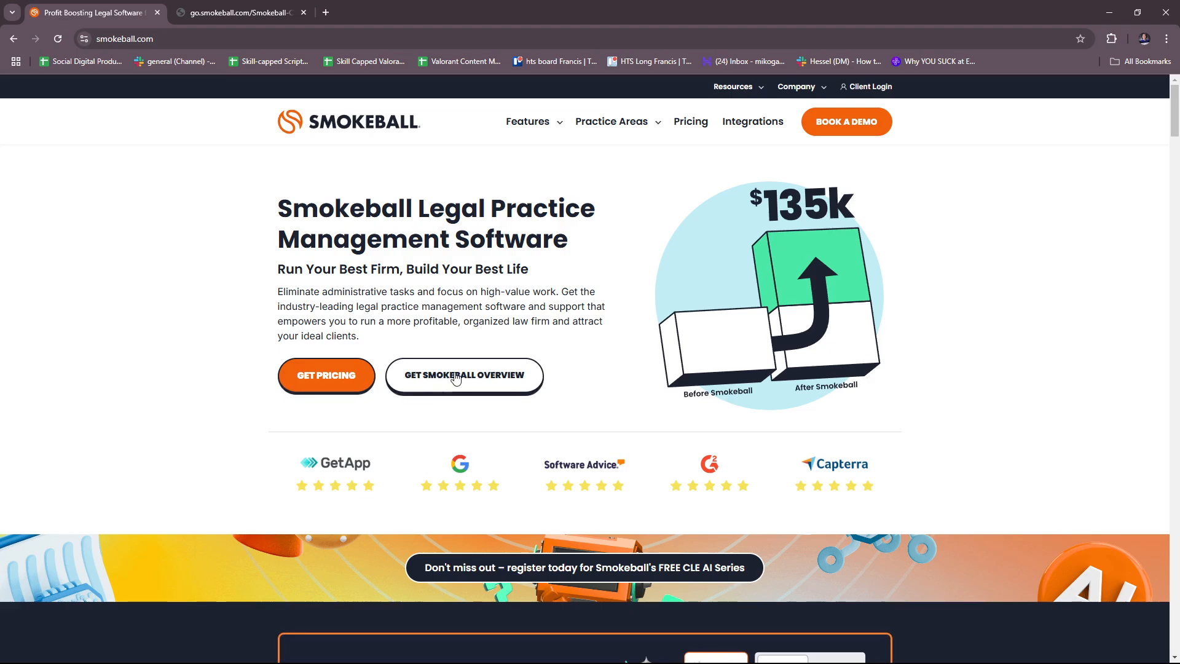
mouse_move(457, 392)
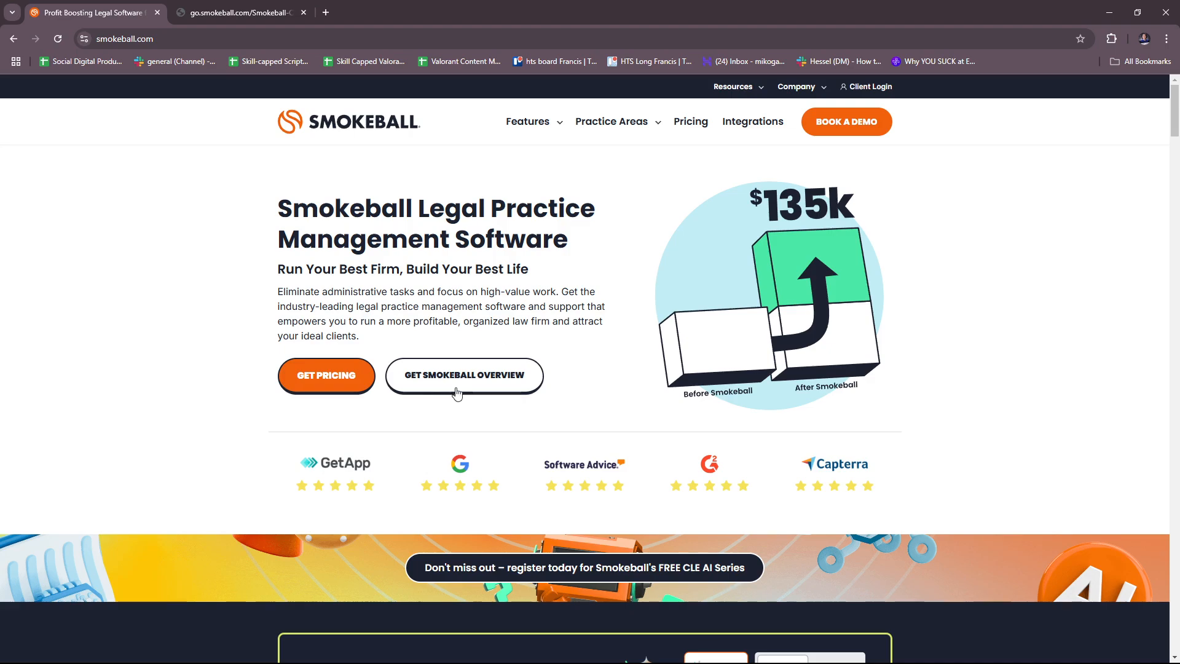
mouse_move(489, 366)
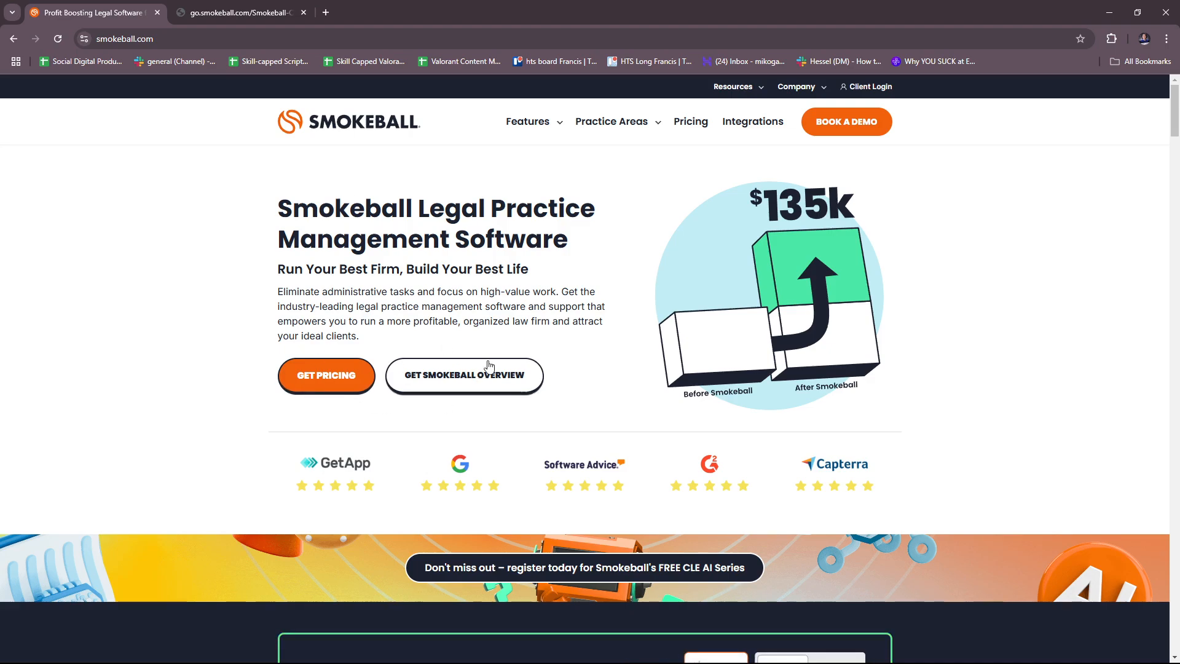
mouse_move(488, 347)
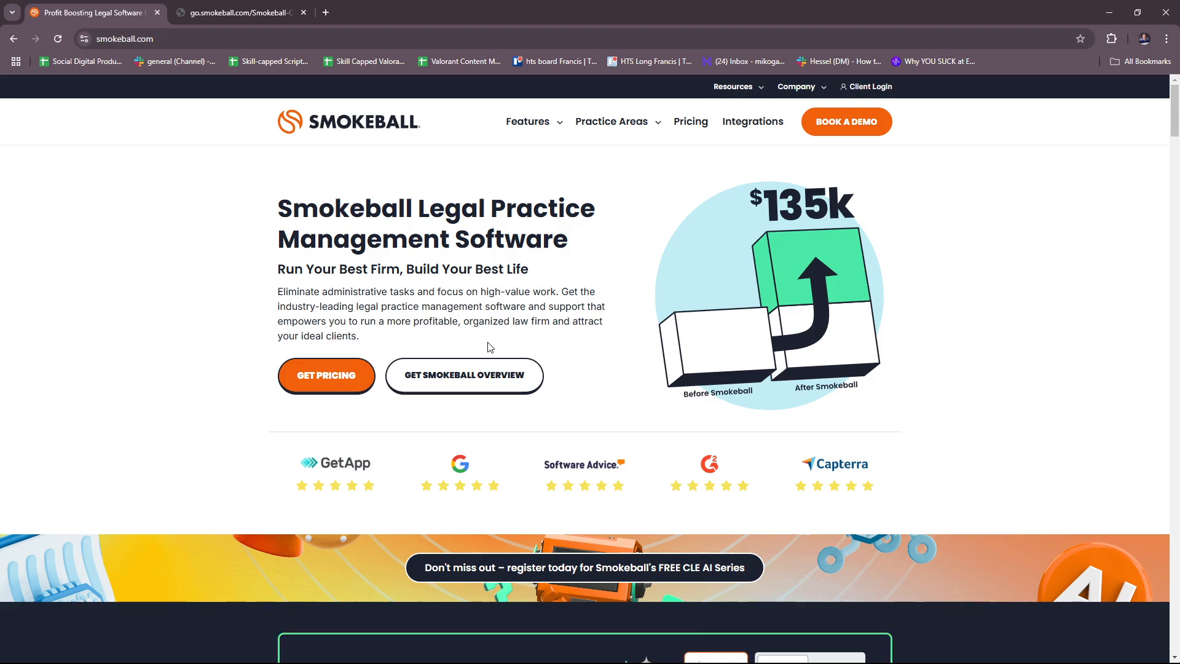
mouse_move(487, 321)
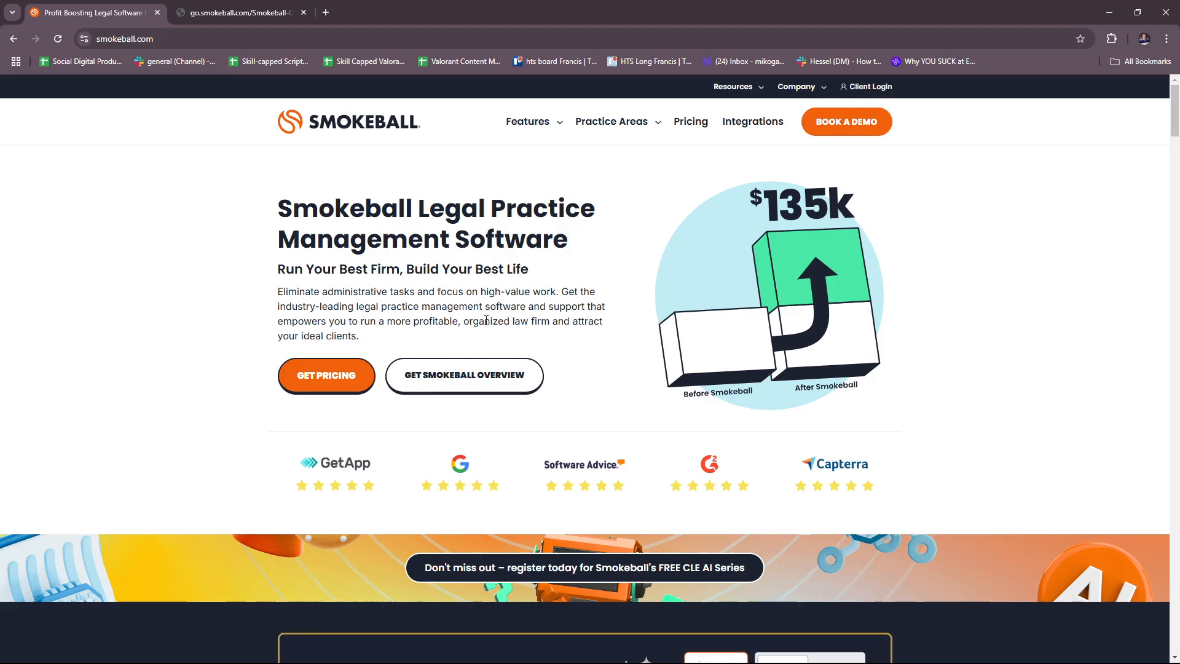
mouse_move(501, 339)
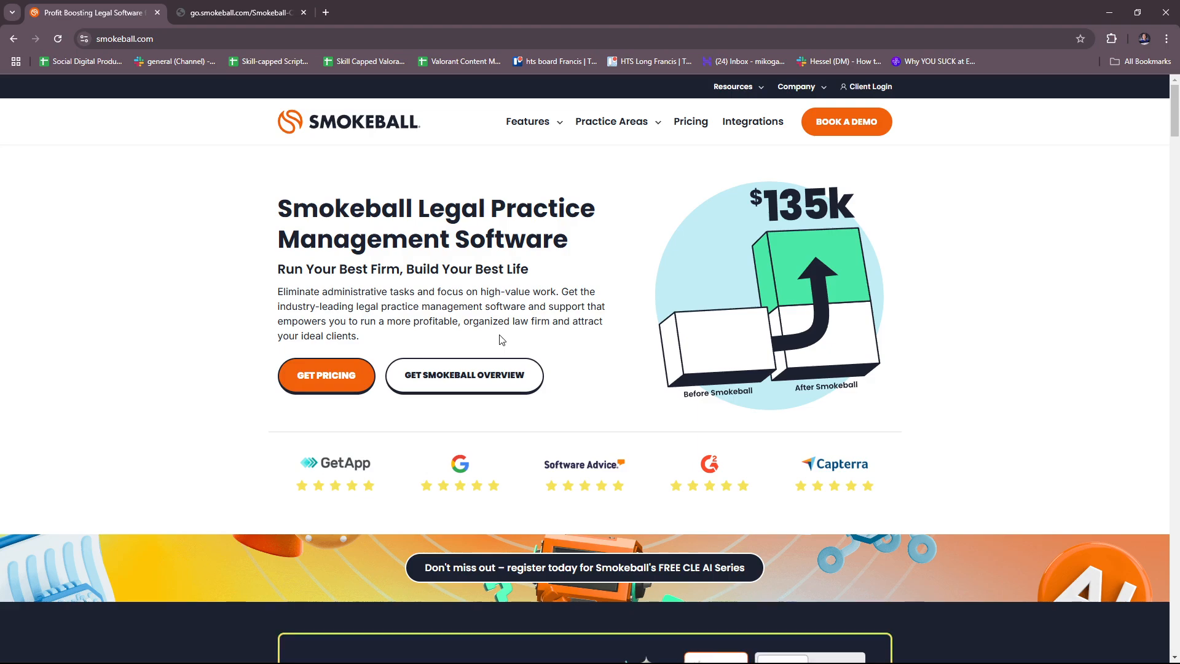
mouse_move(420, 303)
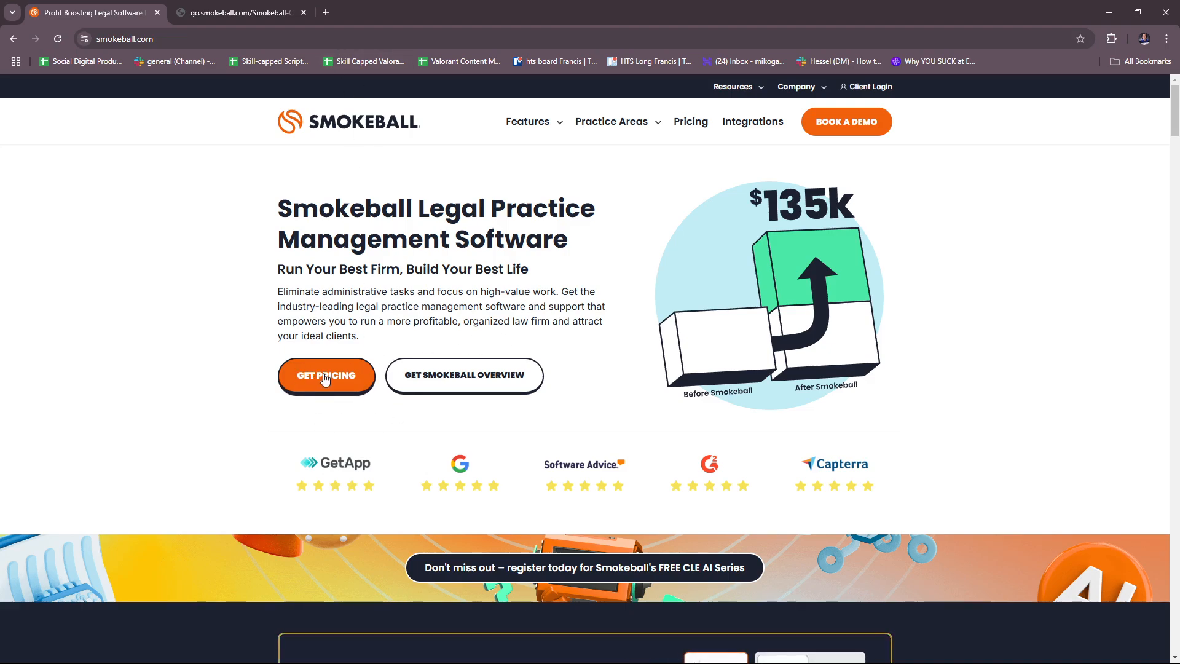
left_click(326, 374)
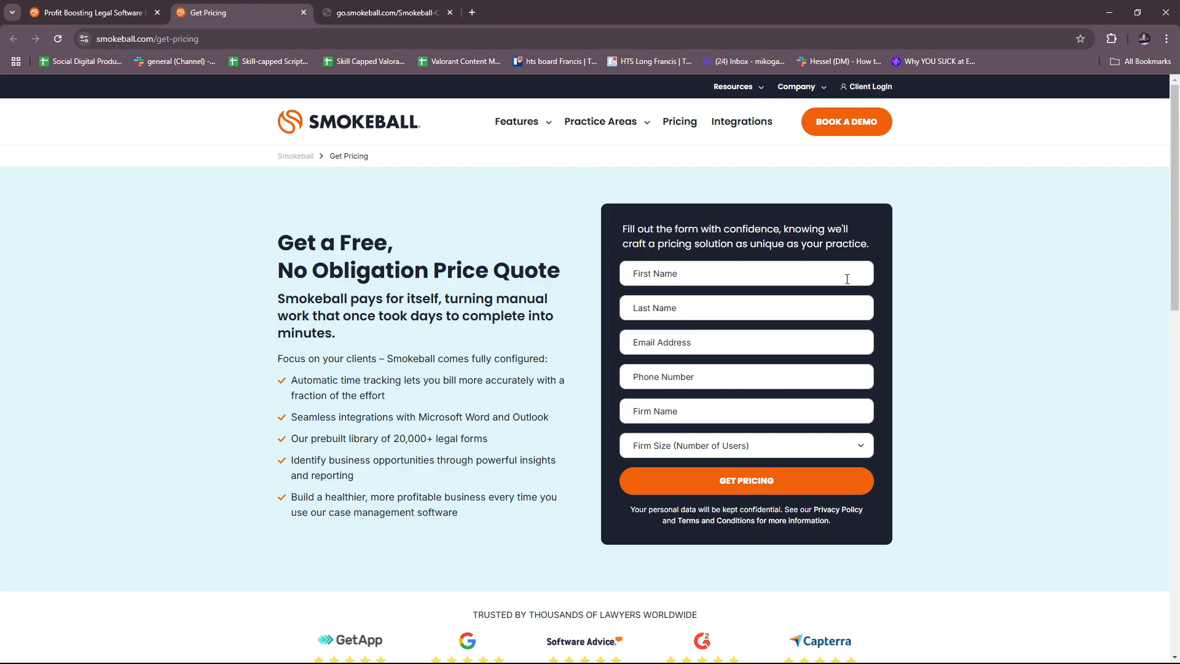
mouse_move(793, 372)
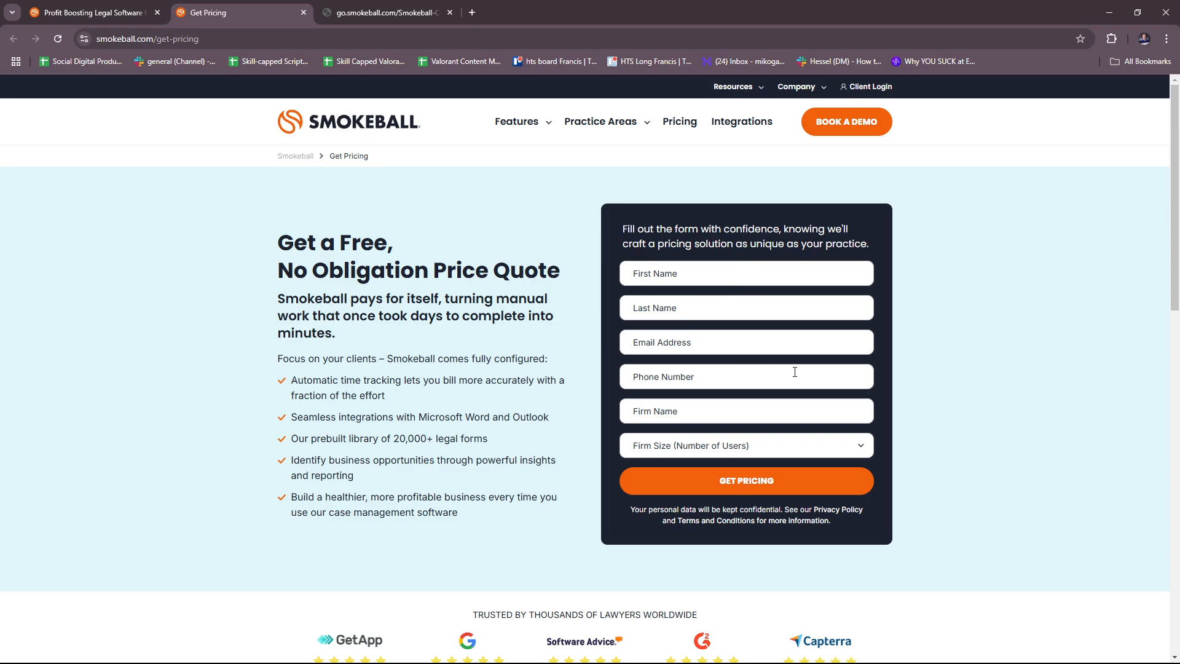
mouse_move(360, 306)
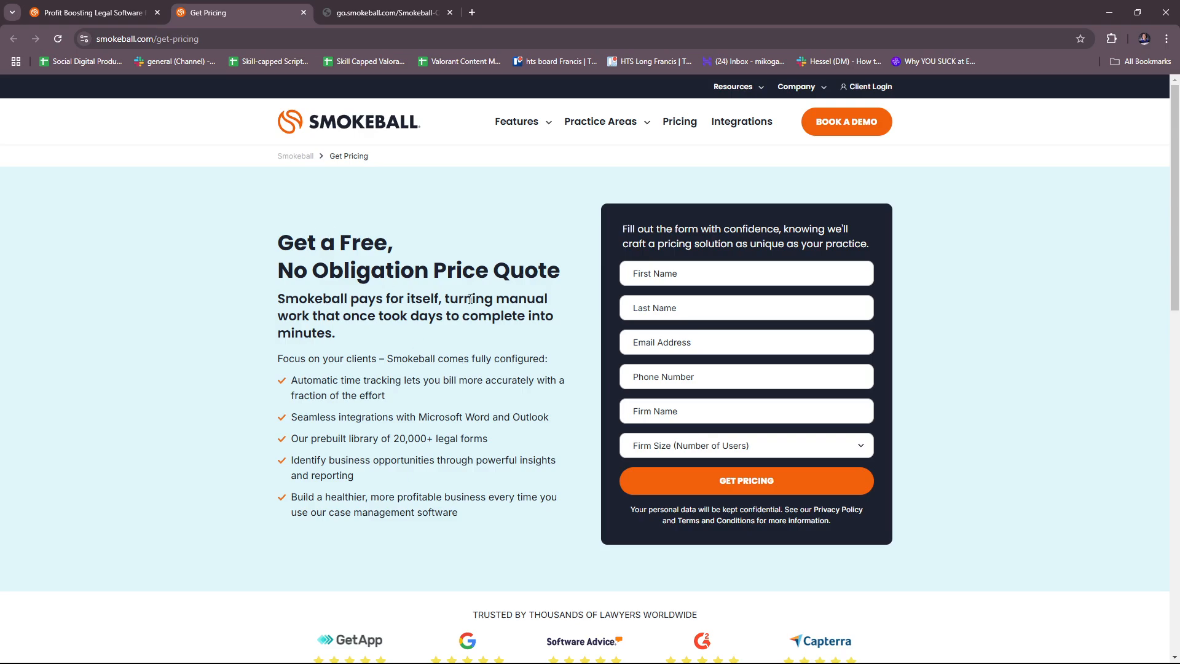
mouse_move(547, 391)
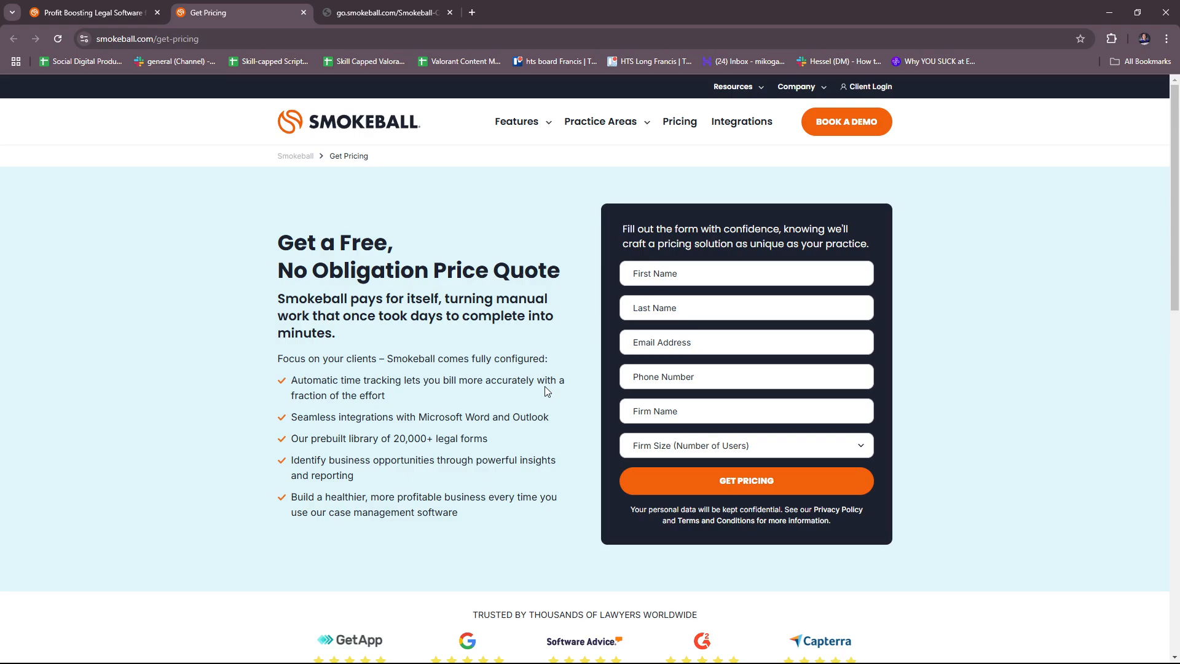
mouse_move(924, 288)
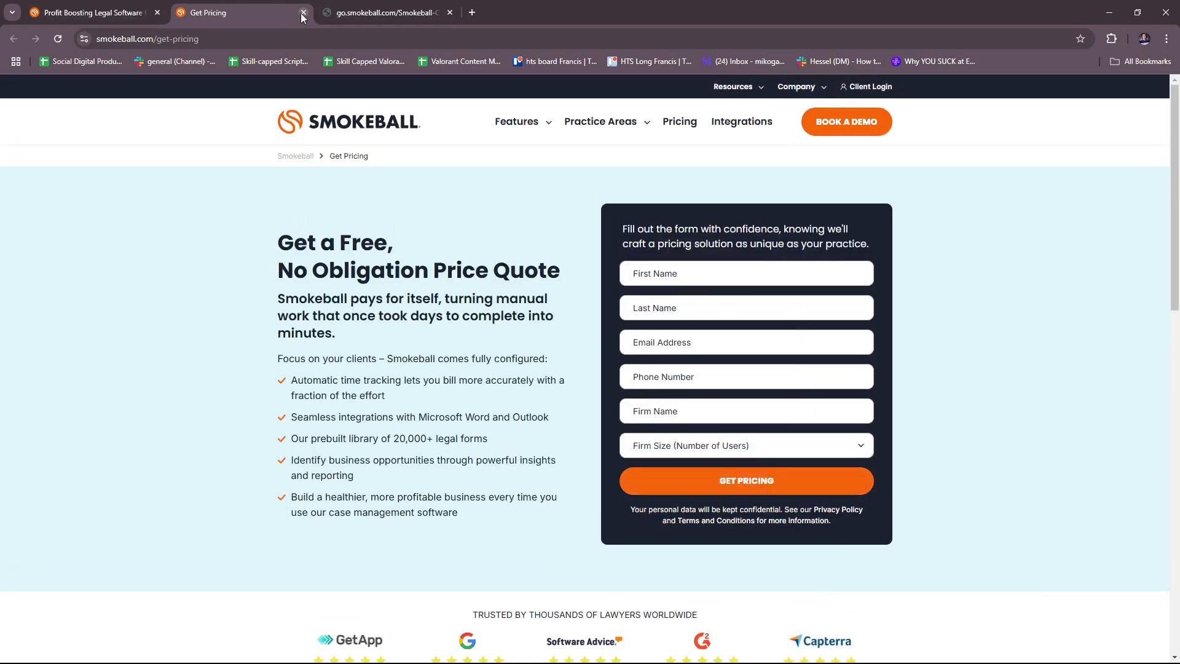
Step: Close the Get Pricing tab and skim the homepage's pricing and overview offers down and back up
left_click(305, 12)
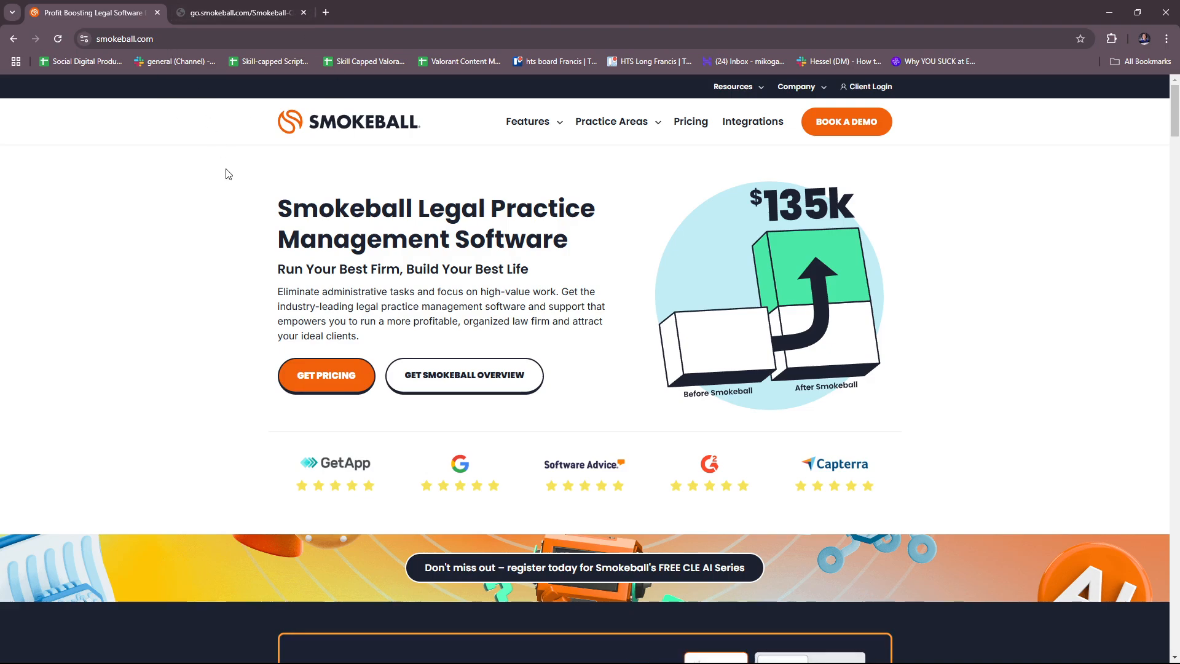
scroll("down", 3)
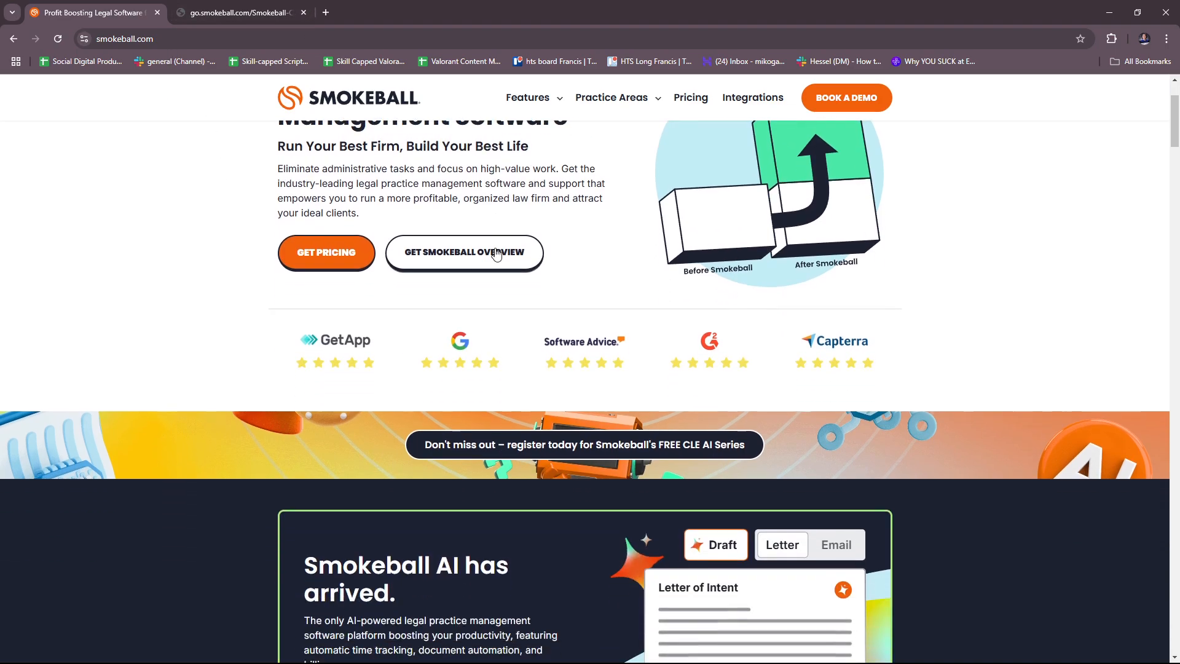
scroll("up", 3)
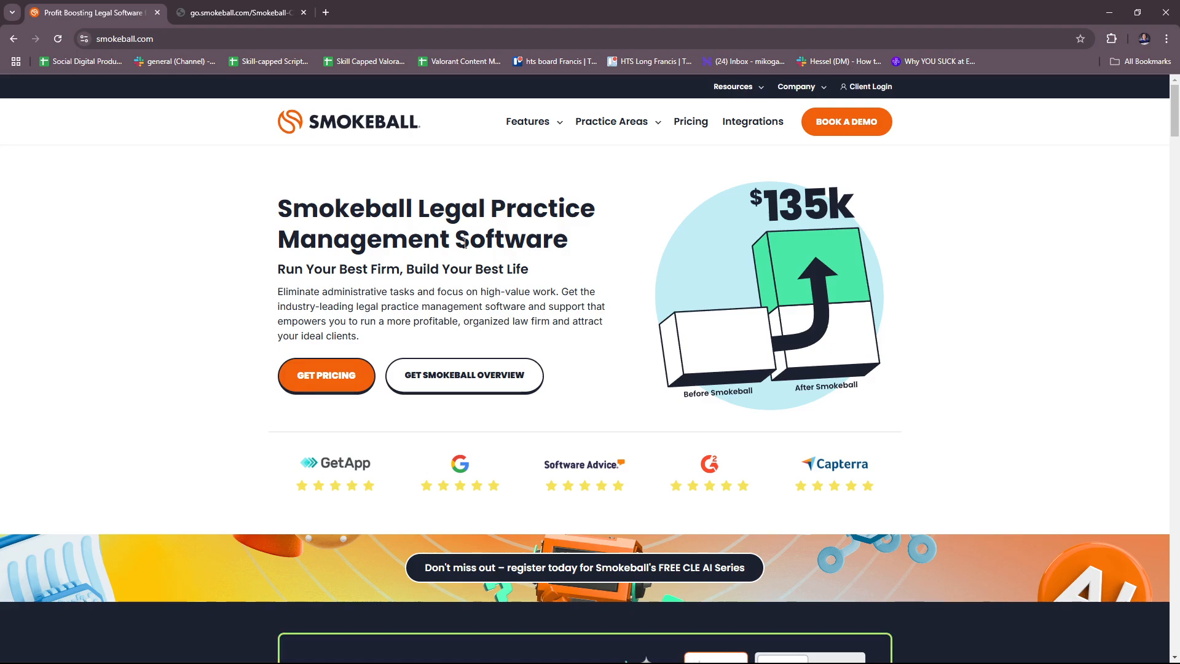
mouse_move(465, 376)
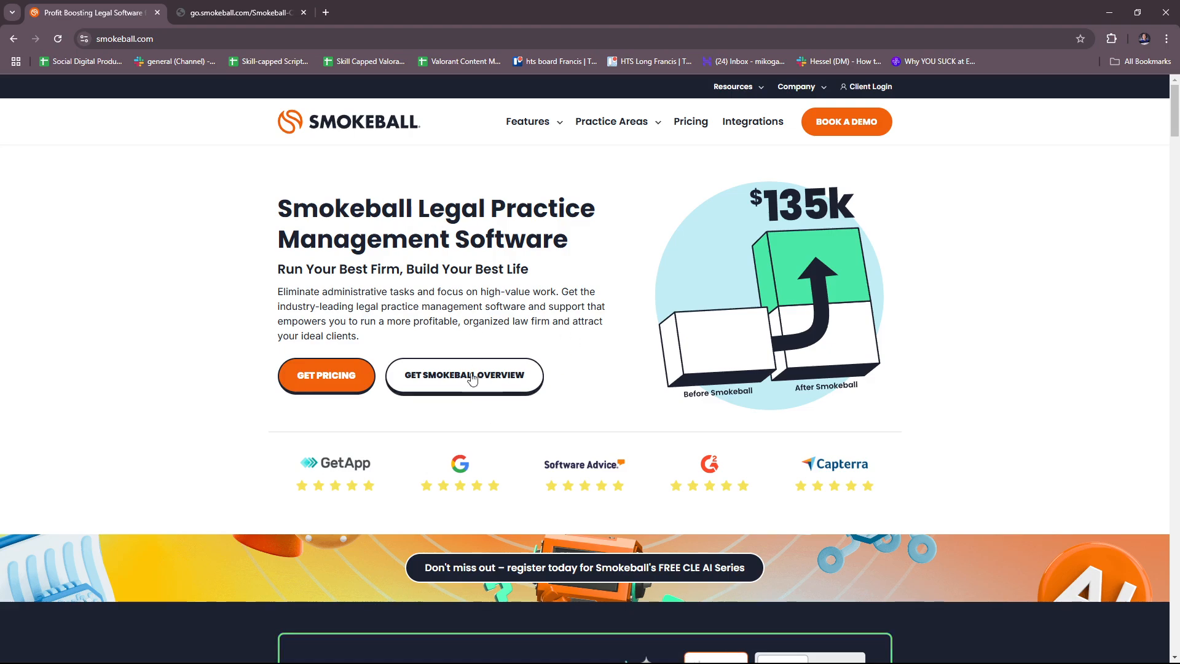
mouse_move(482, 412)
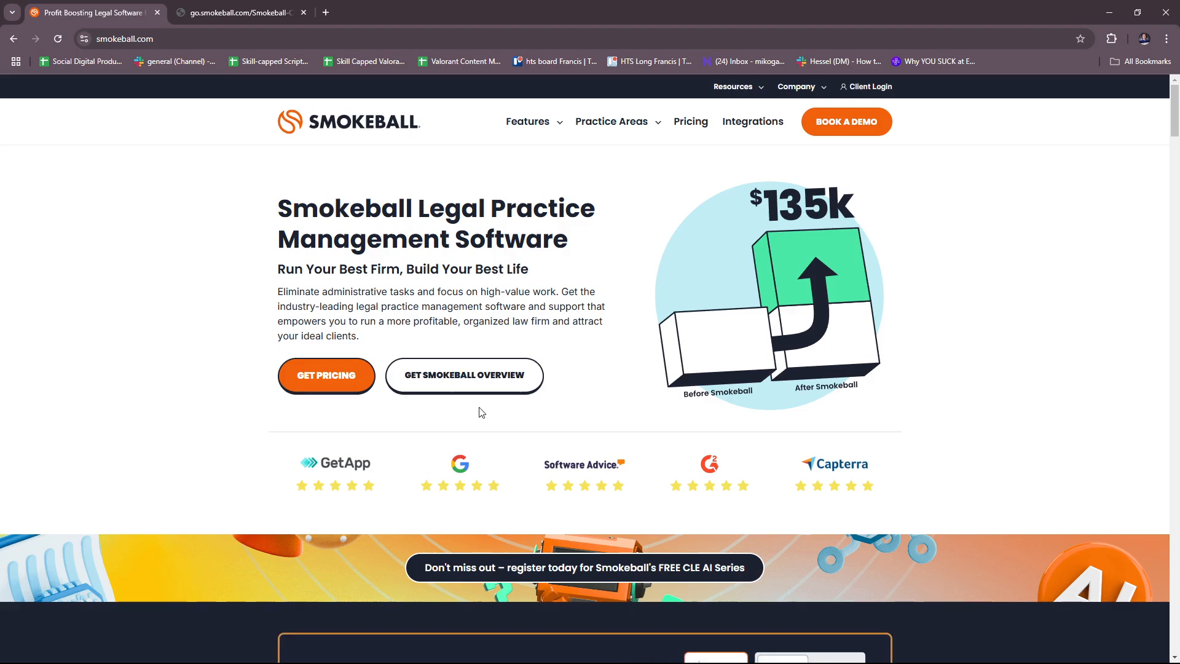
mouse_move(517, 334)
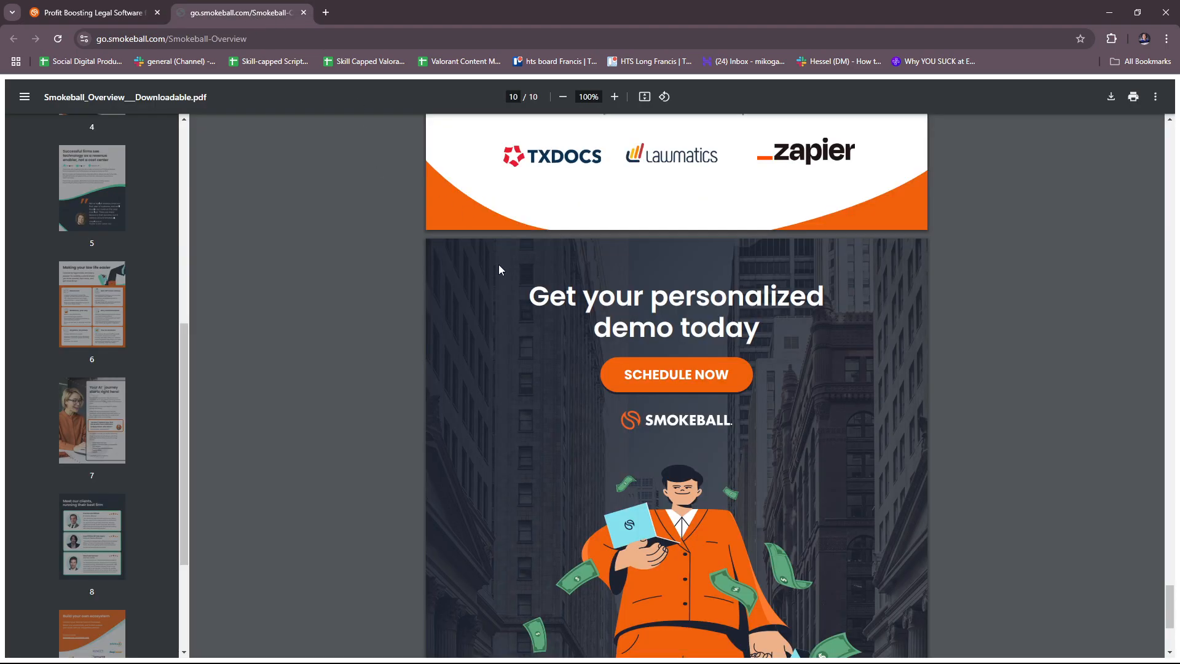
Step: Scroll the overview PDF from page 2's six benefits past page 3 to the 'Your all-in-one platform' diagram
scroll("up", 3)
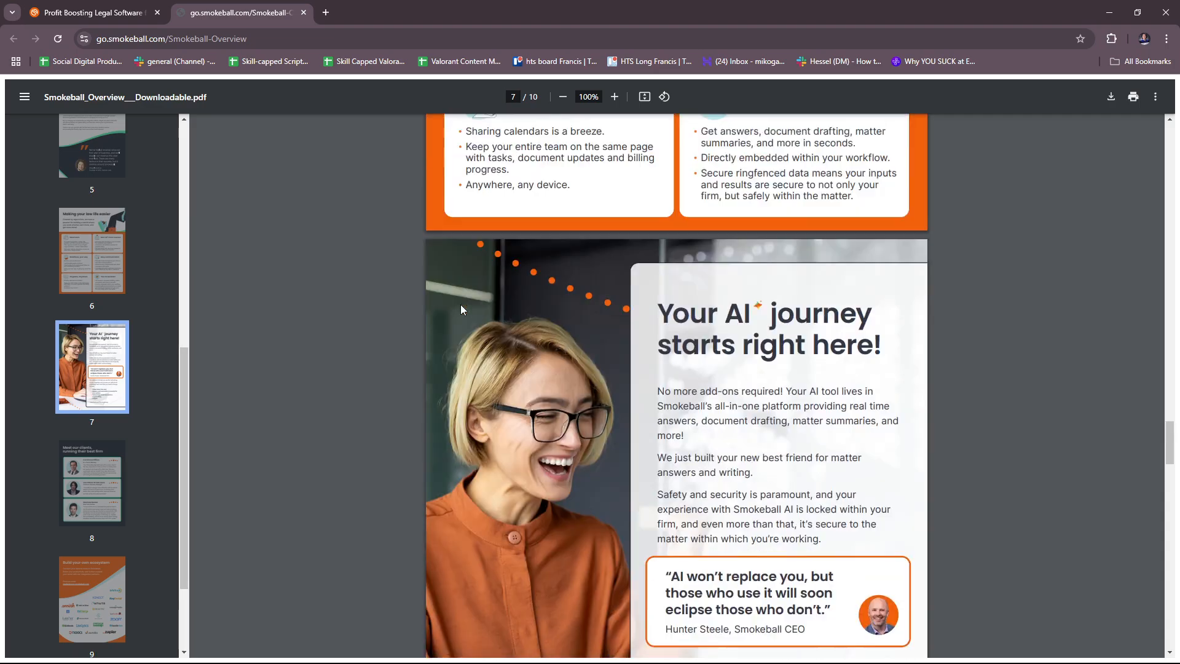
scroll("up", 3)
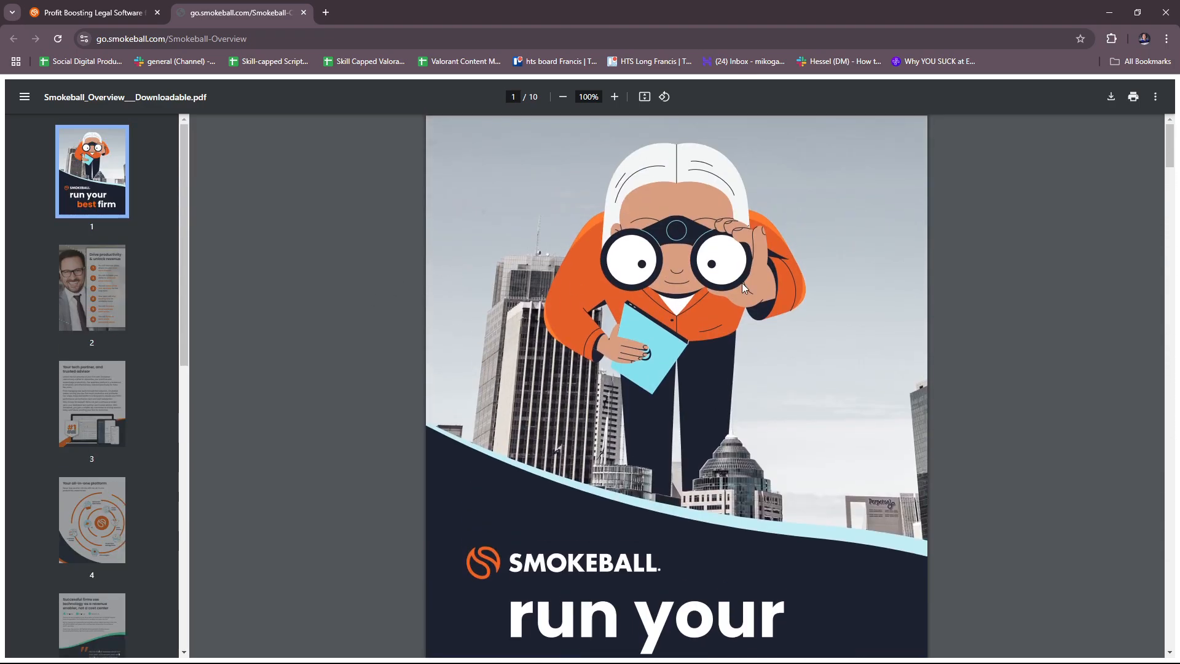
scroll("down", 3)
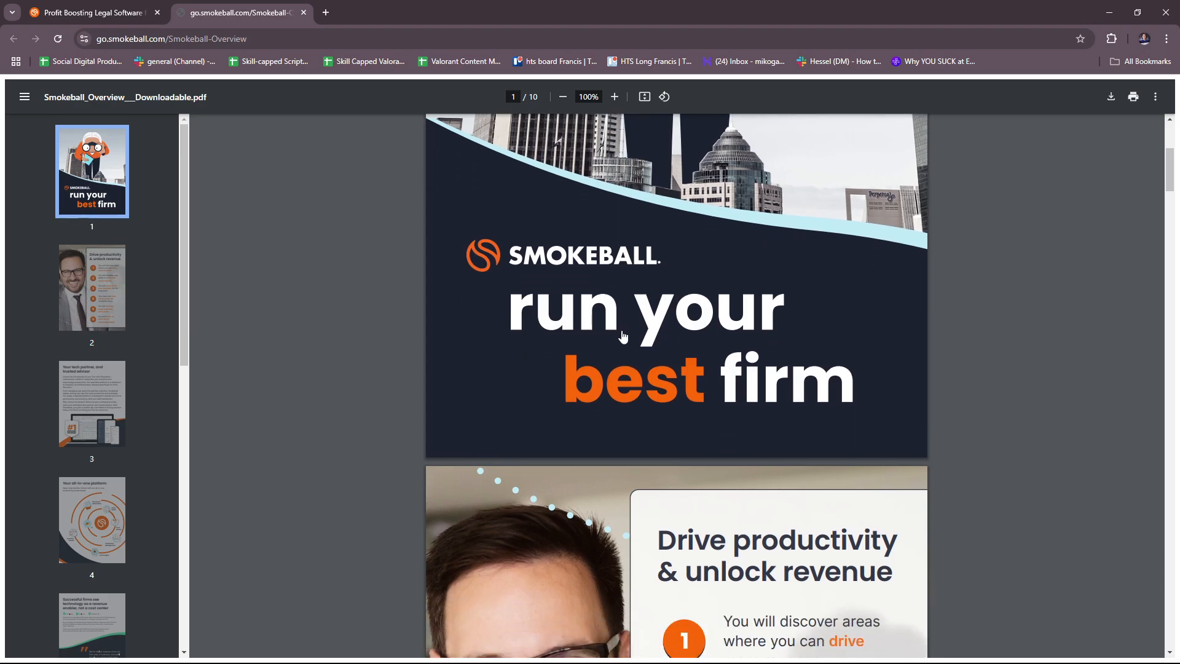
scroll("down", 3)
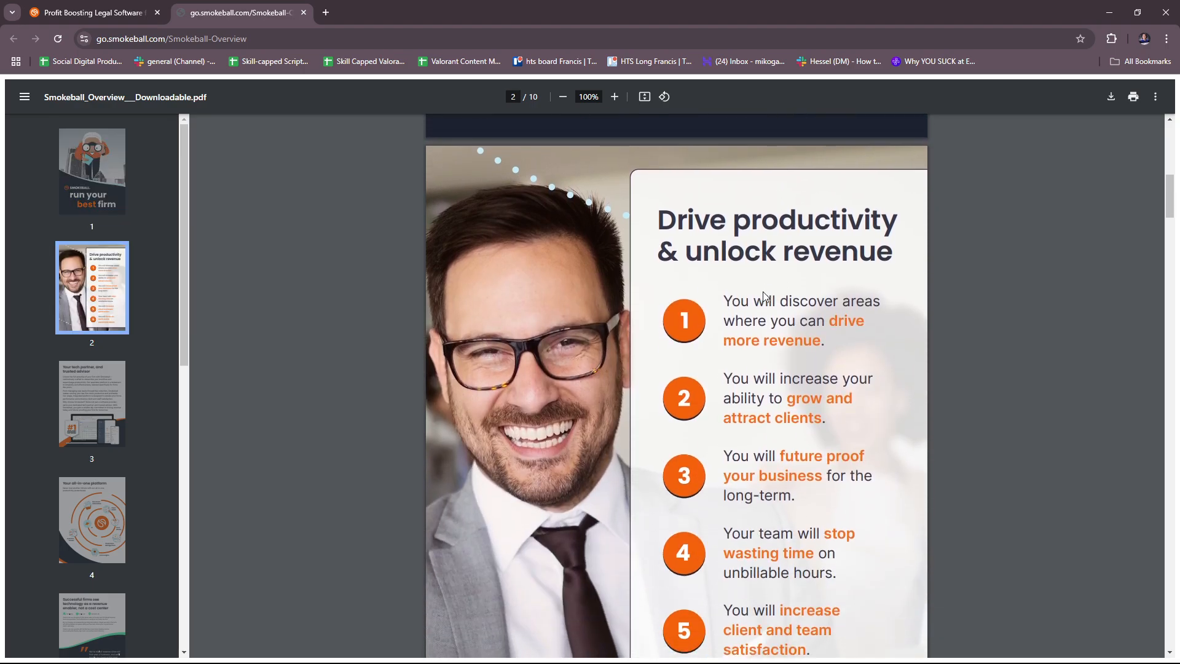
scroll("down", 3)
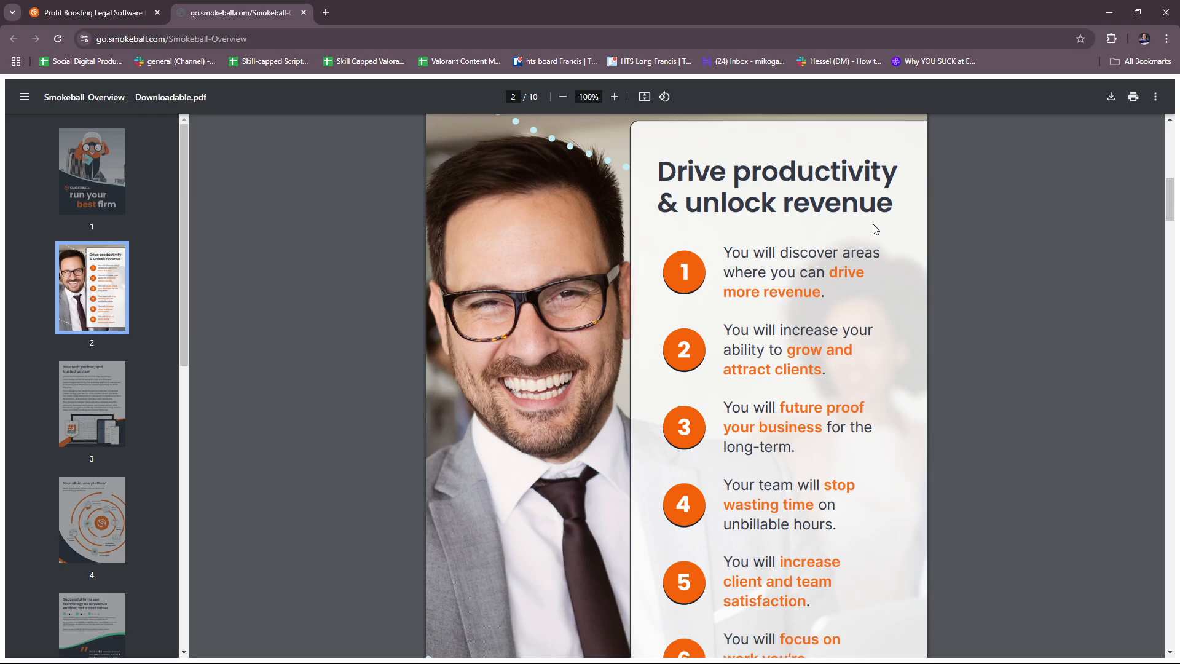
scroll("down", 3)
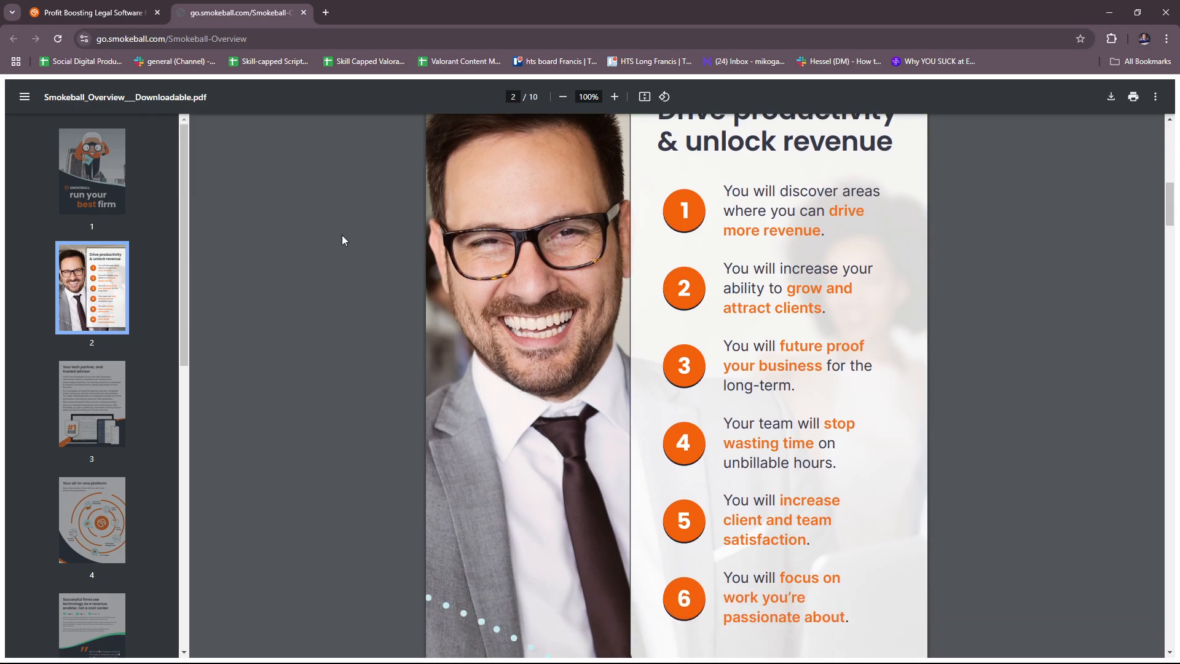
mouse_move(175, 58)
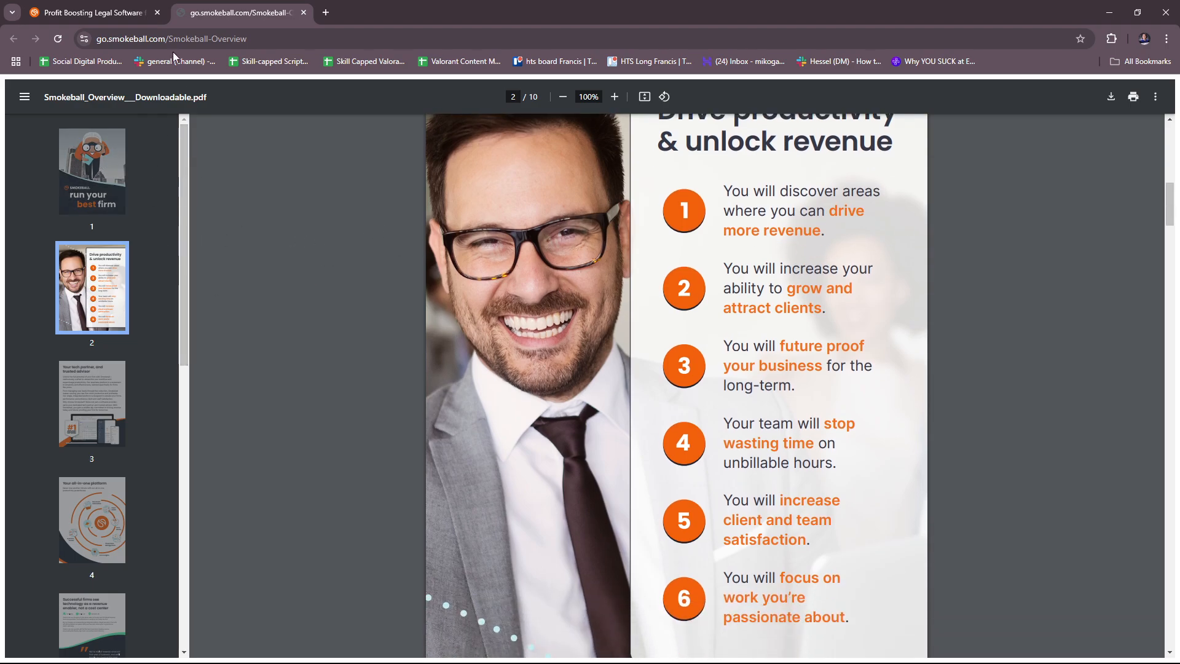
mouse_move(974, 242)
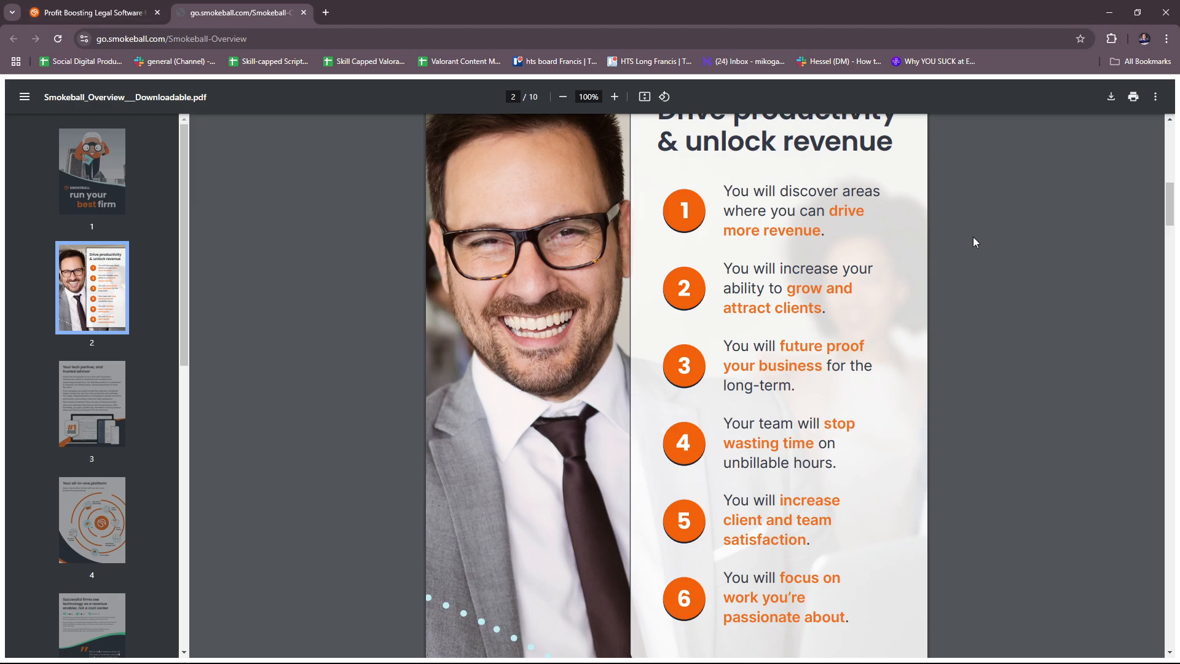
scroll("down", 3)
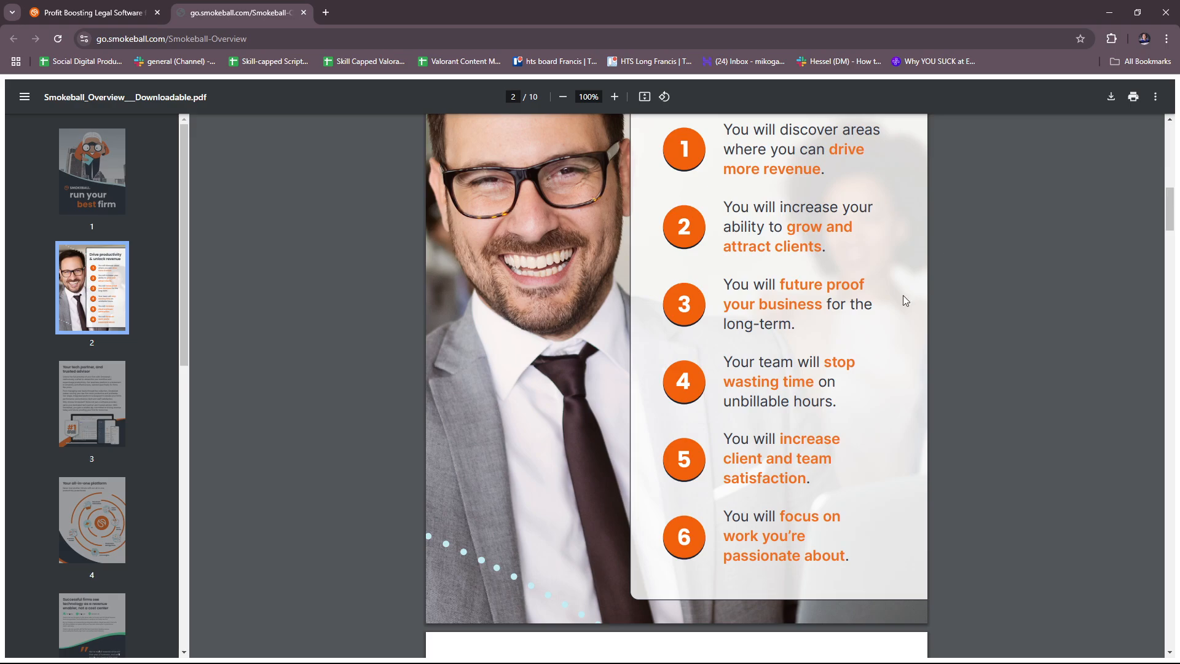
mouse_move(874, 340)
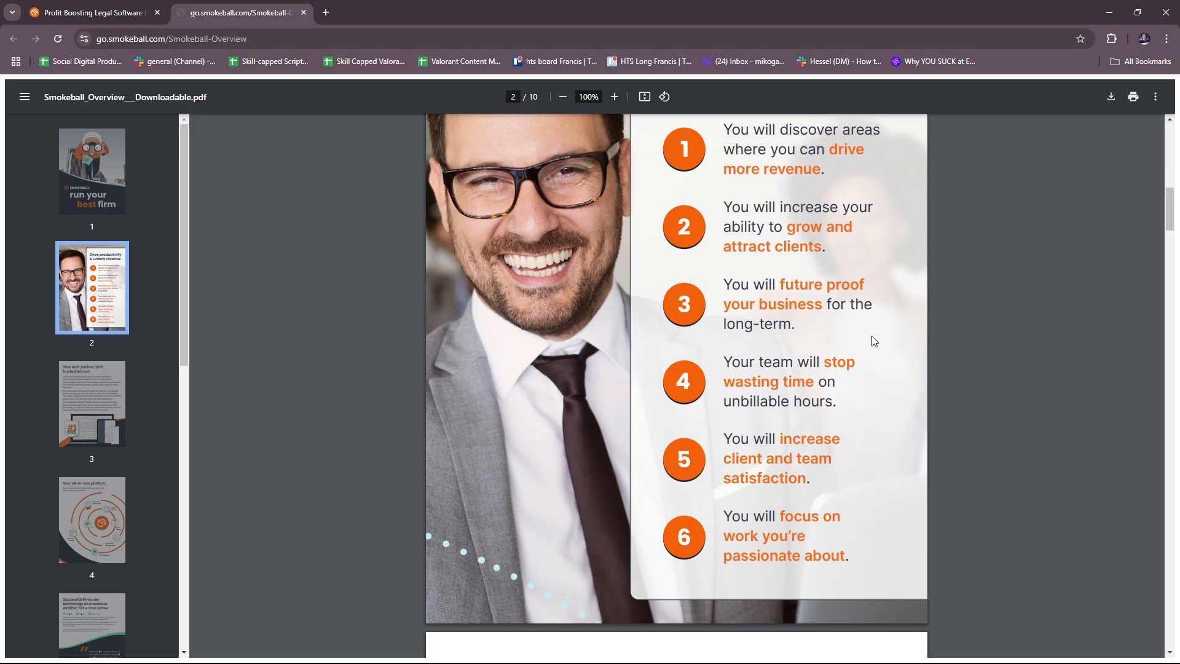
scroll("down", 3)
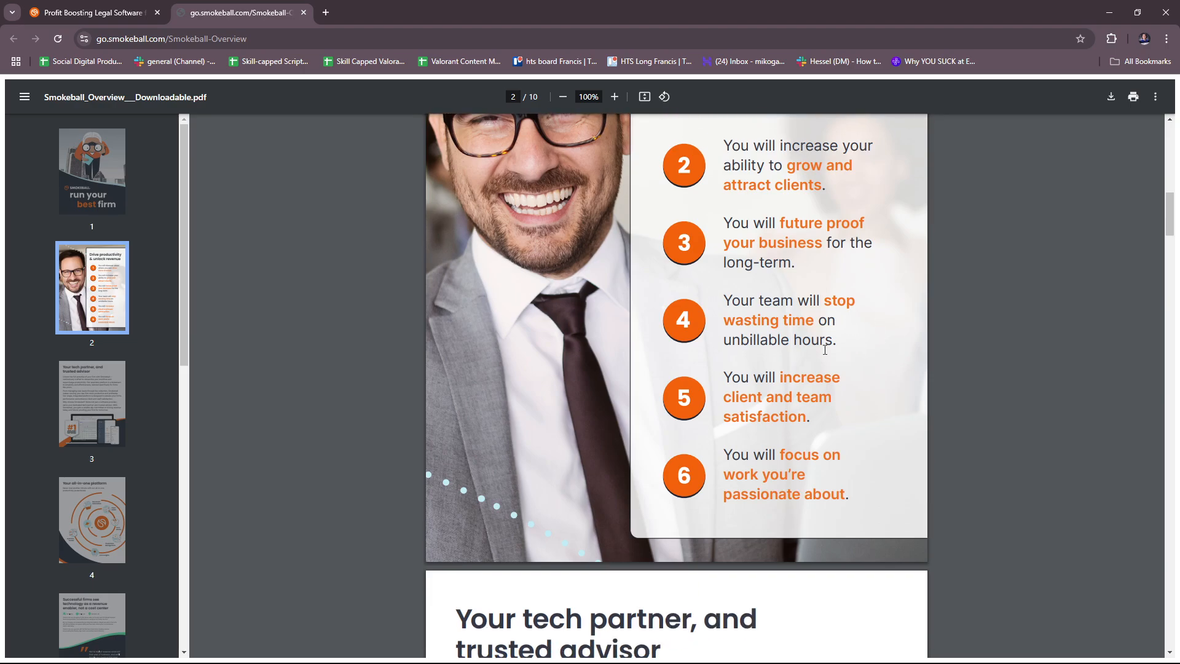
mouse_move(878, 369)
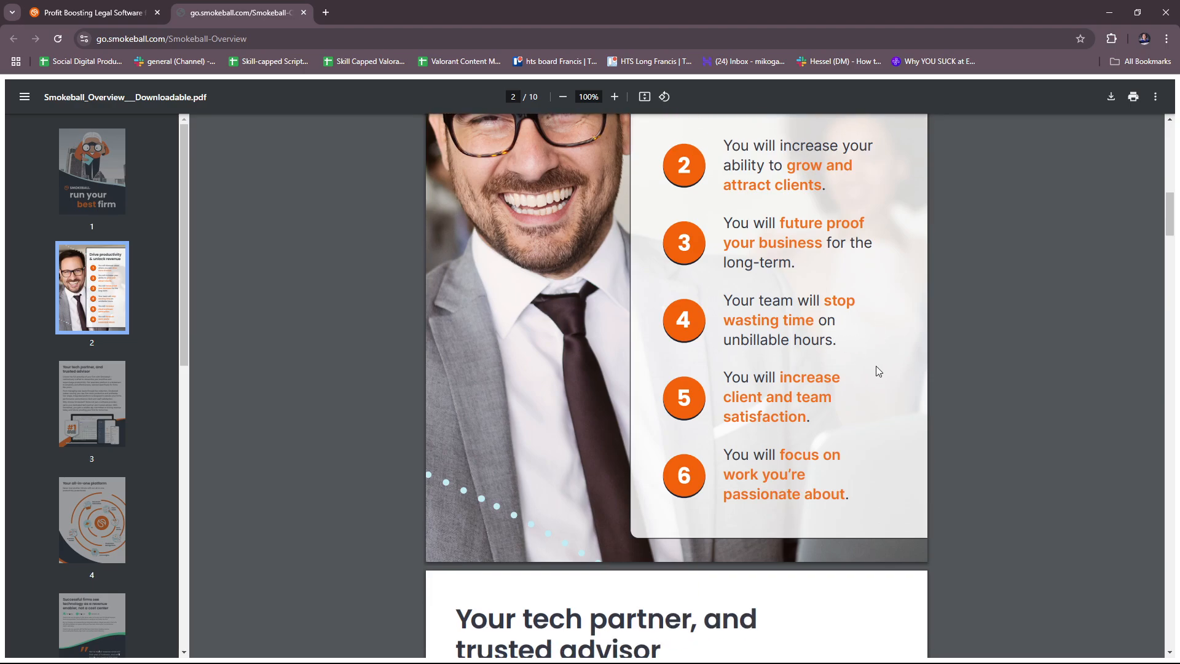
scroll("down", 3)
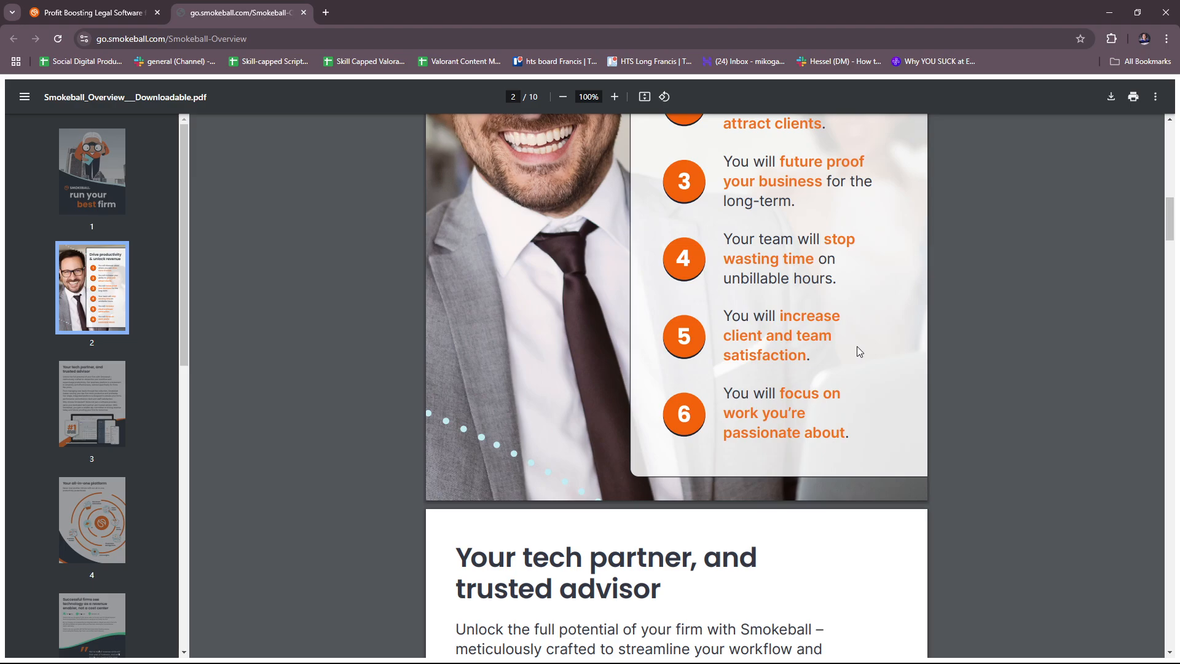
mouse_move(848, 421)
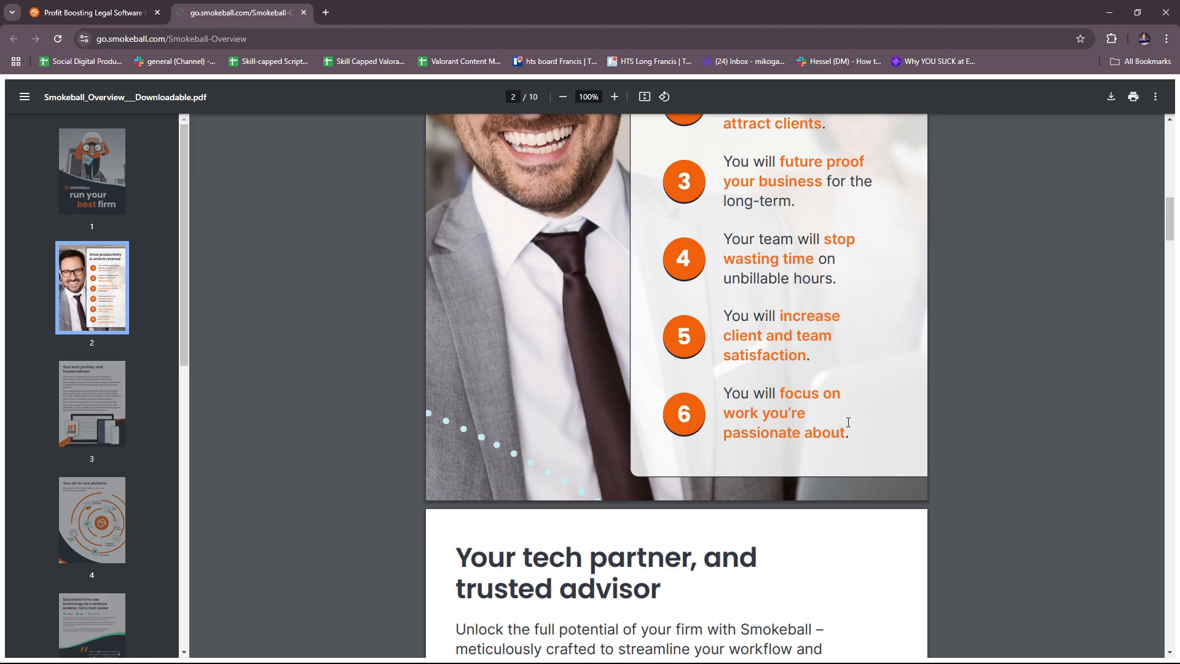
scroll("down", 3)
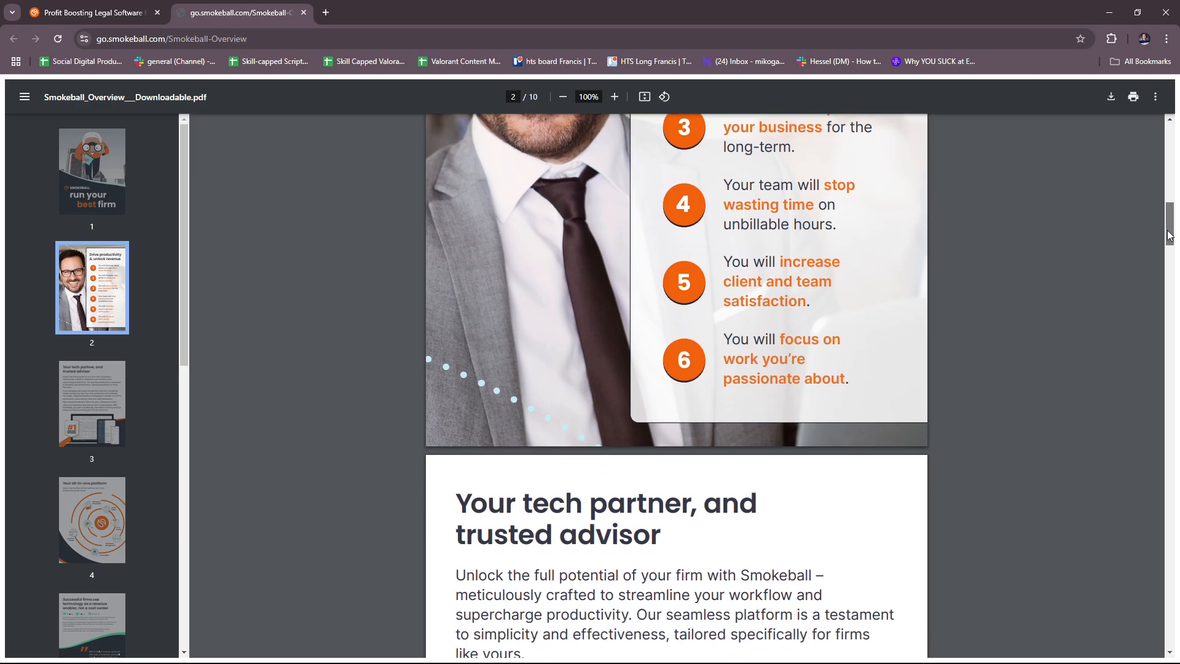
scroll("down", 3)
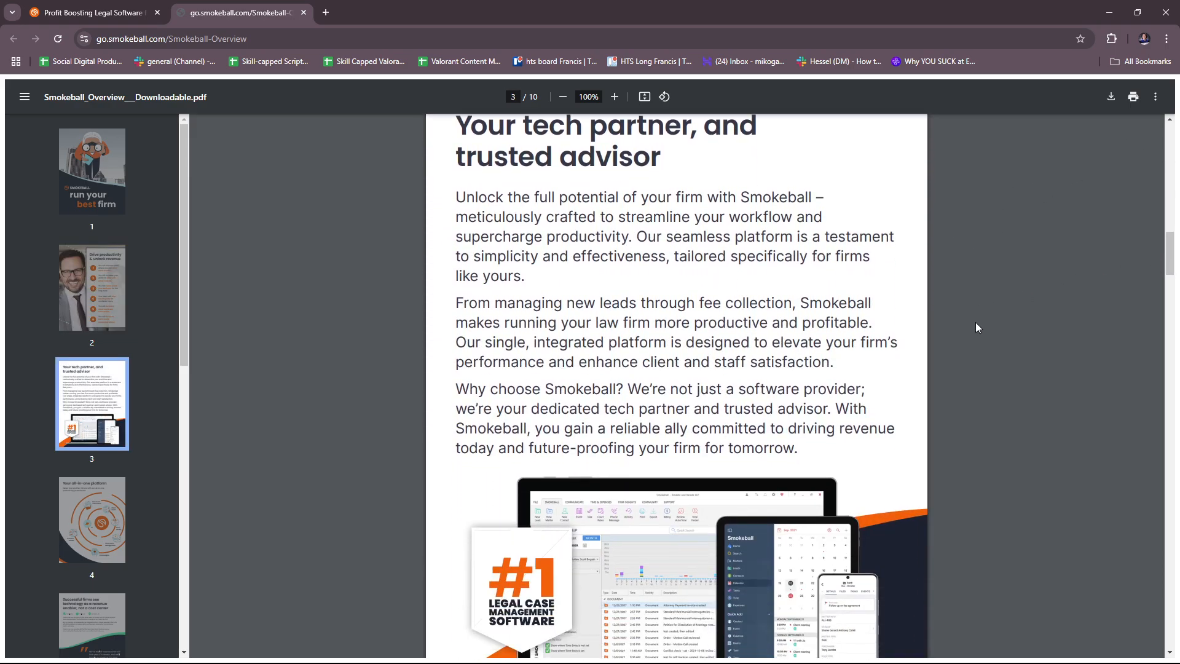
scroll("down", 3)
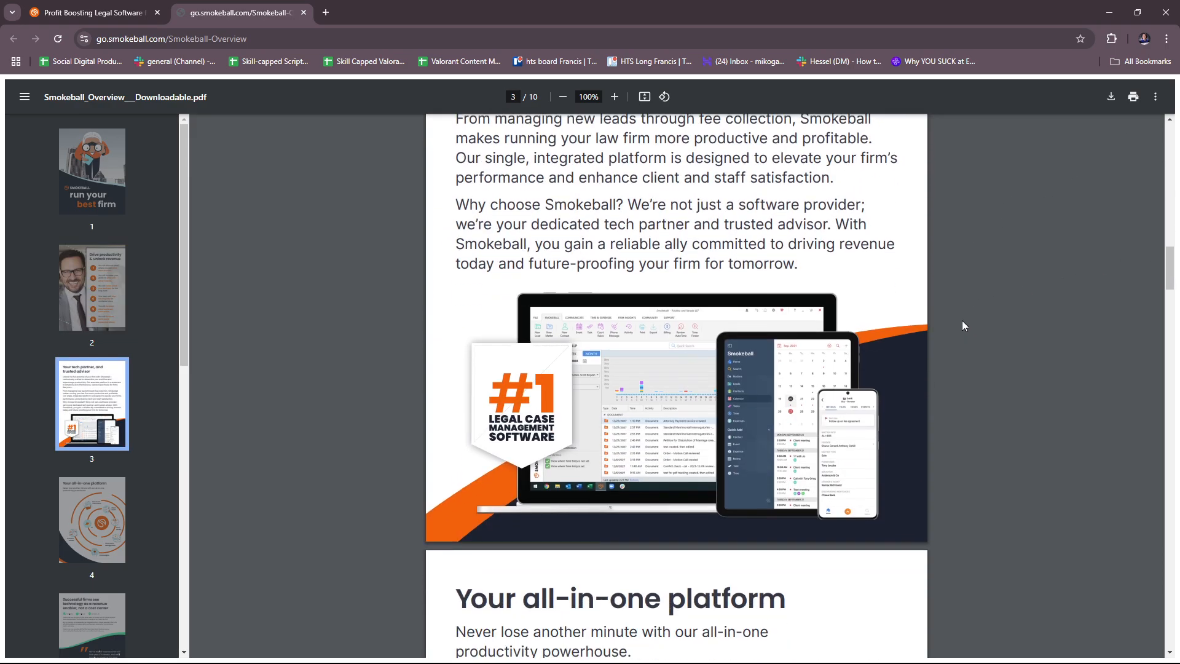
scroll("up", 3)
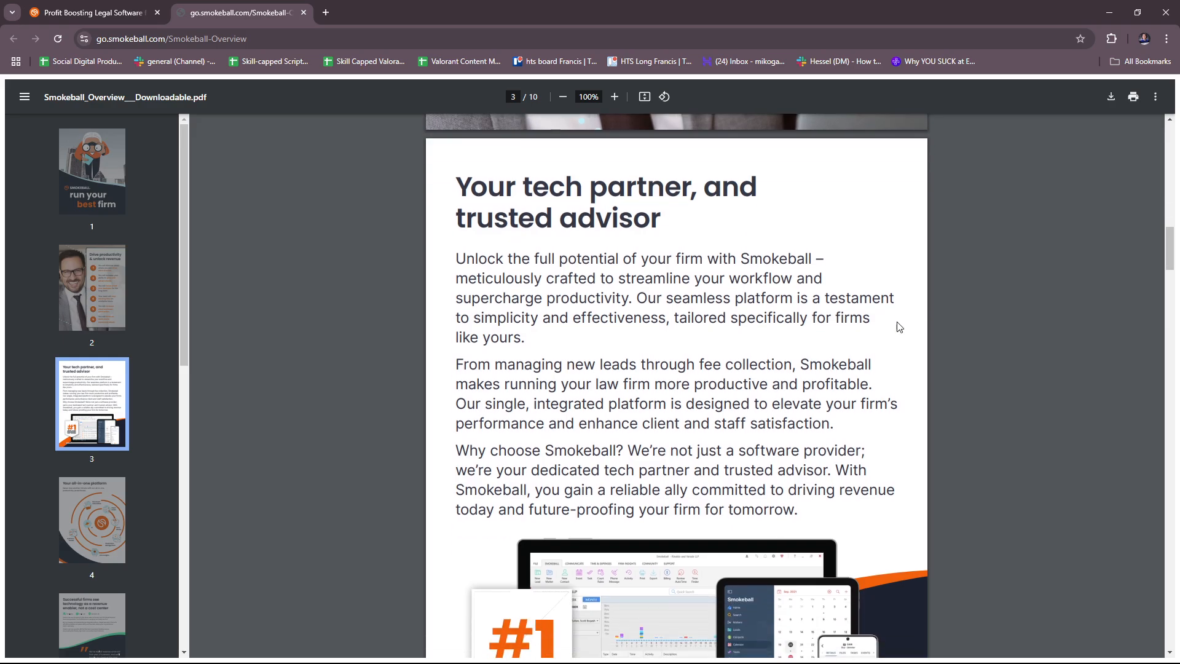
mouse_move(578, 203)
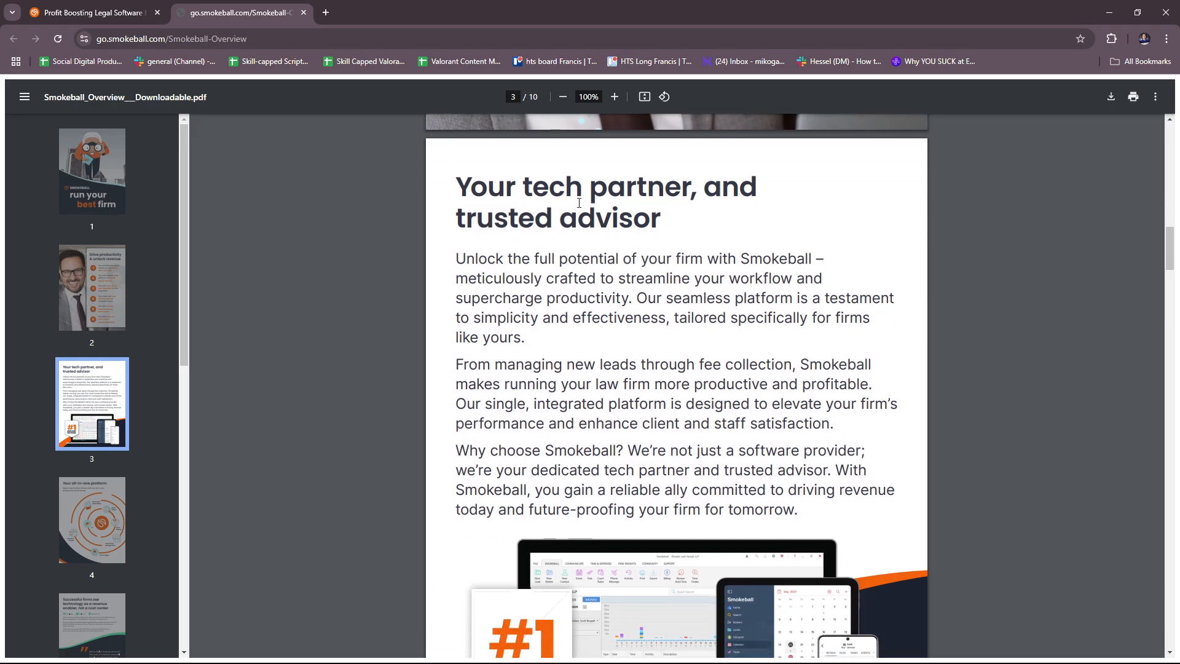
scroll("down", 3)
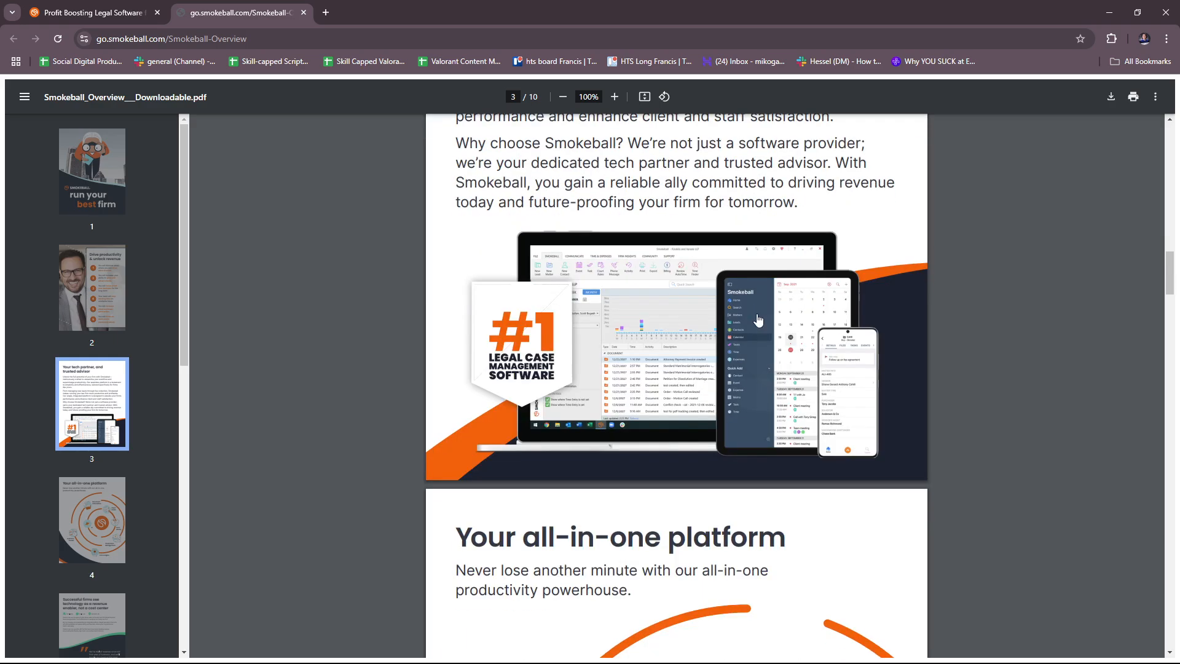
scroll("down", 3)
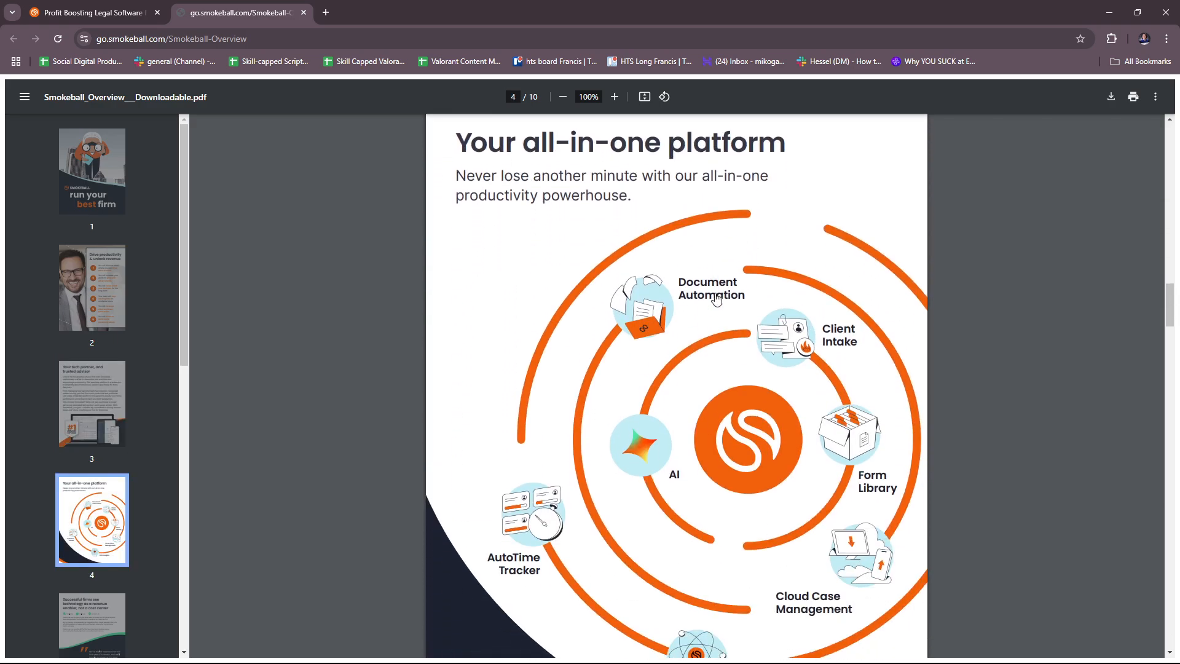
scroll("down", 3)
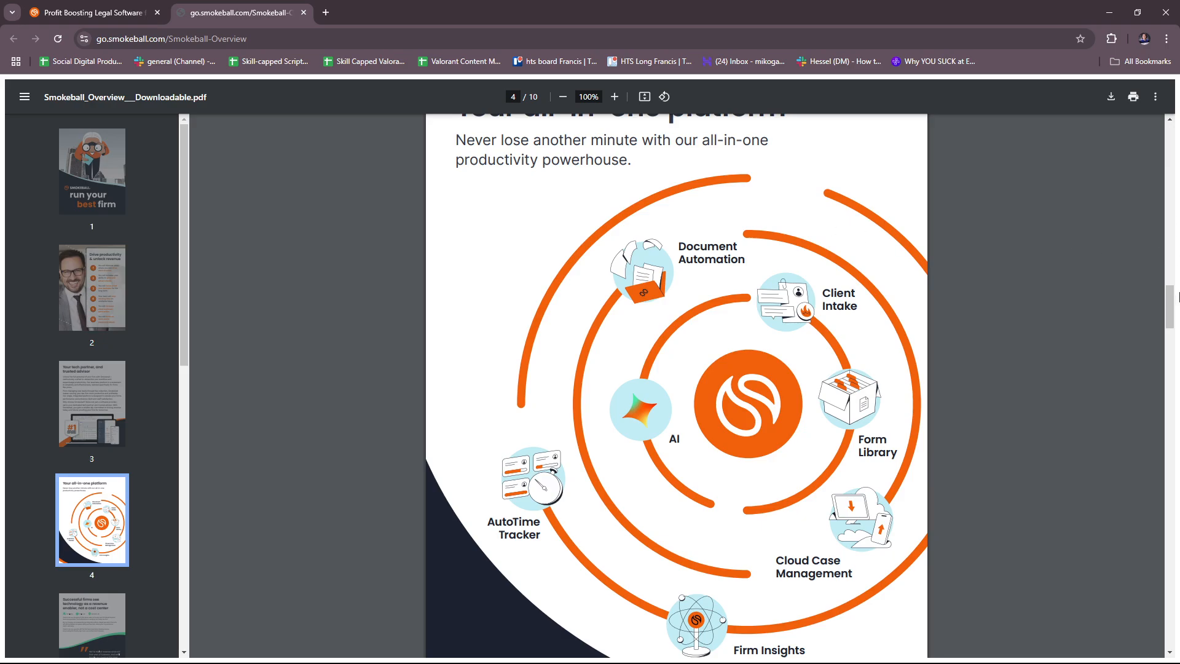
scroll("up", 3)
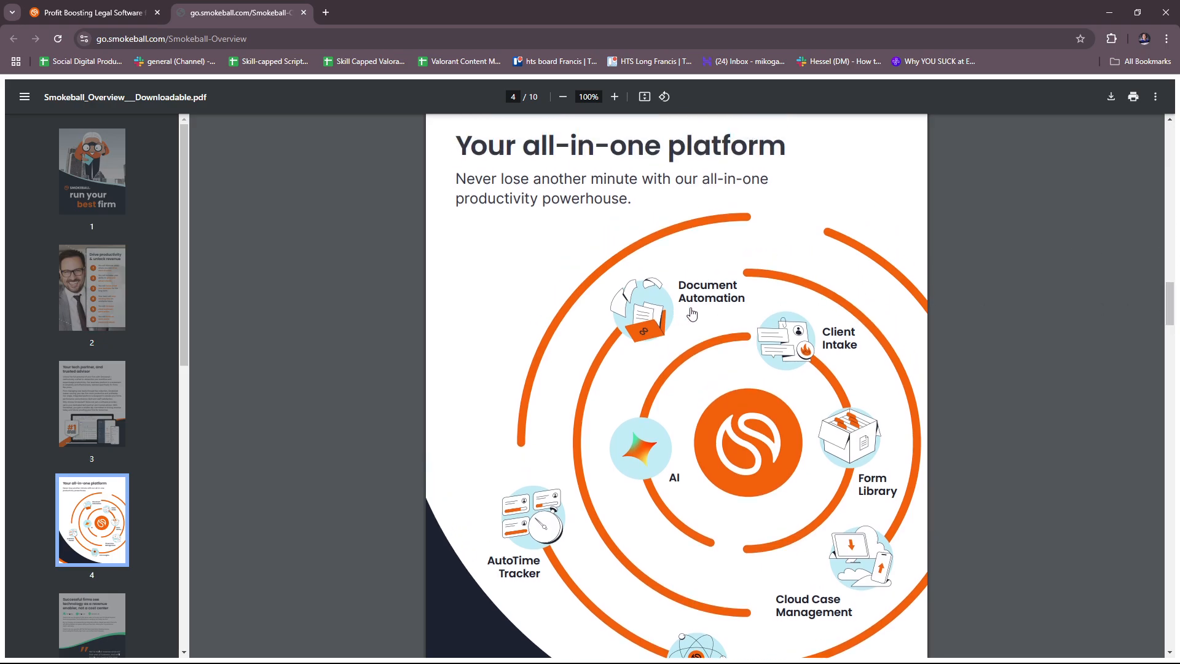
scroll("down", 3)
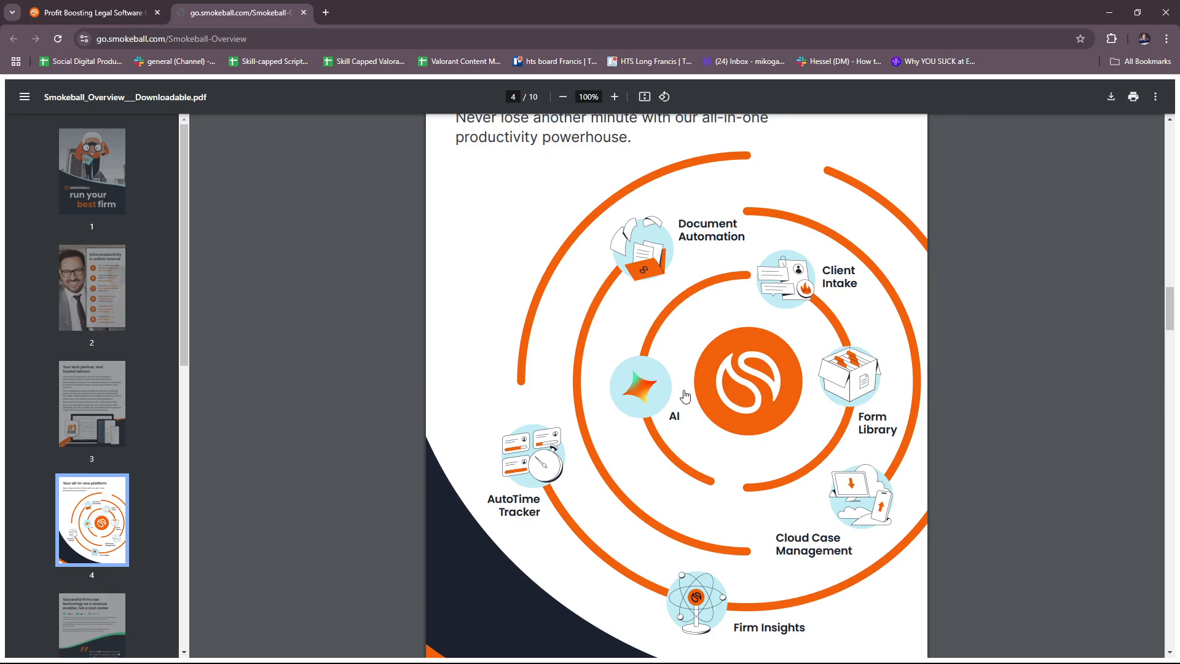
mouse_move(872, 542)
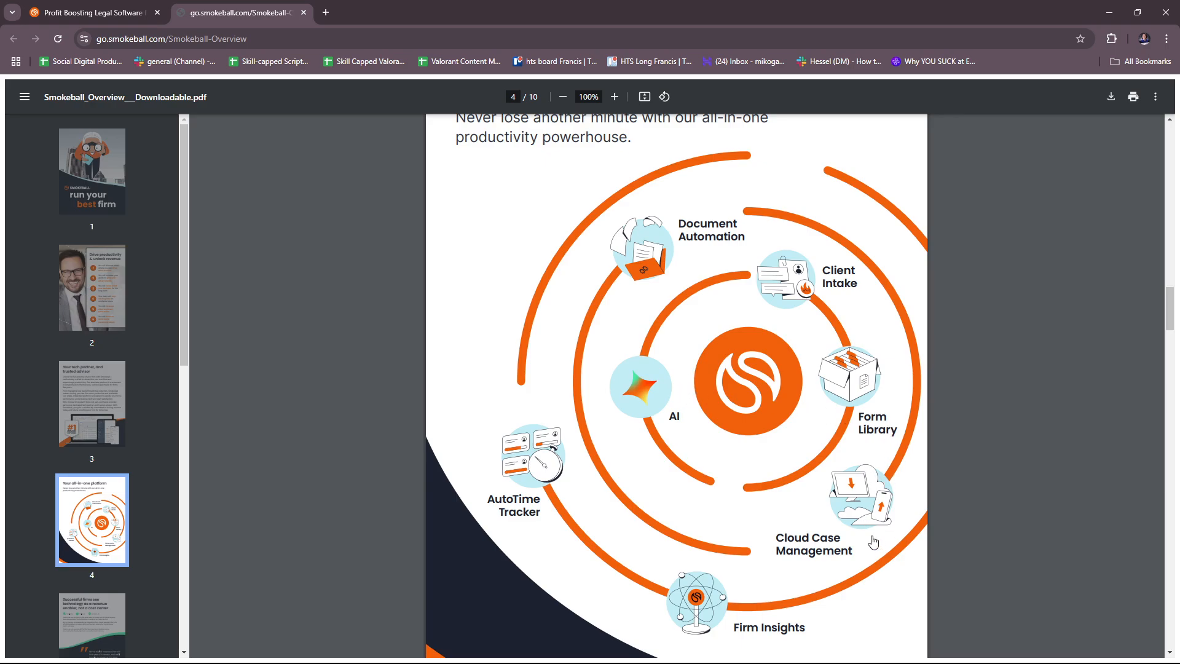
mouse_move(611, 517)
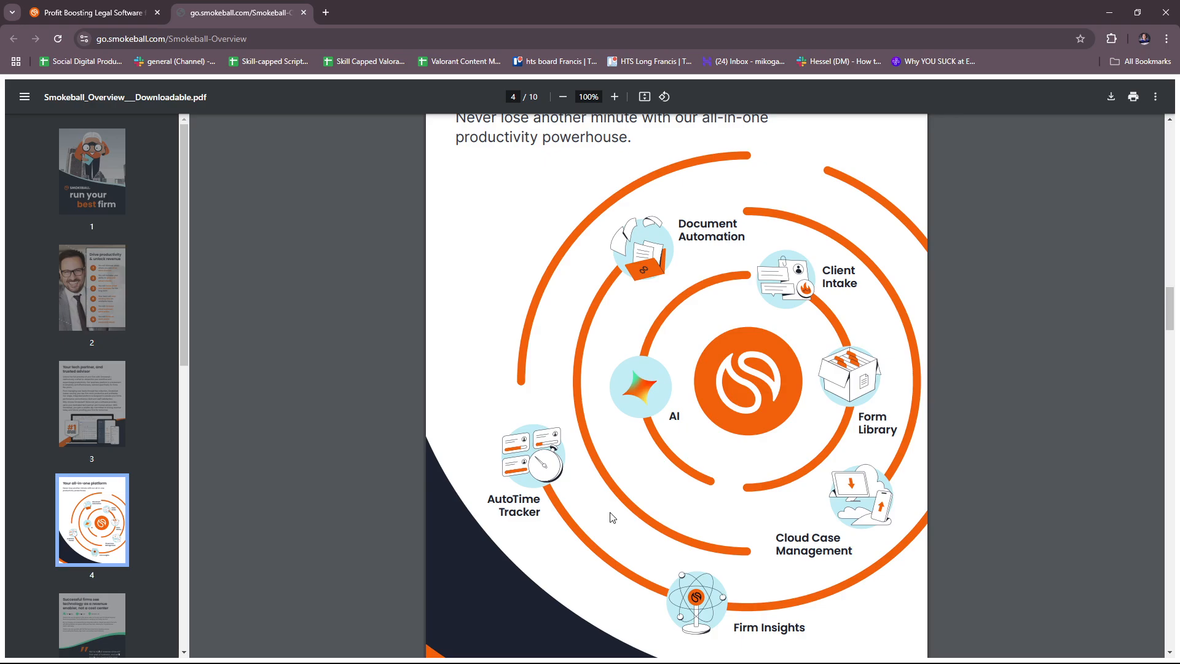
scroll("up", 3)
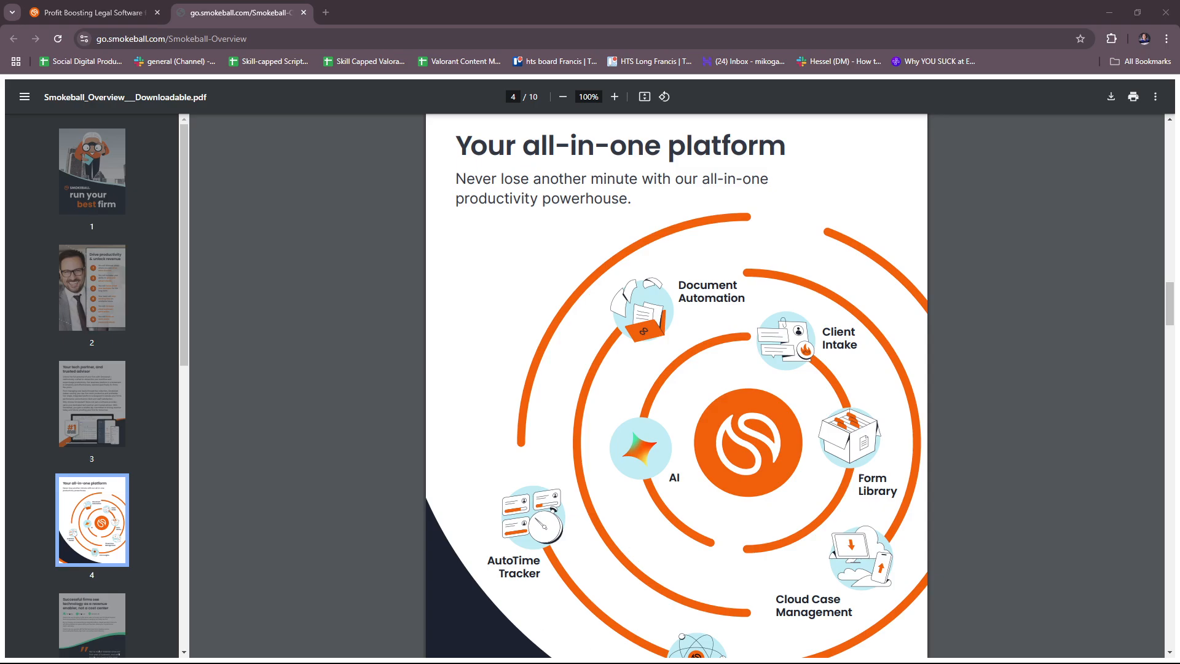
mouse_move(365, 424)
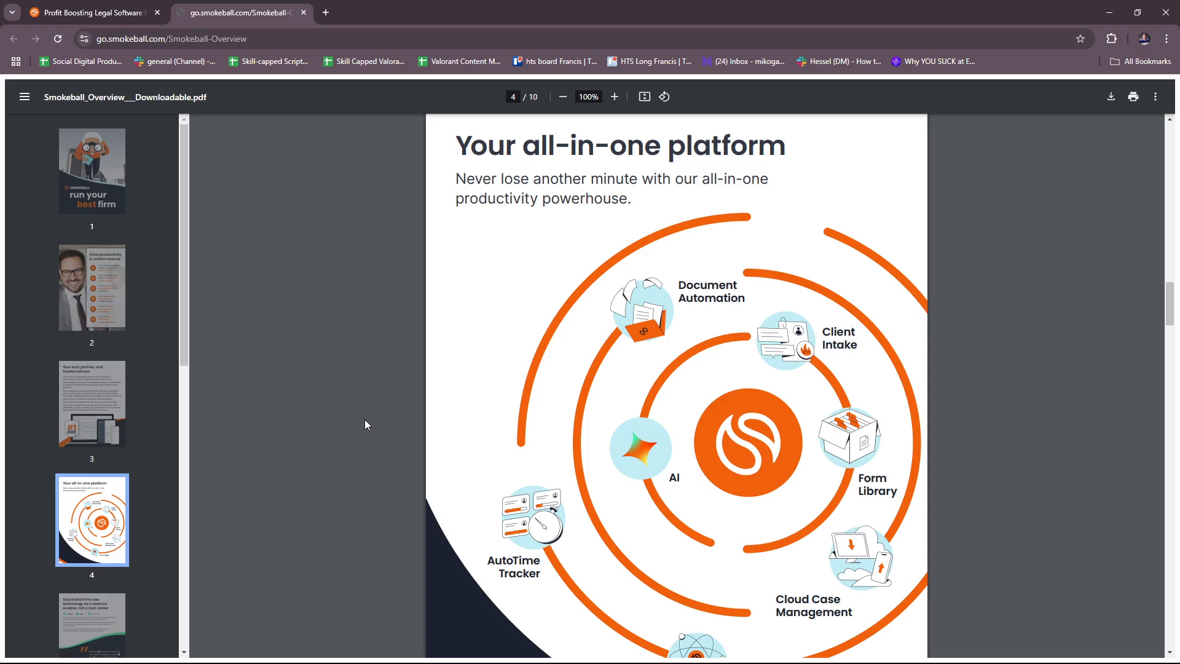
mouse_move(555, 401)
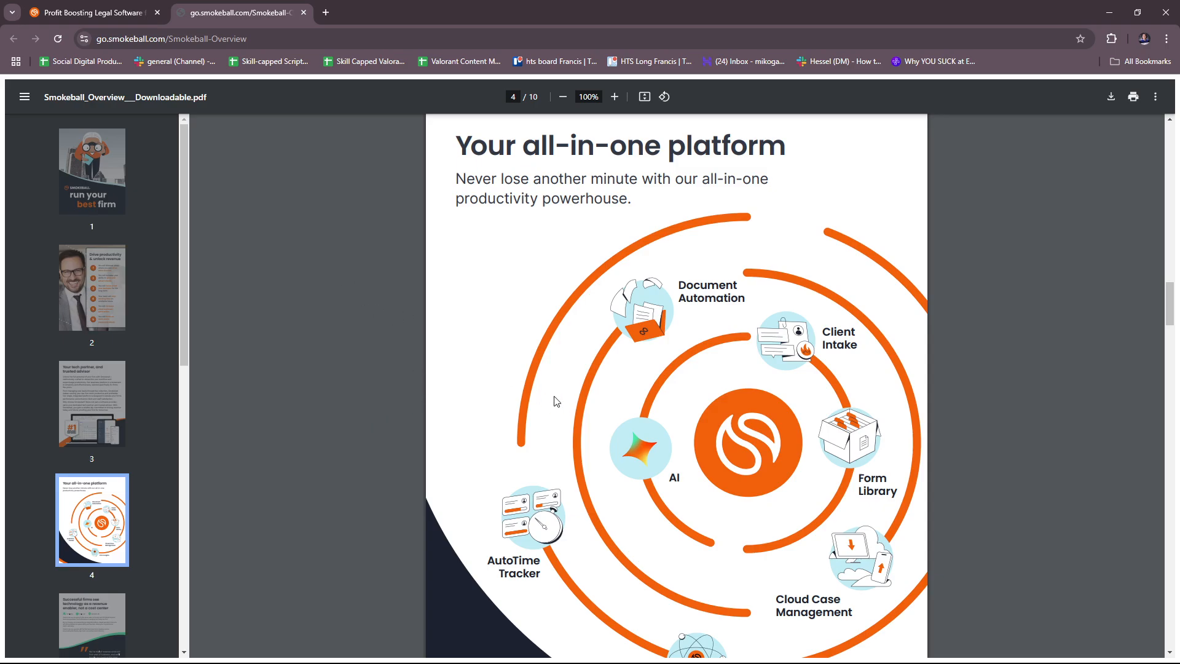
Step: Scroll past page 5's Camino Law case study to page 6, 'Making your law life easier'
scroll("down", 3)
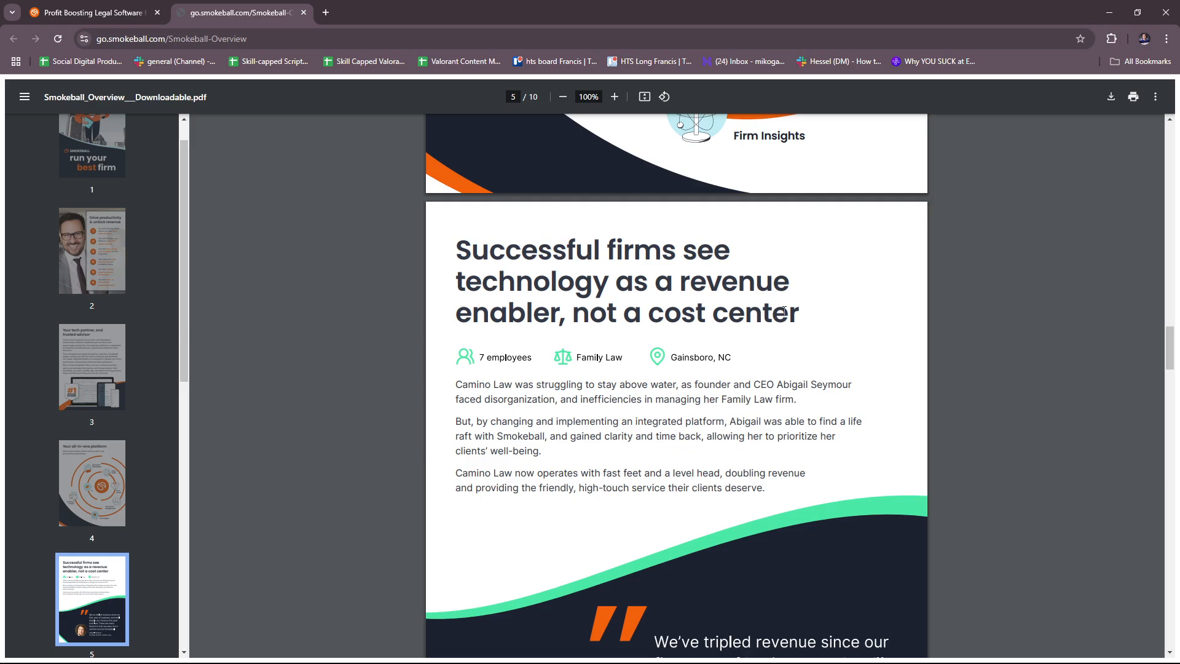
scroll("down", 3)
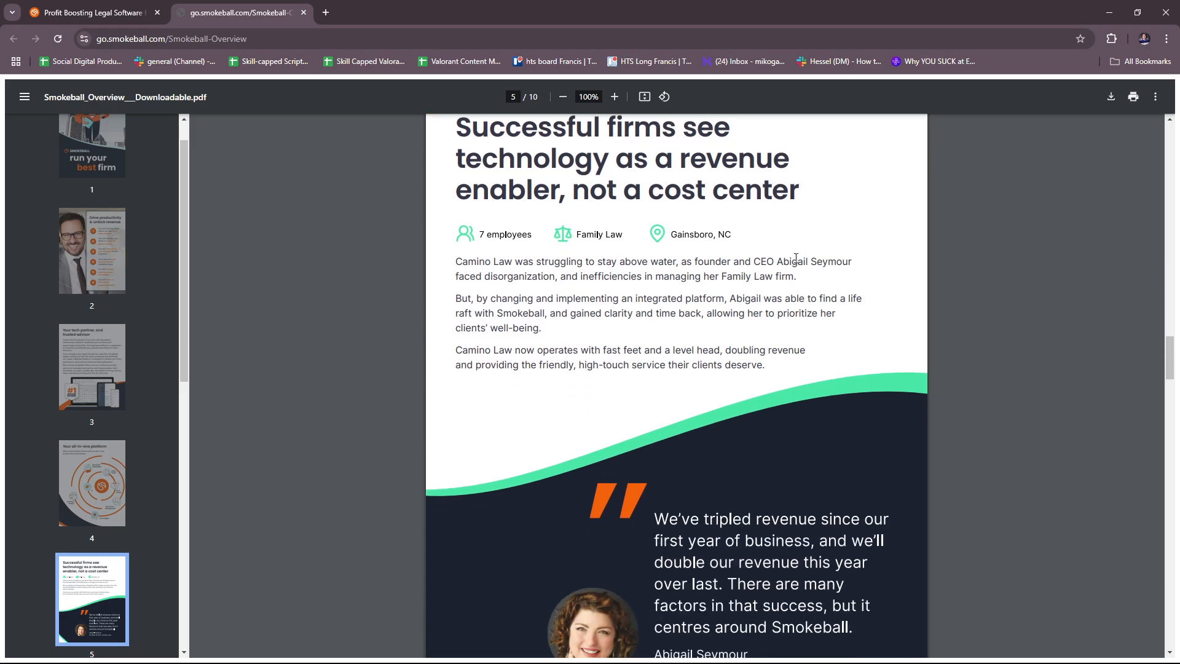
scroll("down", 3)
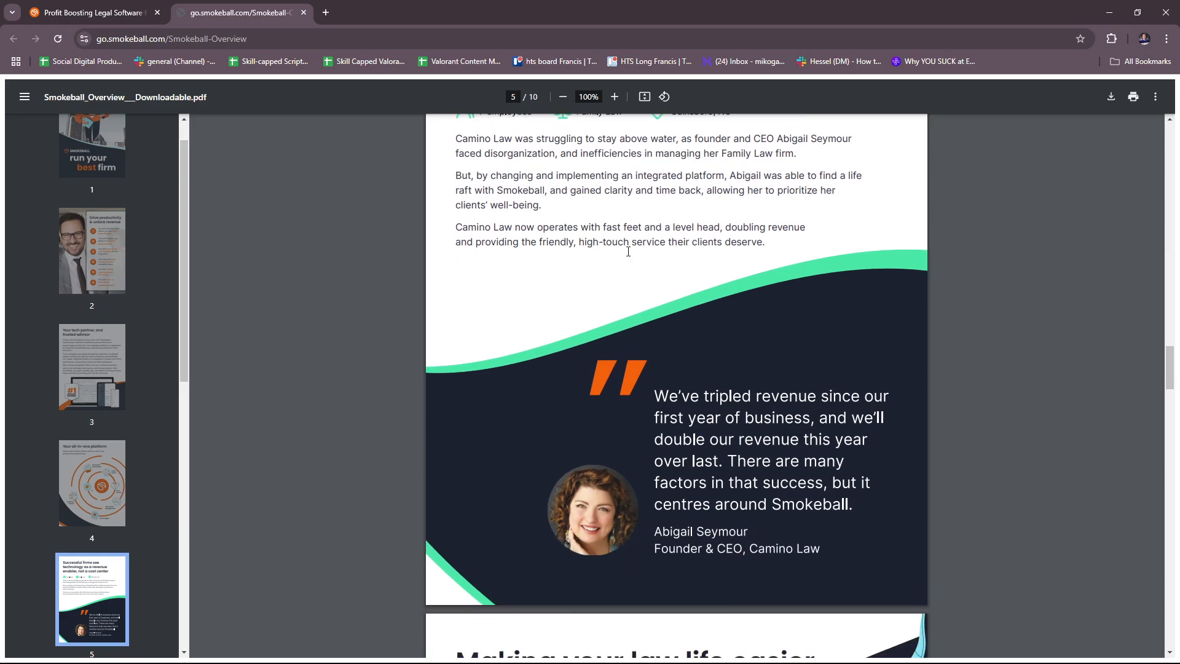
mouse_move(884, 499)
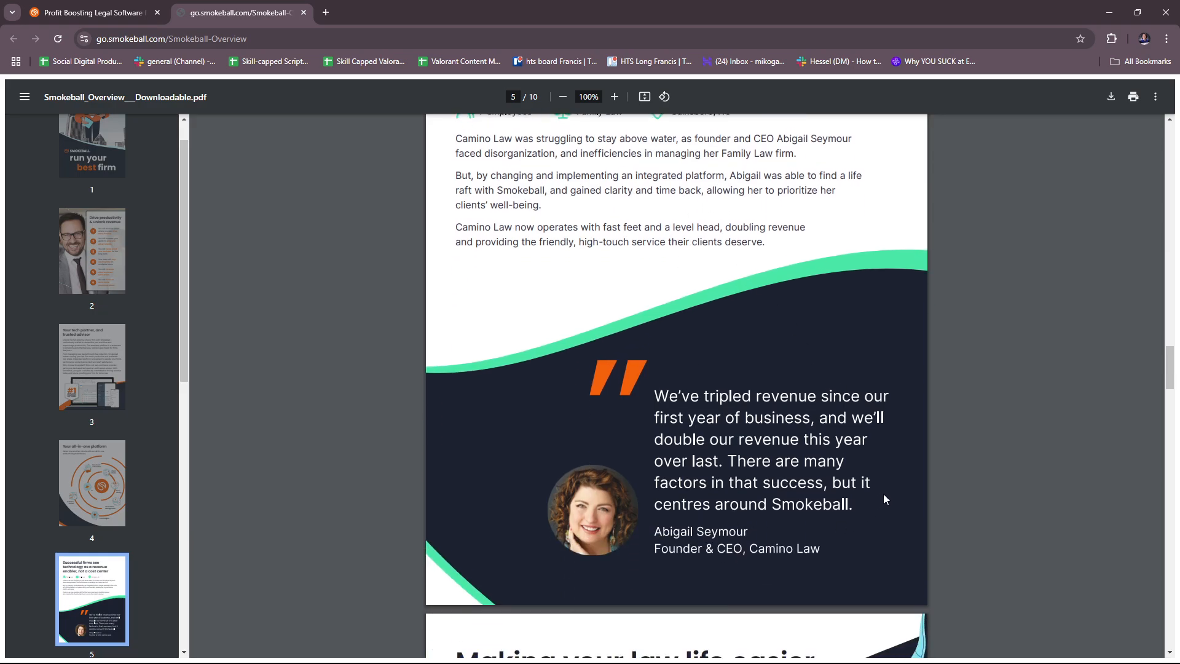
scroll("down", 3)
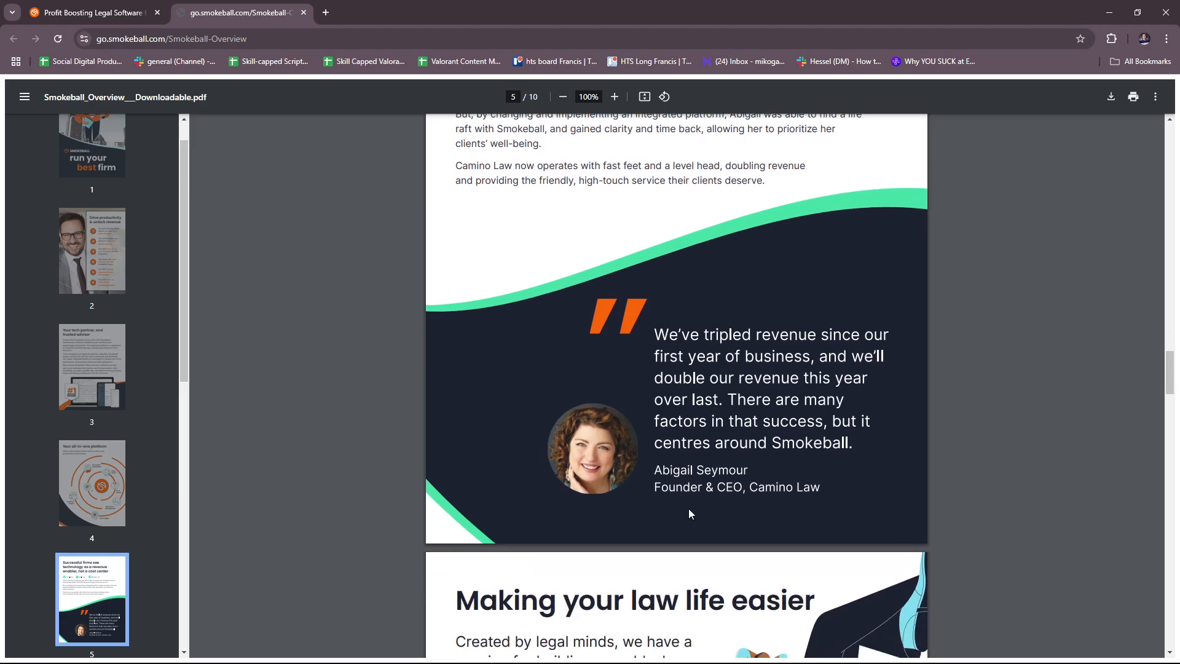
scroll("down", 3)
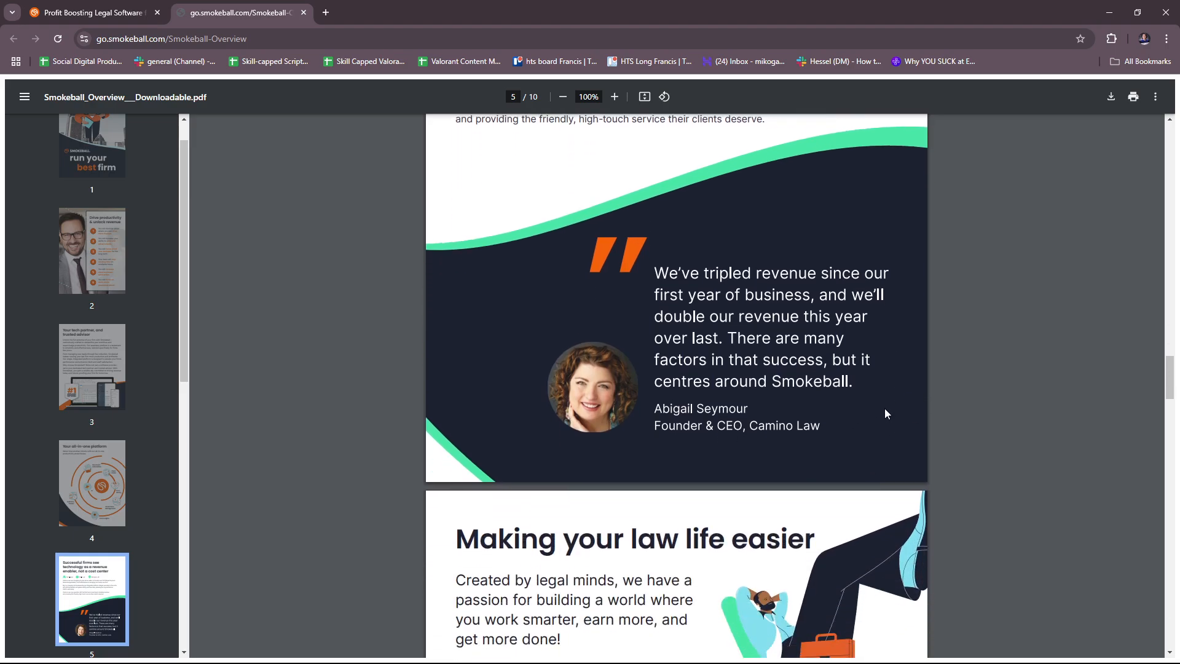
scroll("down", 3)
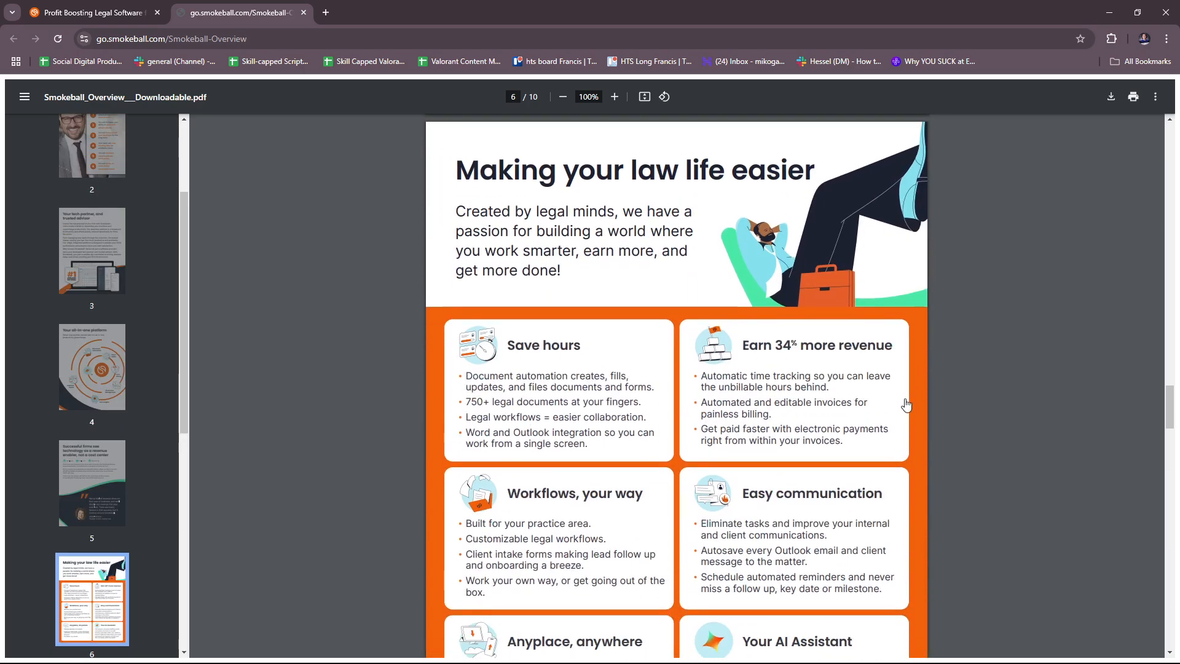
Step: Scroll through page 6's feature cards from Save hours to Your AI Assistant until the AI journey heading appears
scroll("down", 3)
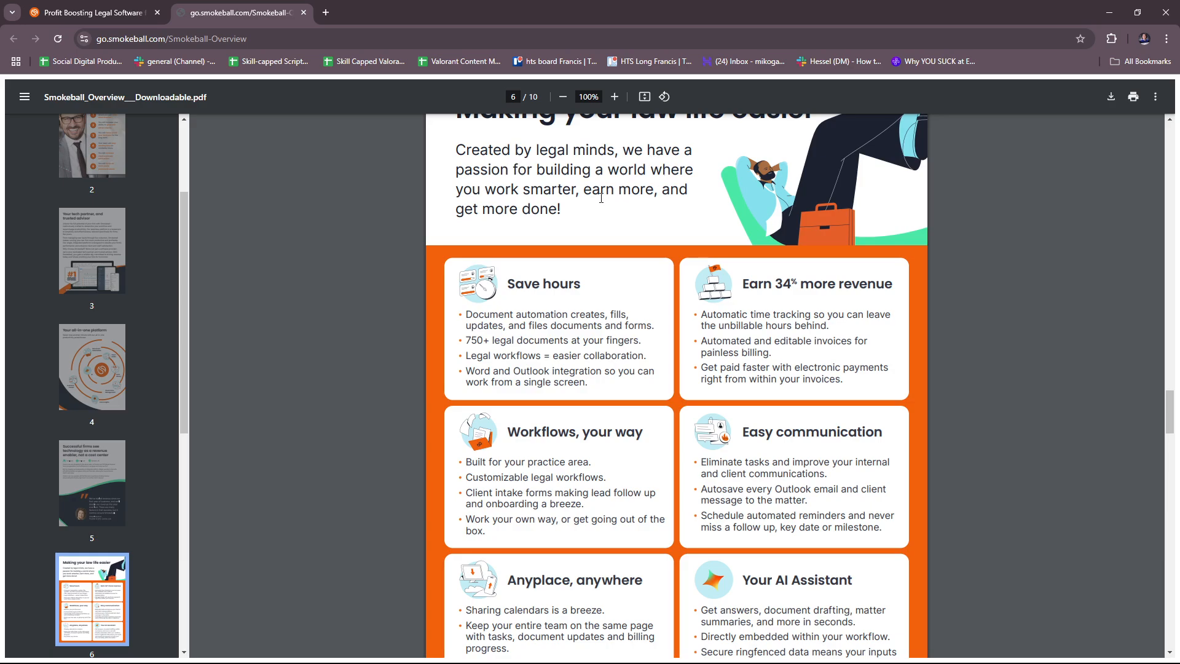
mouse_move(635, 229)
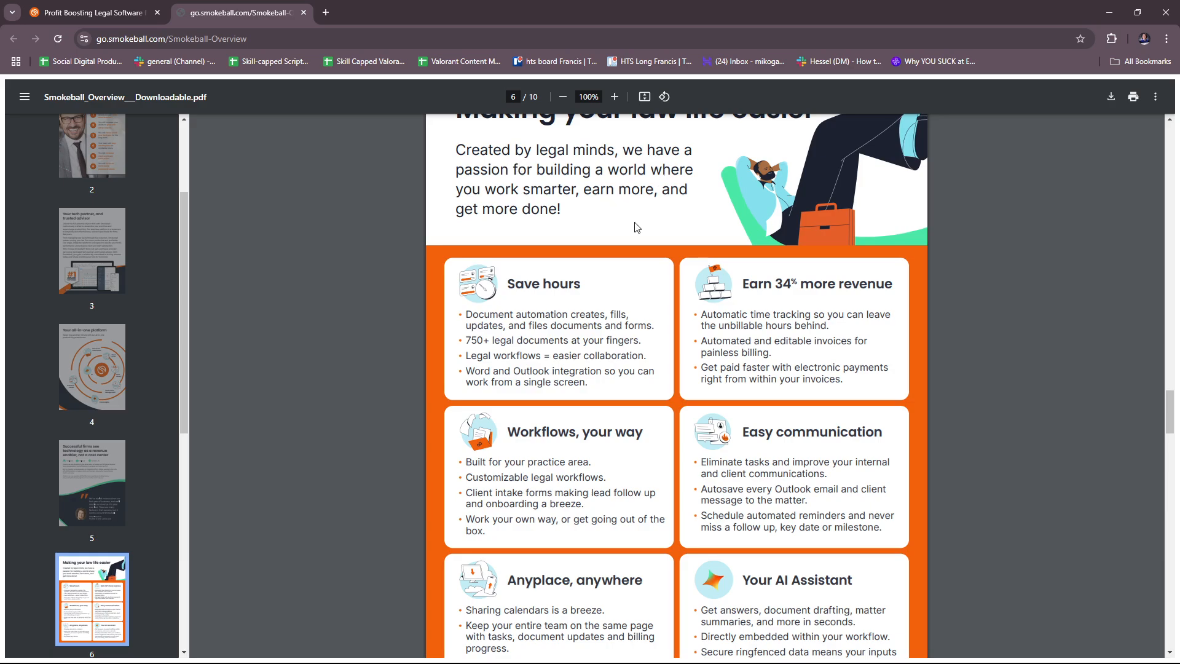
scroll("down", 3)
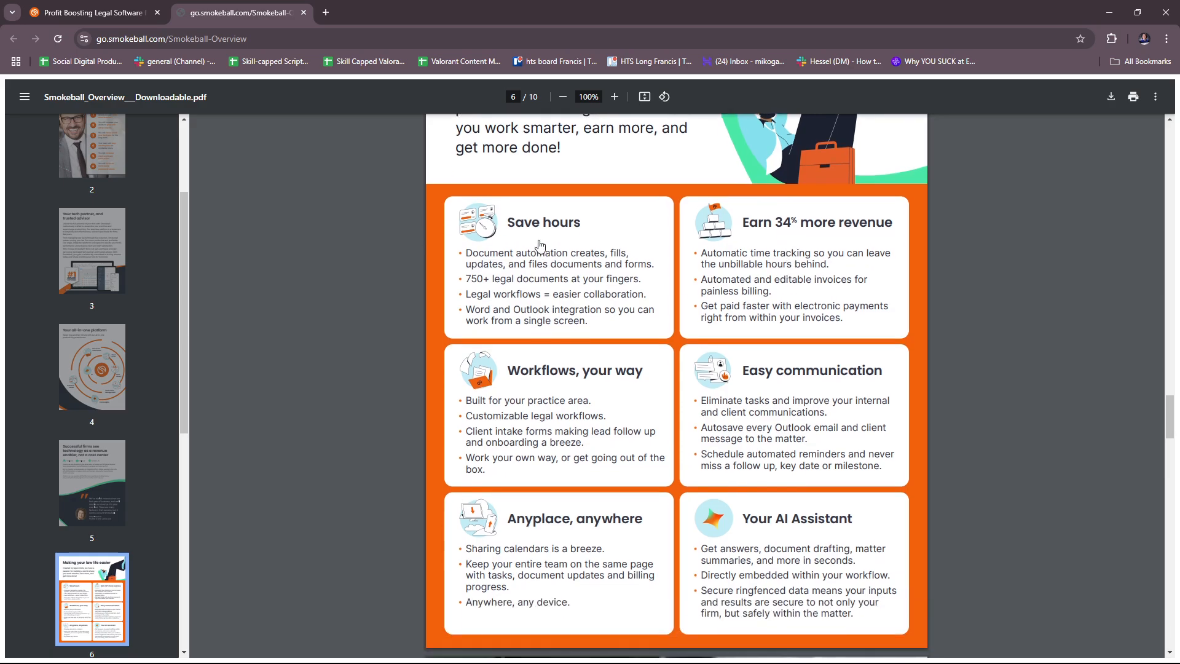
mouse_move(563, 277)
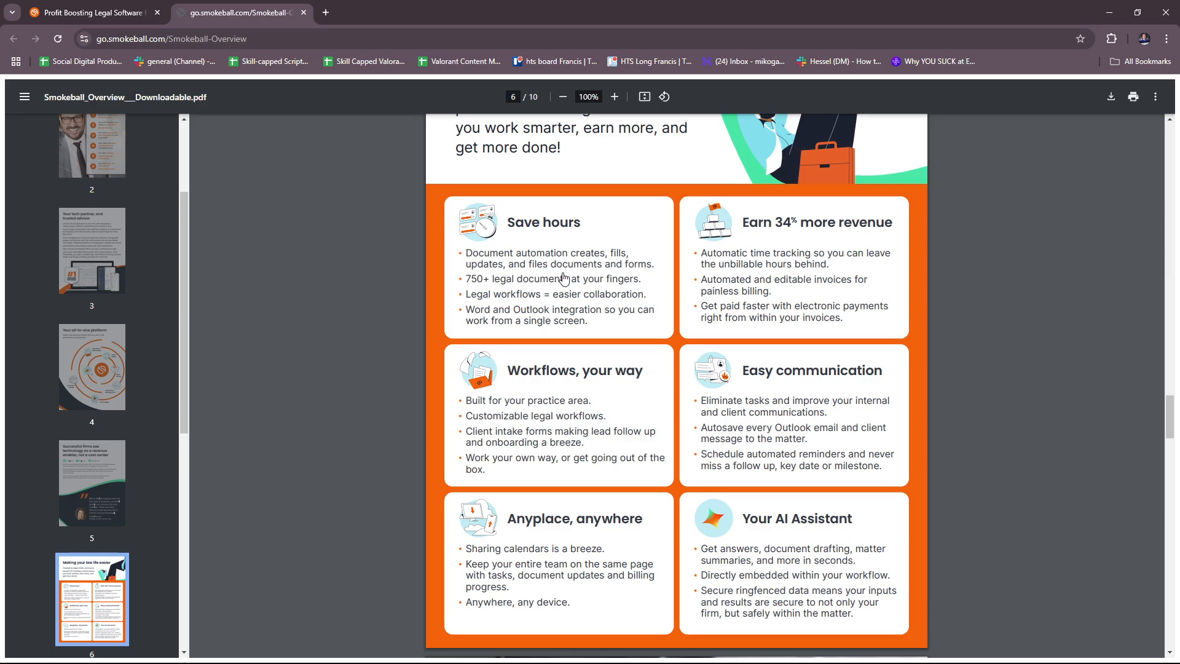
mouse_move(575, 302)
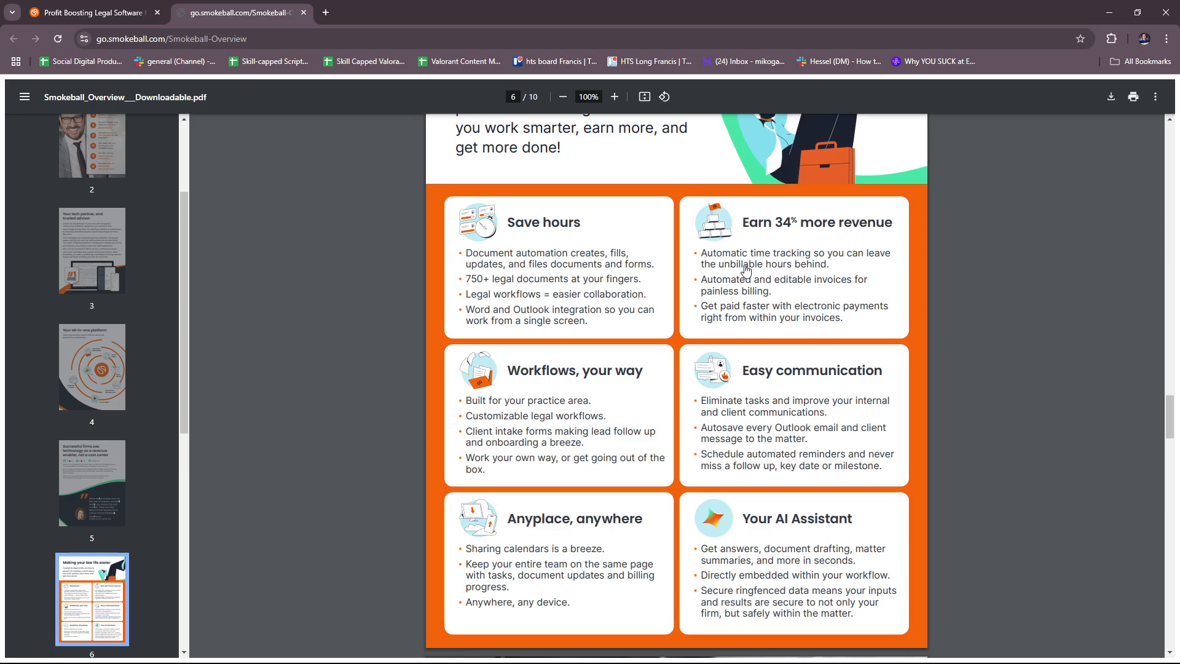
mouse_move(807, 269)
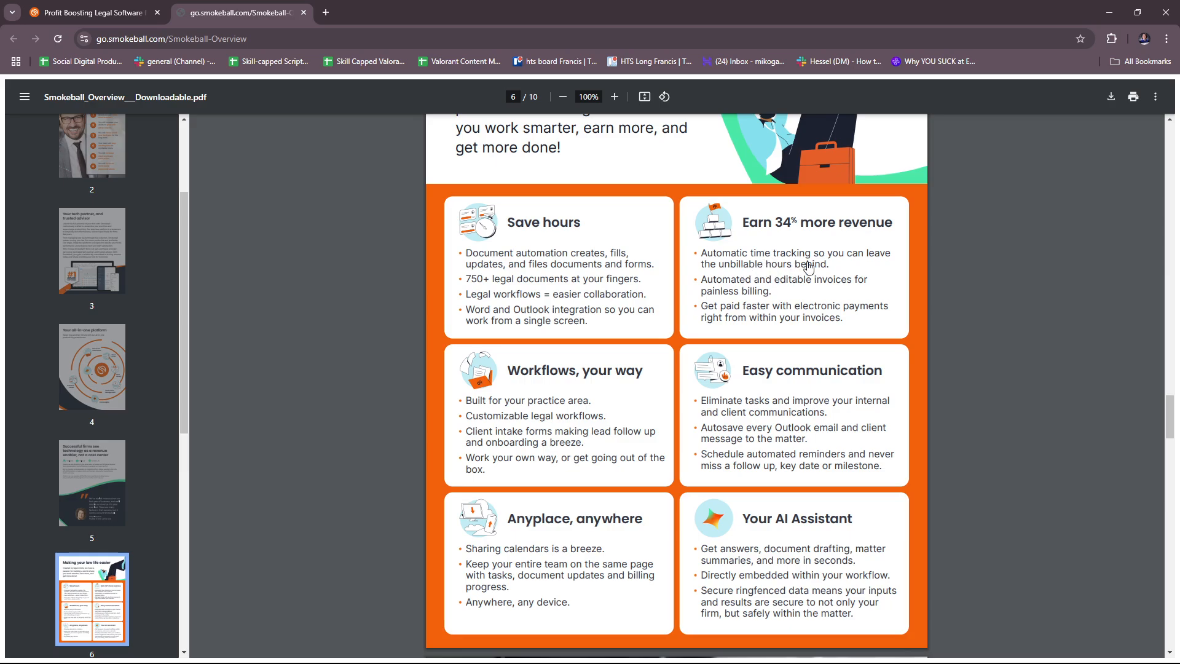
mouse_move(813, 293)
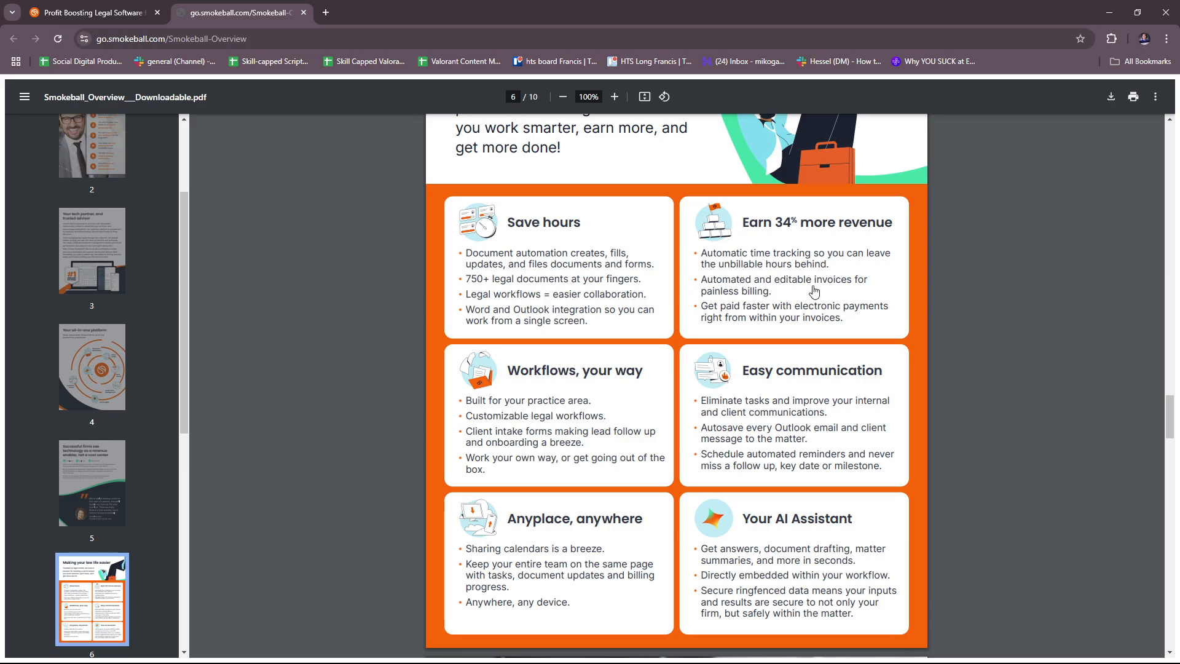
scroll("down", 3)
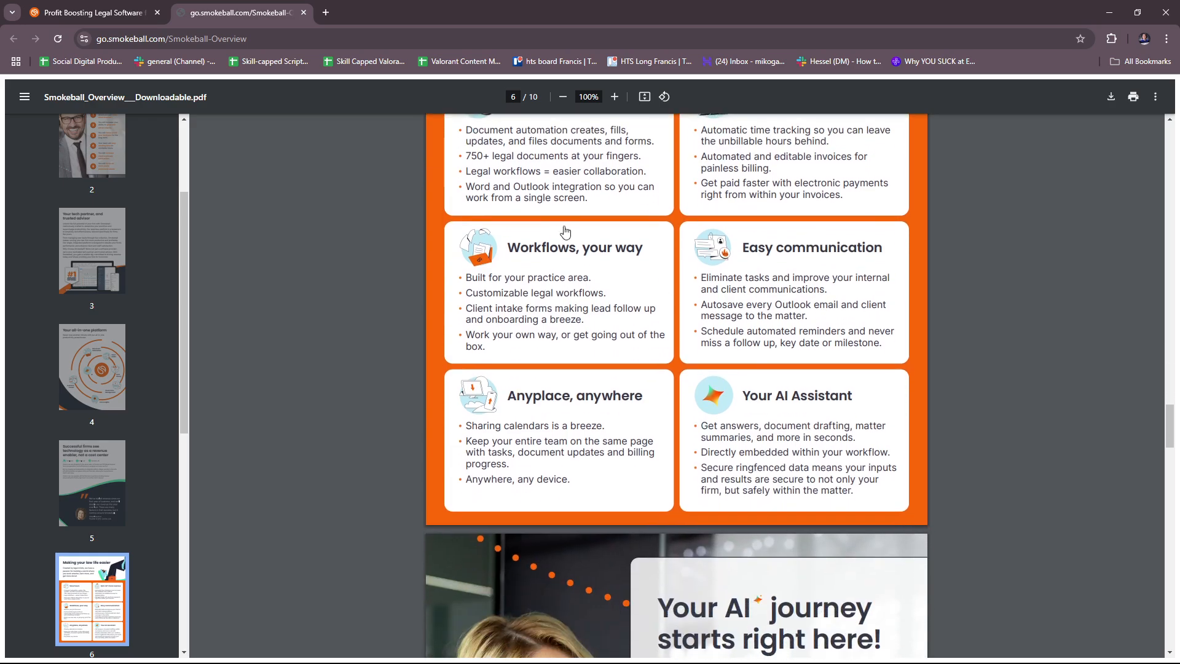
mouse_move(643, 291)
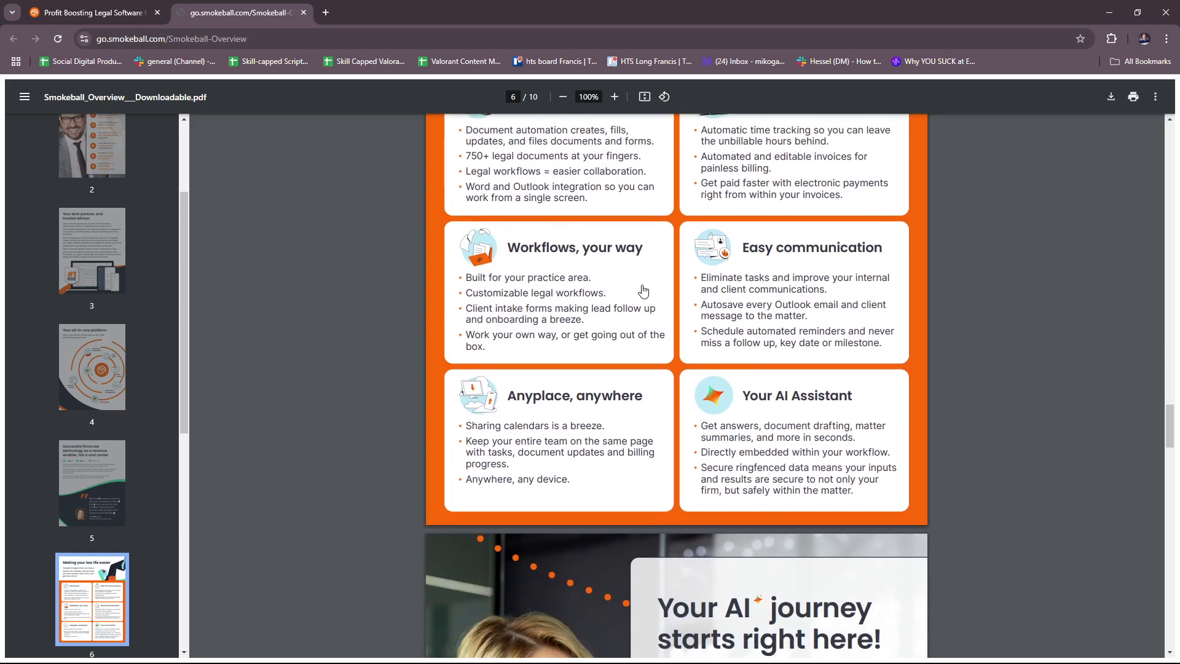
mouse_move(859, 307)
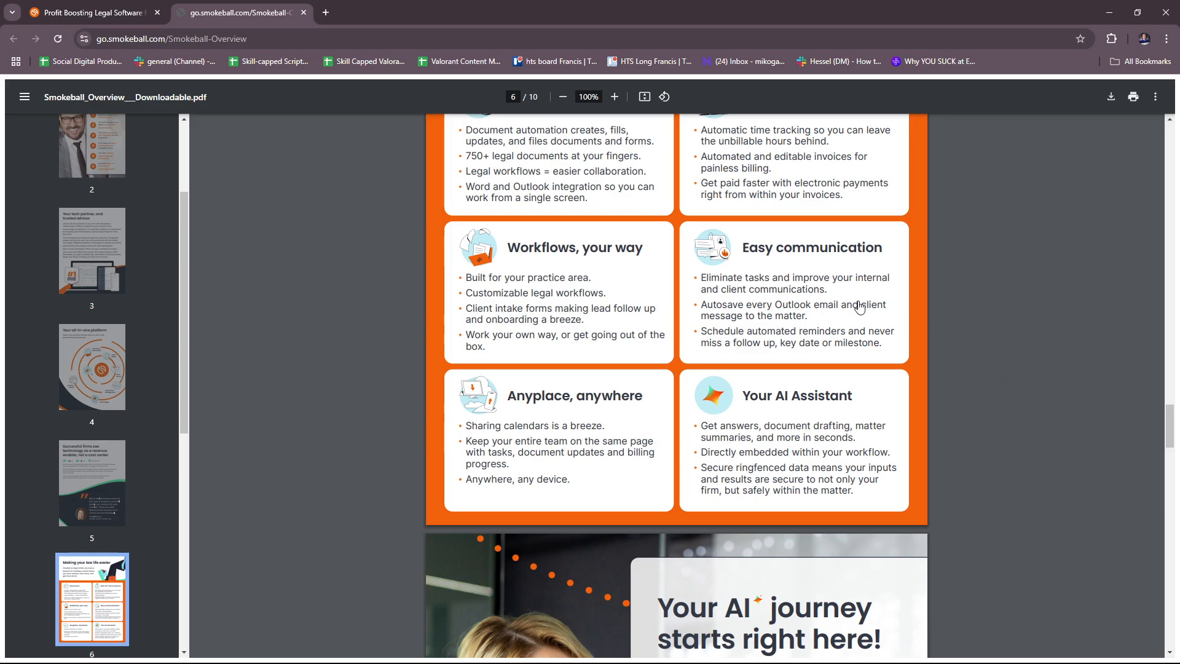
mouse_move(892, 354)
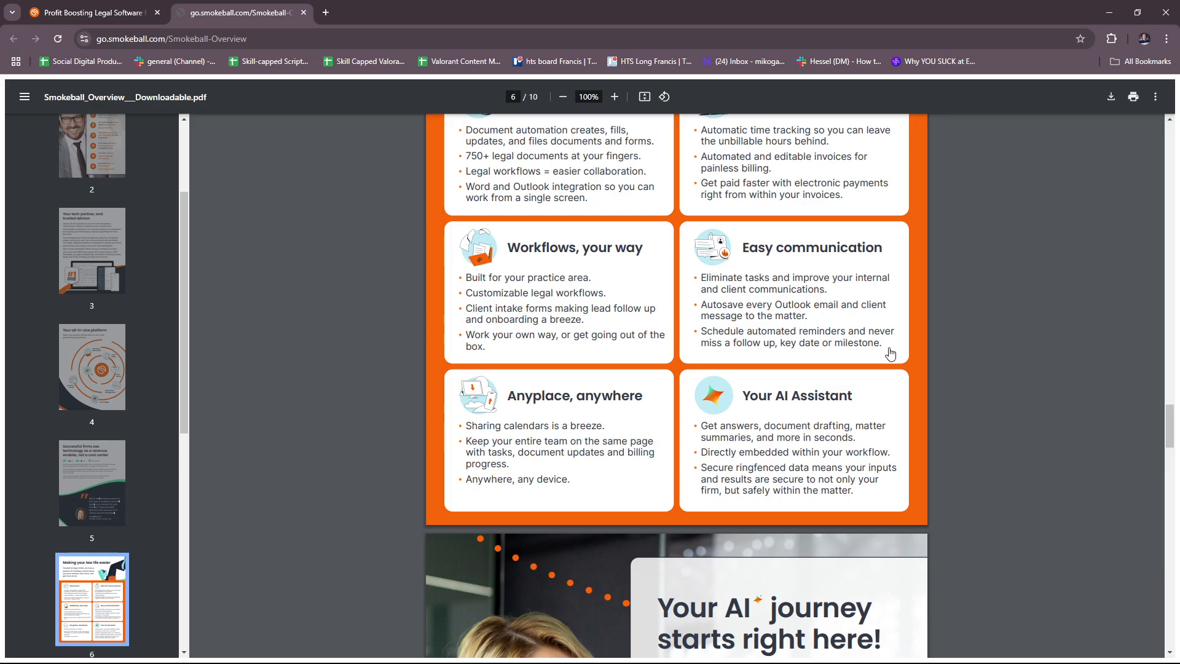
scroll("down", 3)
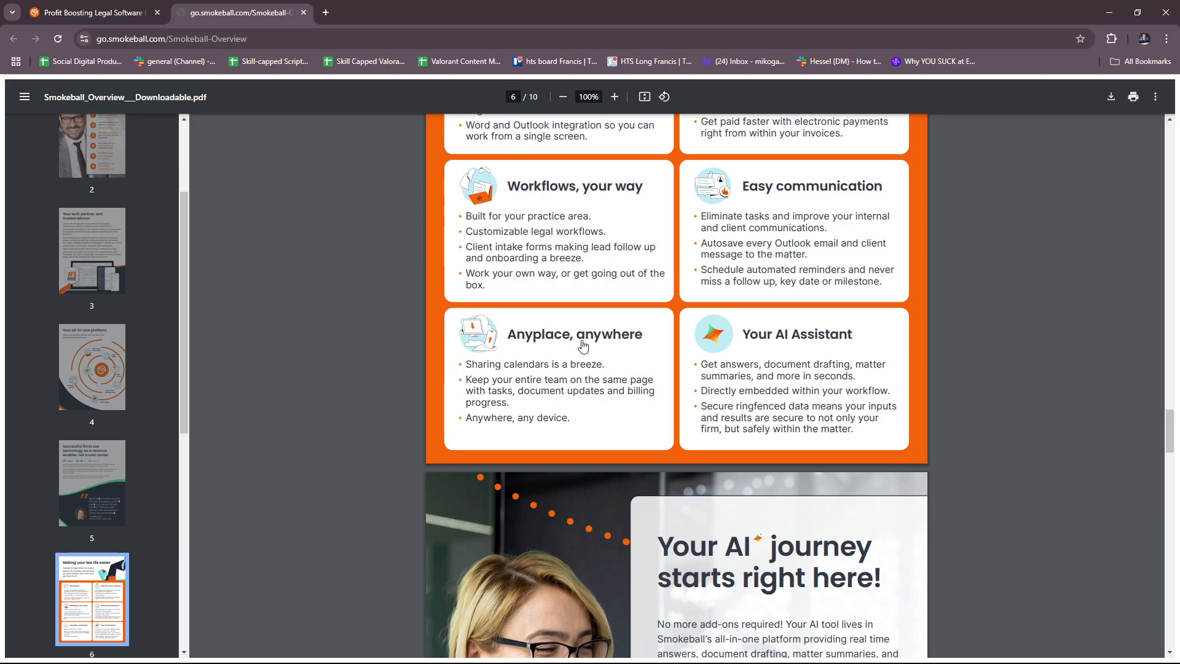
mouse_move(532, 404)
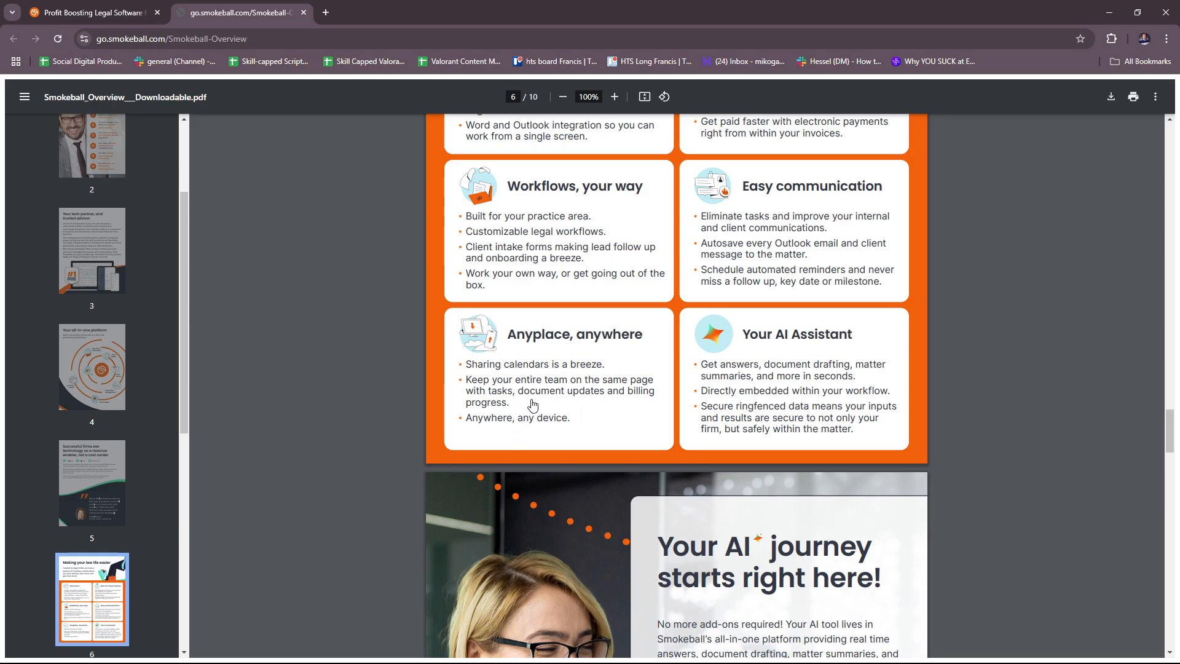
mouse_move(668, 437)
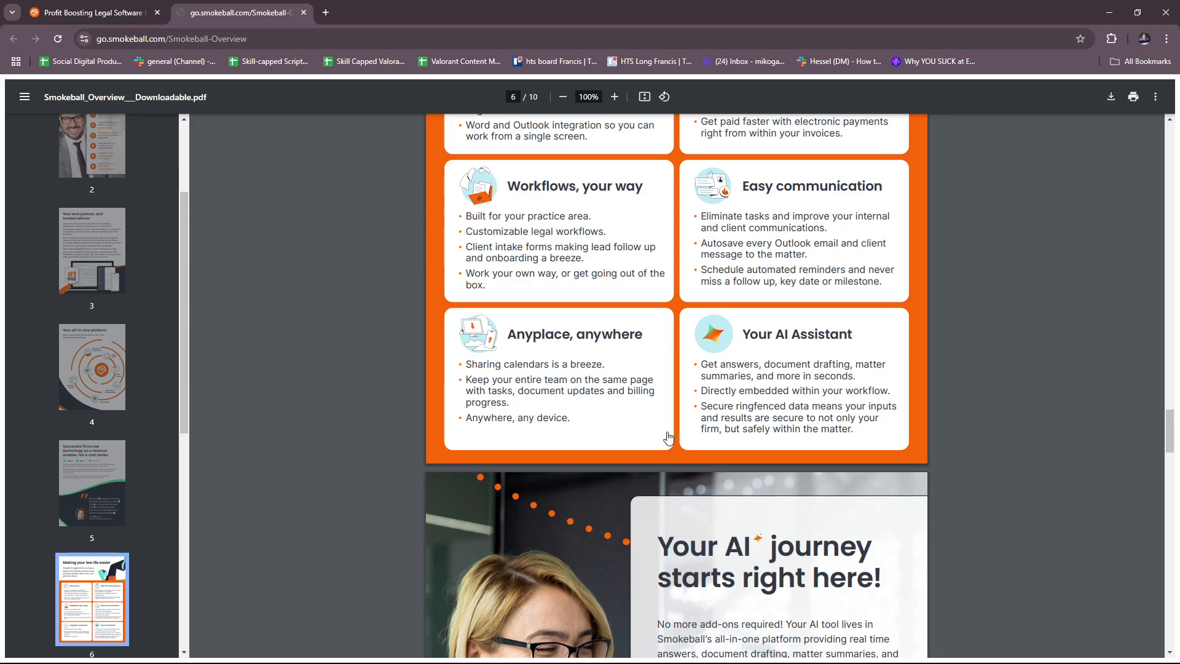
mouse_move(843, 419)
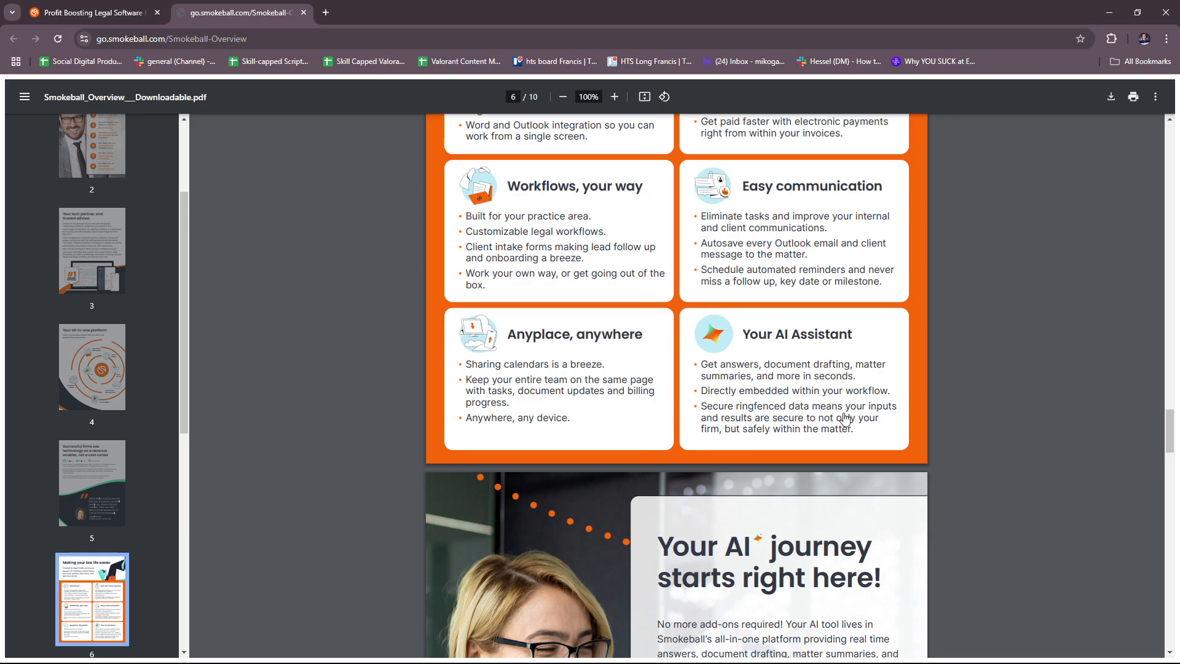
mouse_move(772, 337)
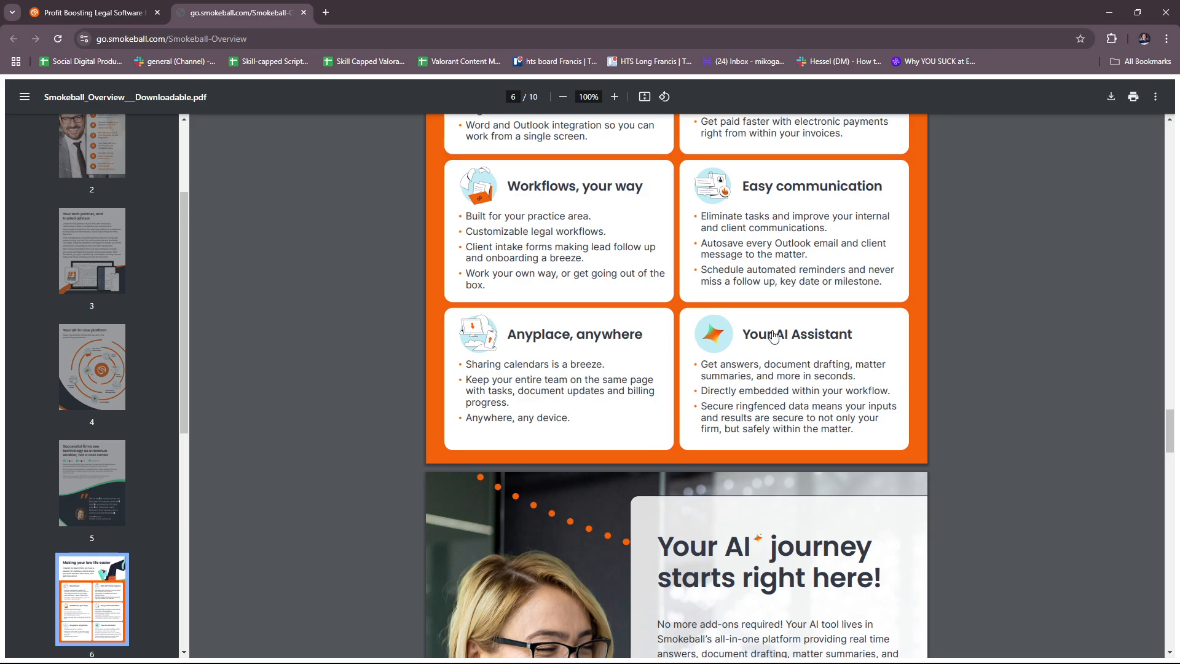
scroll("down", 3)
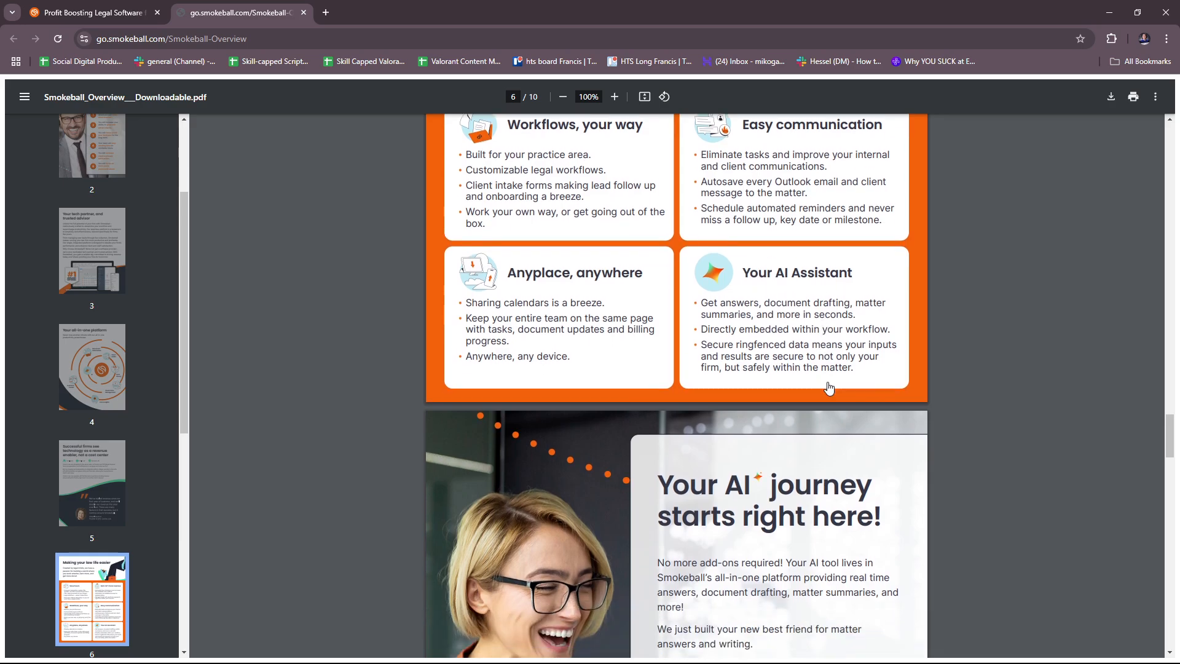
mouse_move(934, 377)
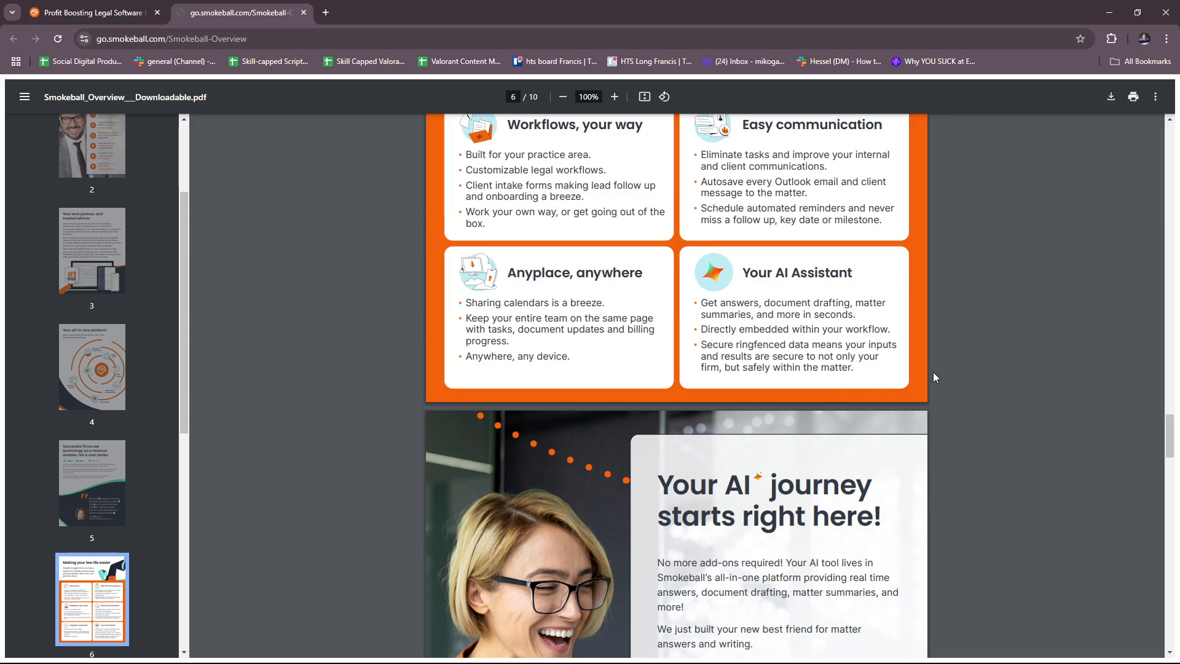
Step: Read page 7's 'Your AI journey starts right here' section down to 'Meet our clients, running their best firm'
scroll("down", 3)
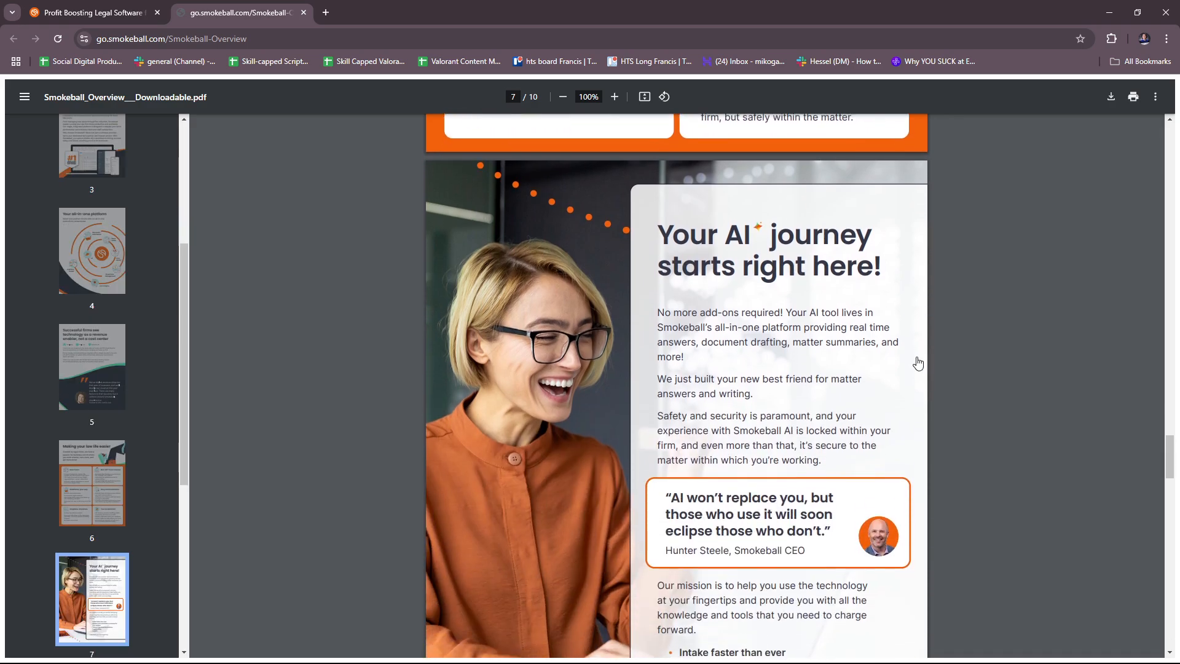
scroll("down", 3)
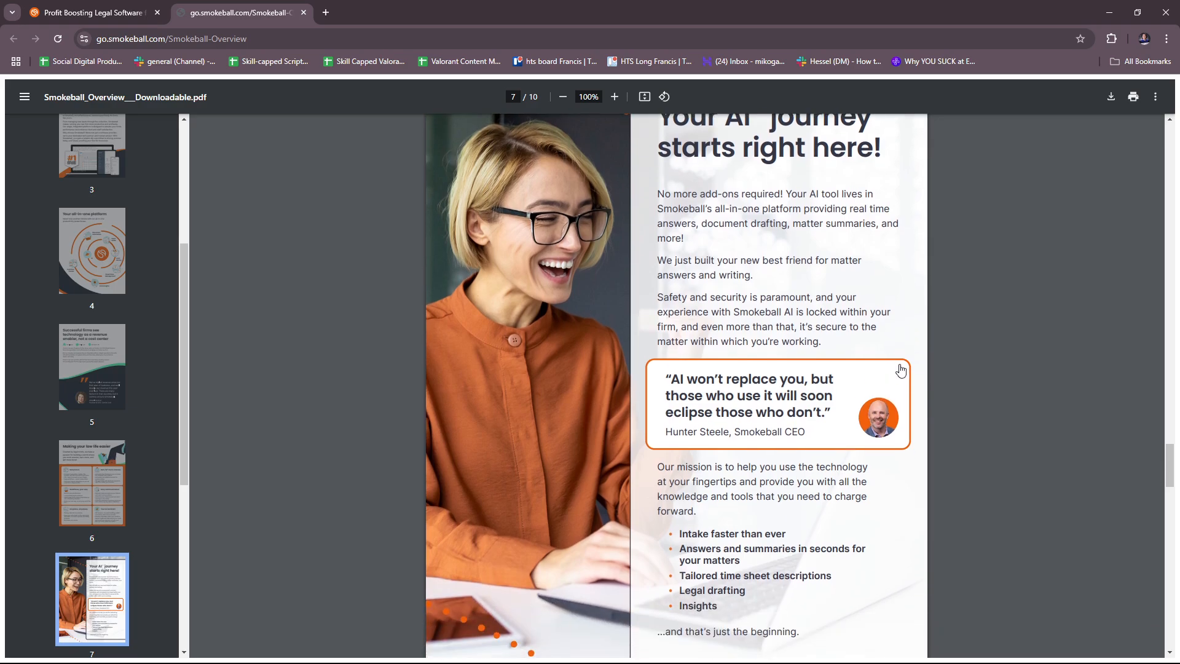
mouse_move(645, 376)
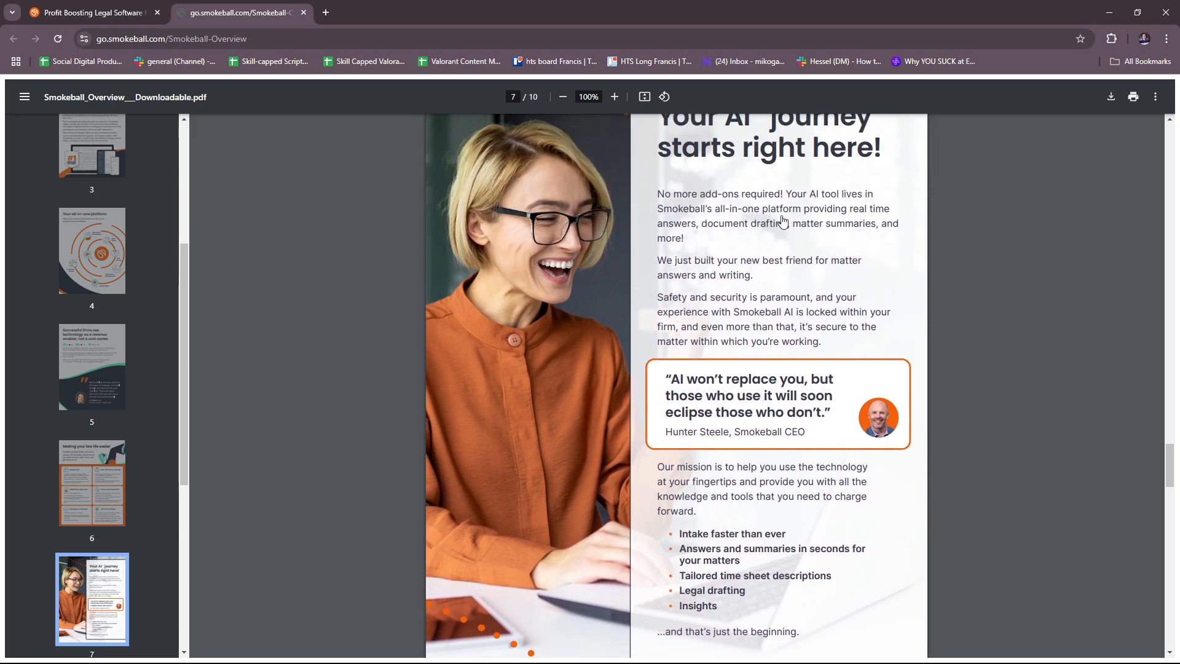
mouse_move(896, 234)
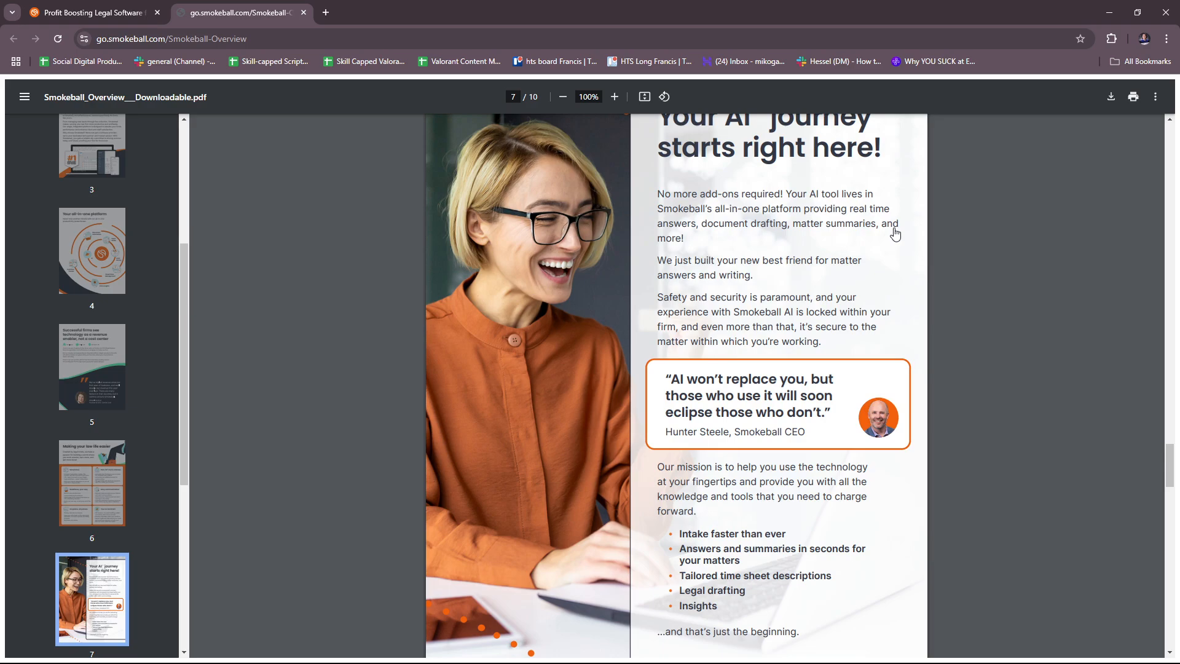
scroll("down", 3)
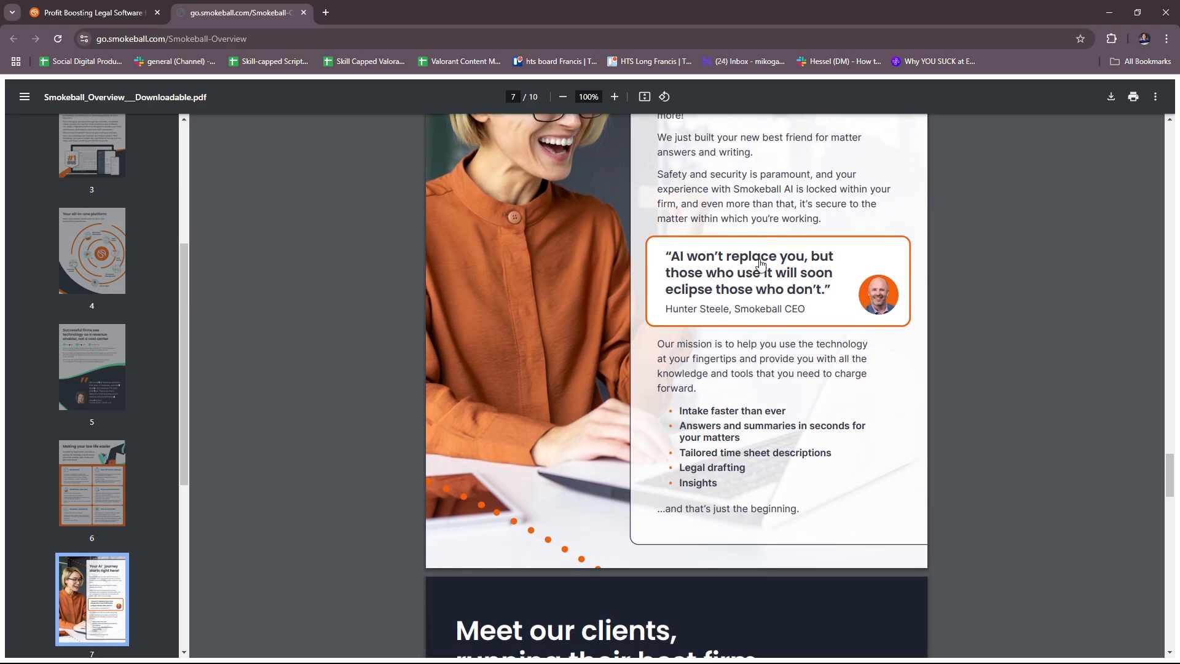
mouse_move(780, 316)
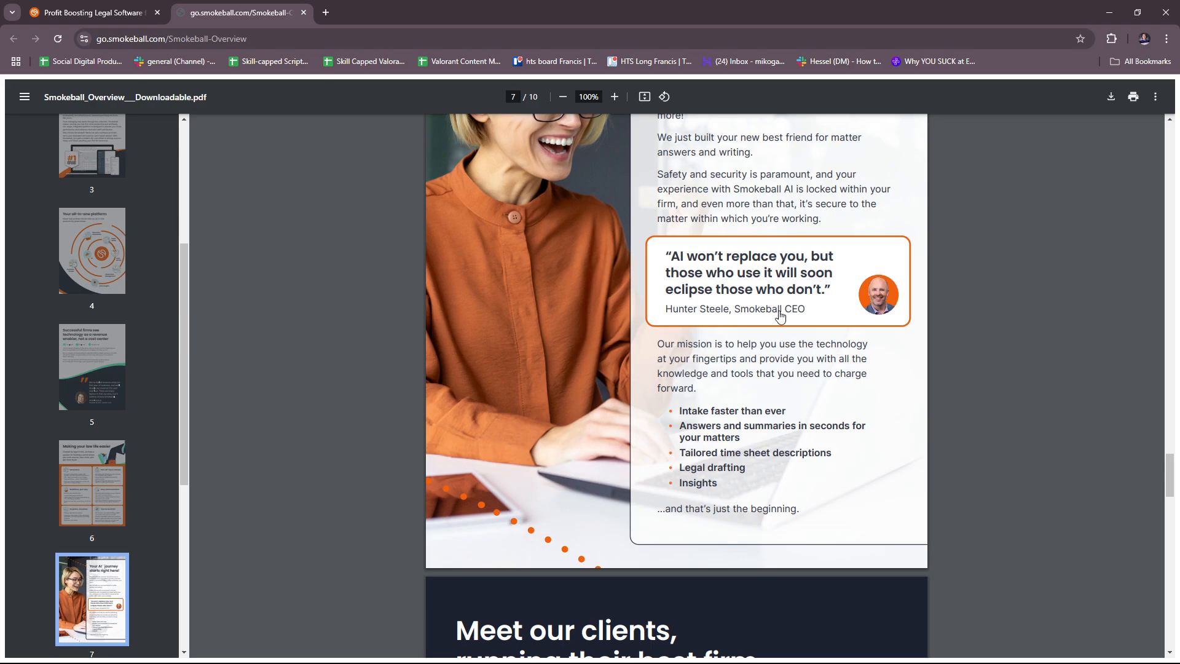
mouse_move(824, 308)
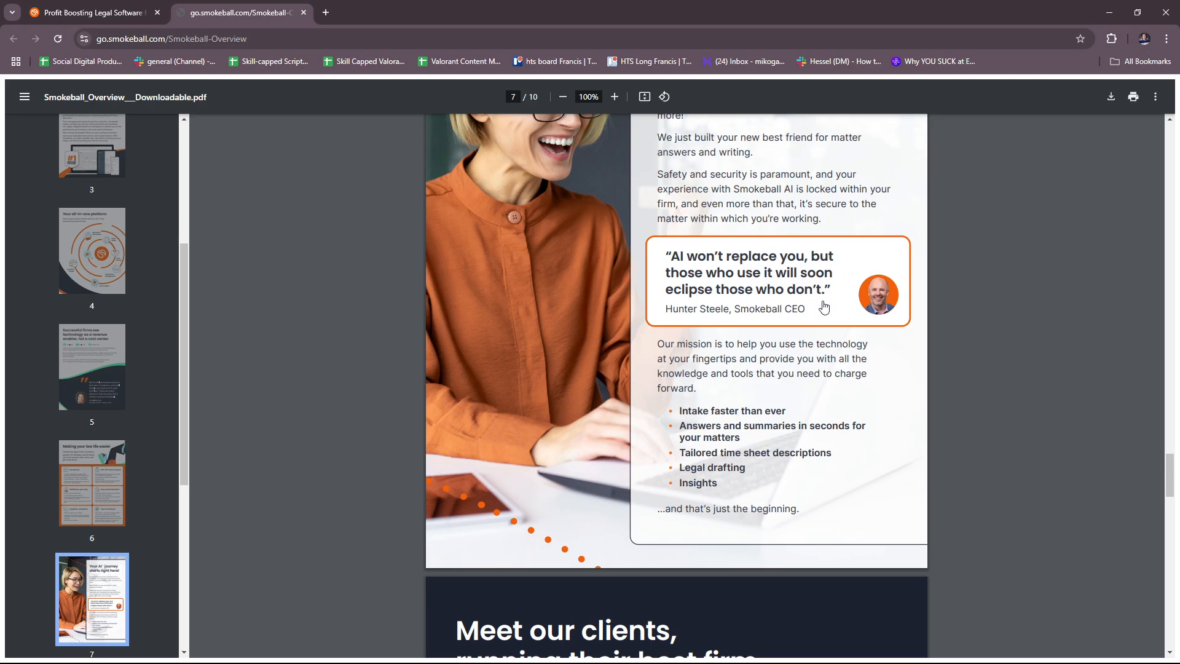
scroll("up", 3)
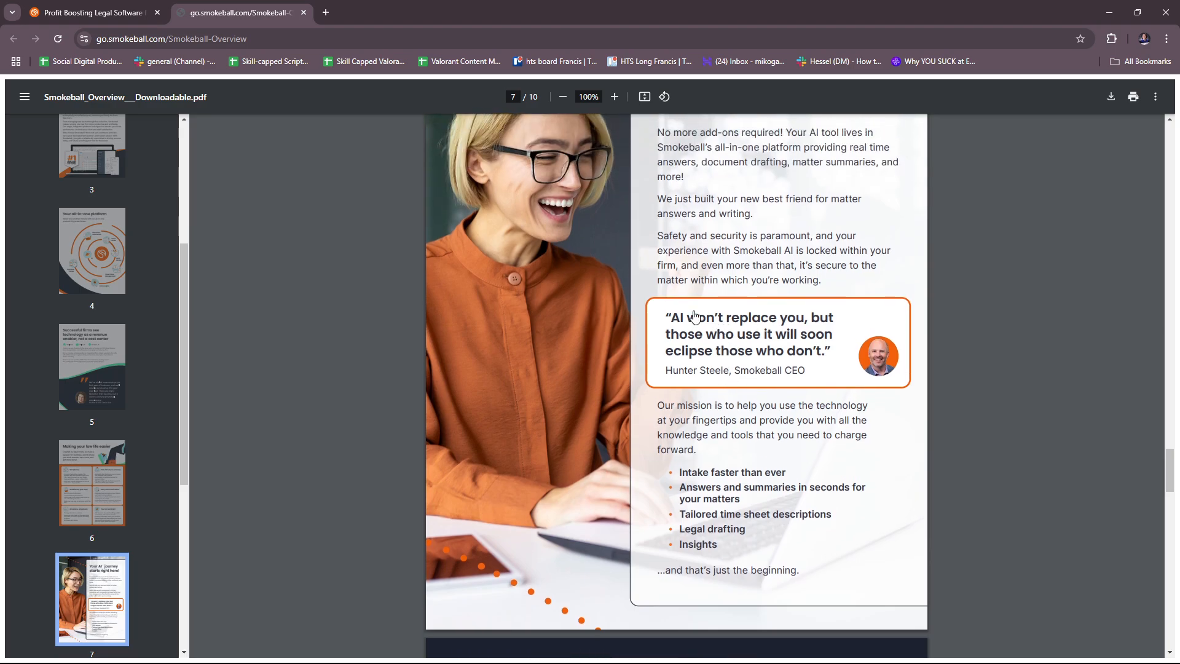
mouse_move(822, 337)
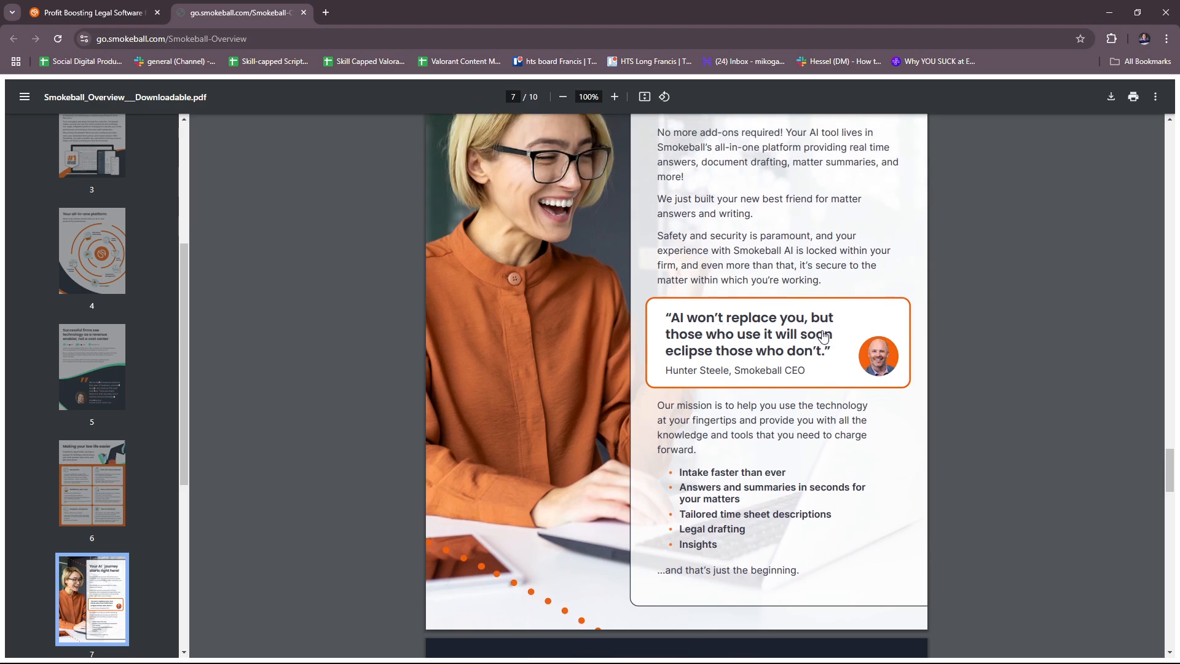
mouse_move(842, 322)
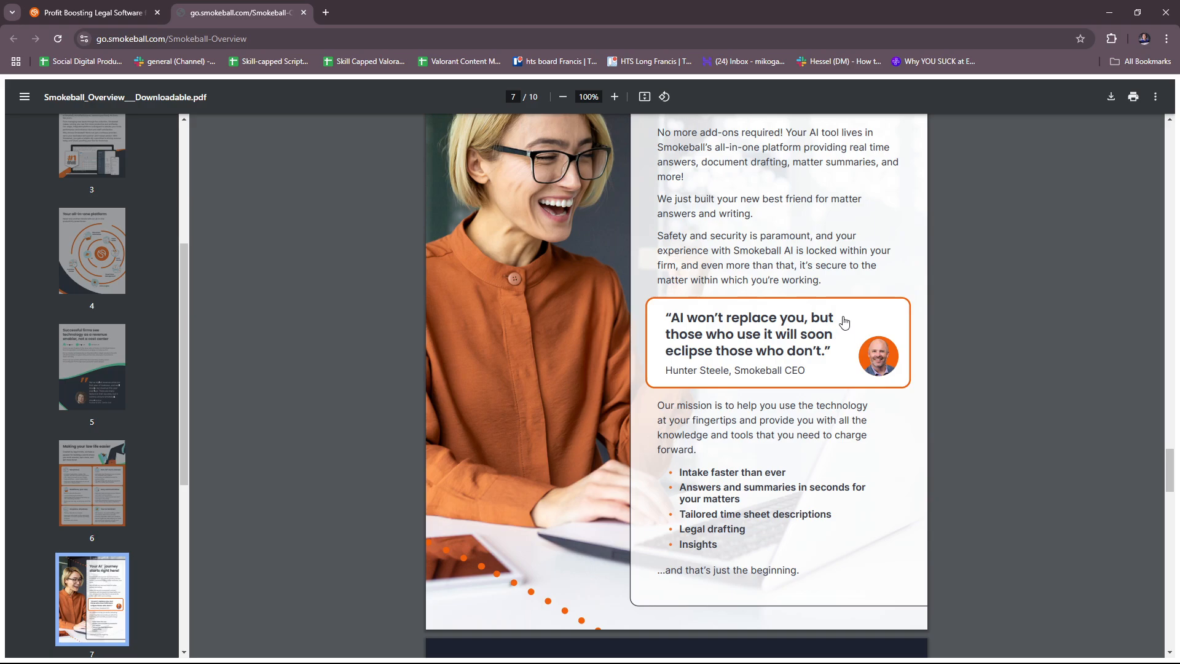
mouse_move(851, 348)
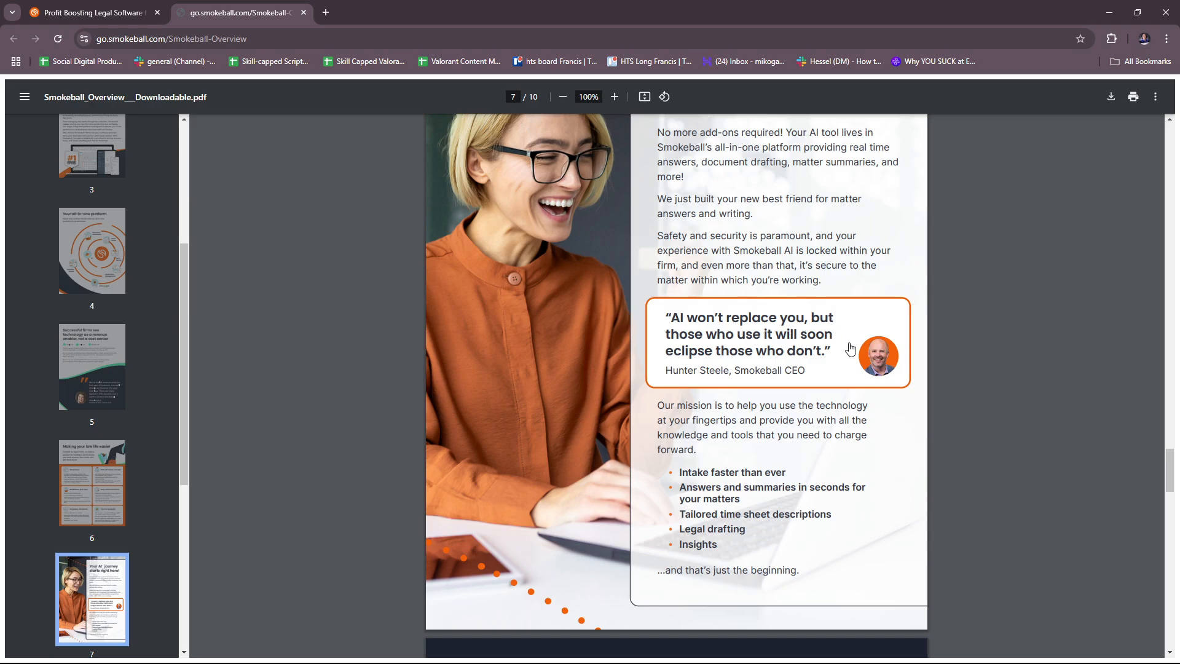
mouse_move(720, 273)
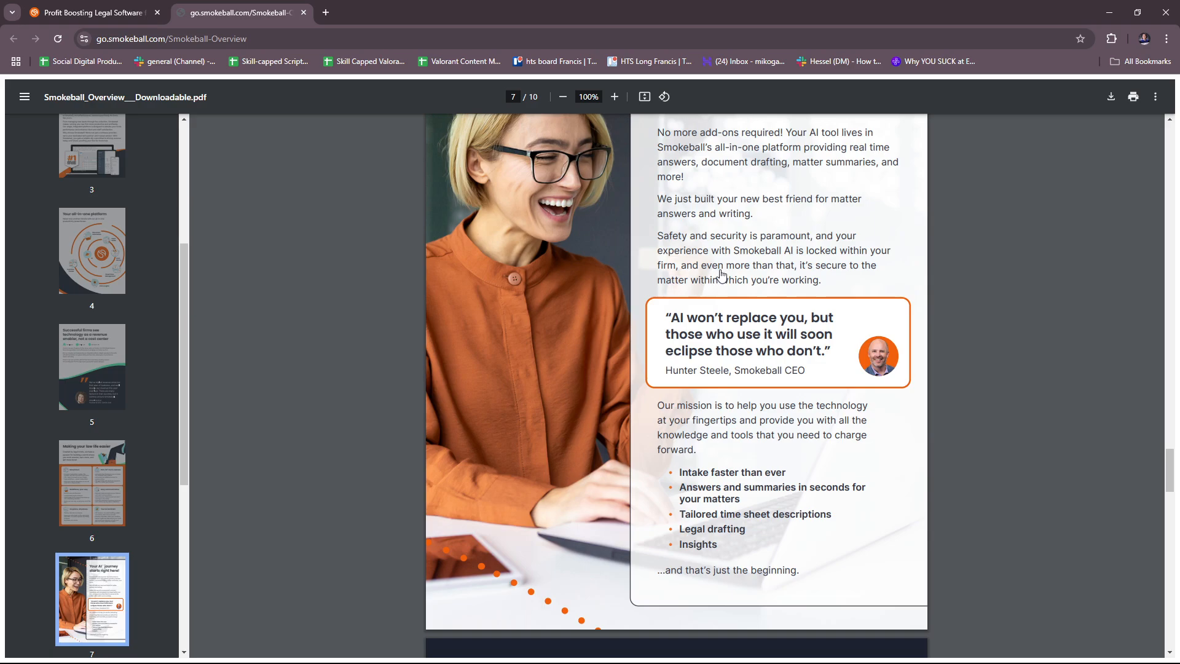
mouse_move(867, 283)
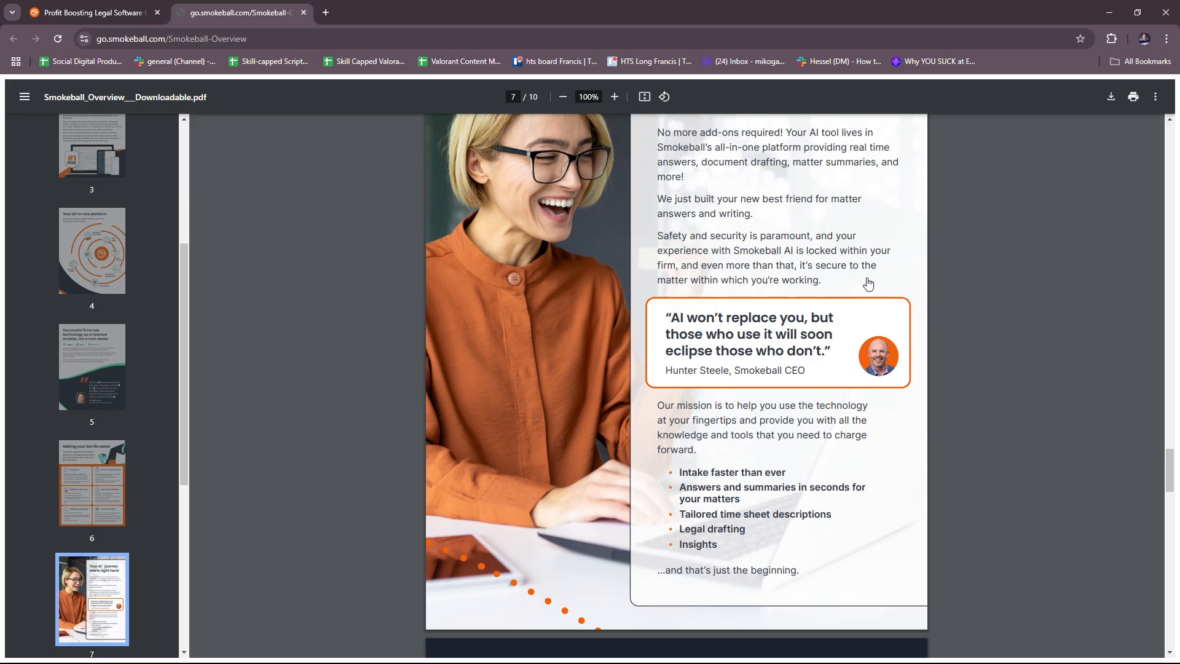
scroll("down", 3)
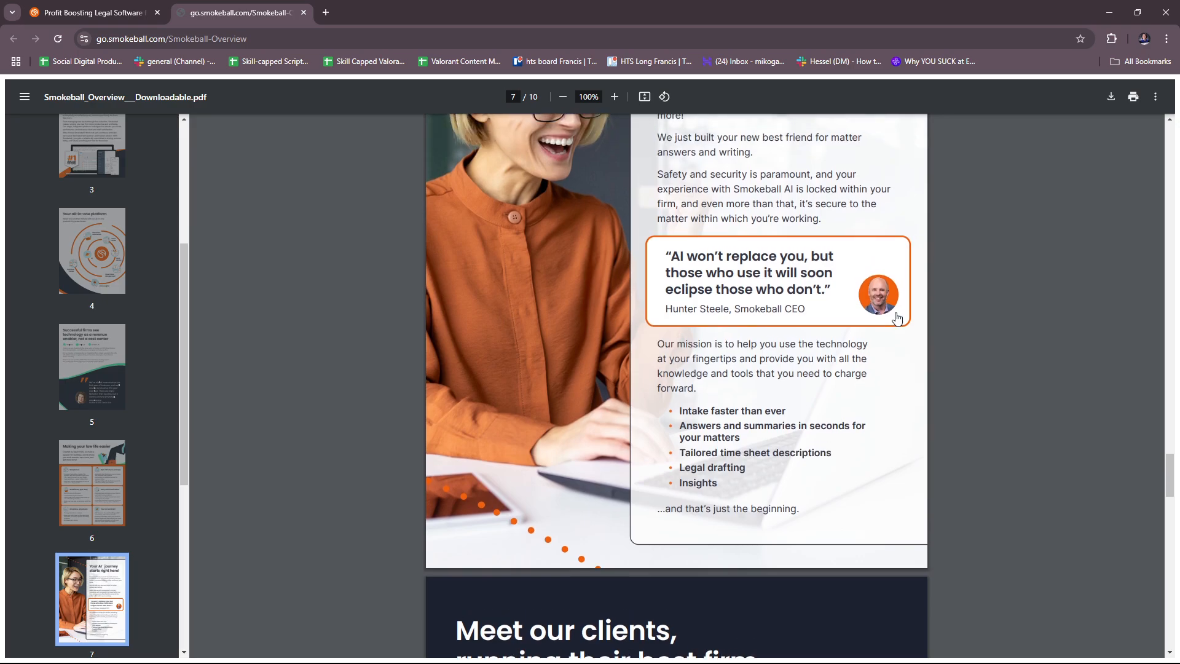
scroll("up", 3)
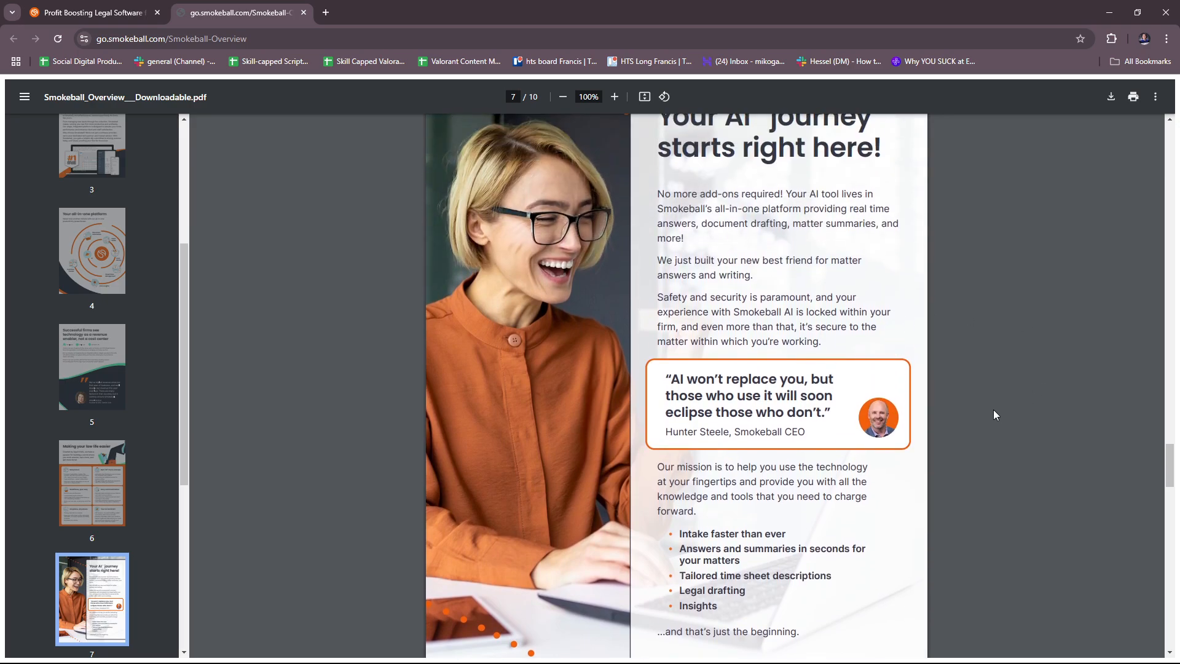
scroll("down", 3)
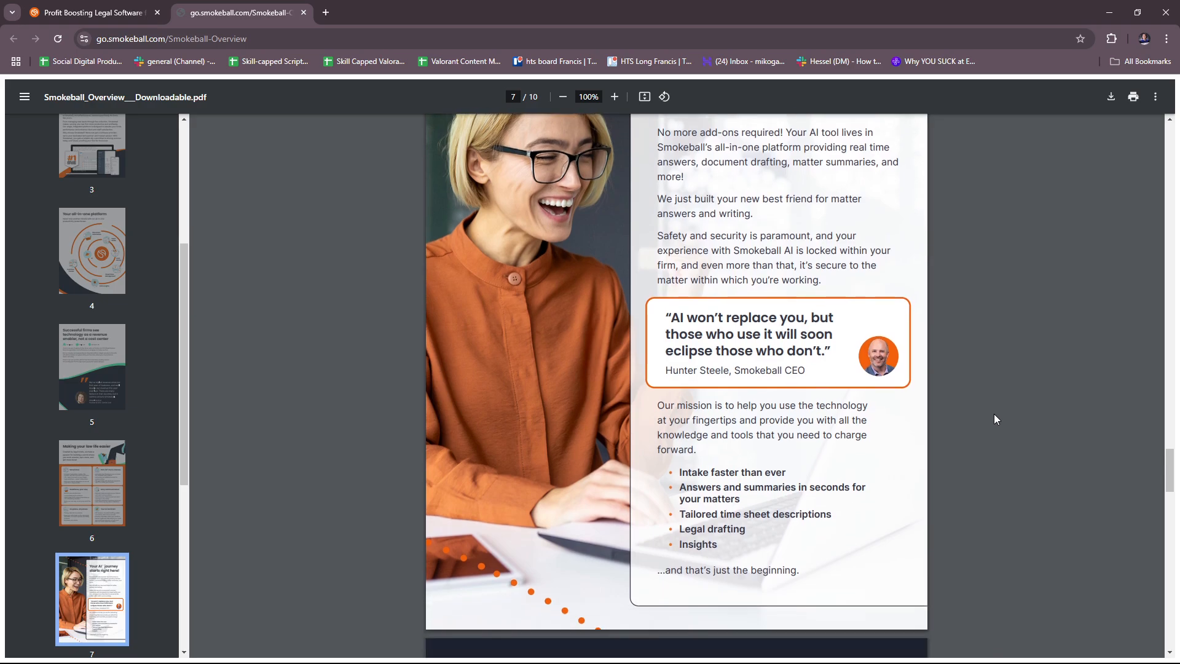
scroll("up", 3)
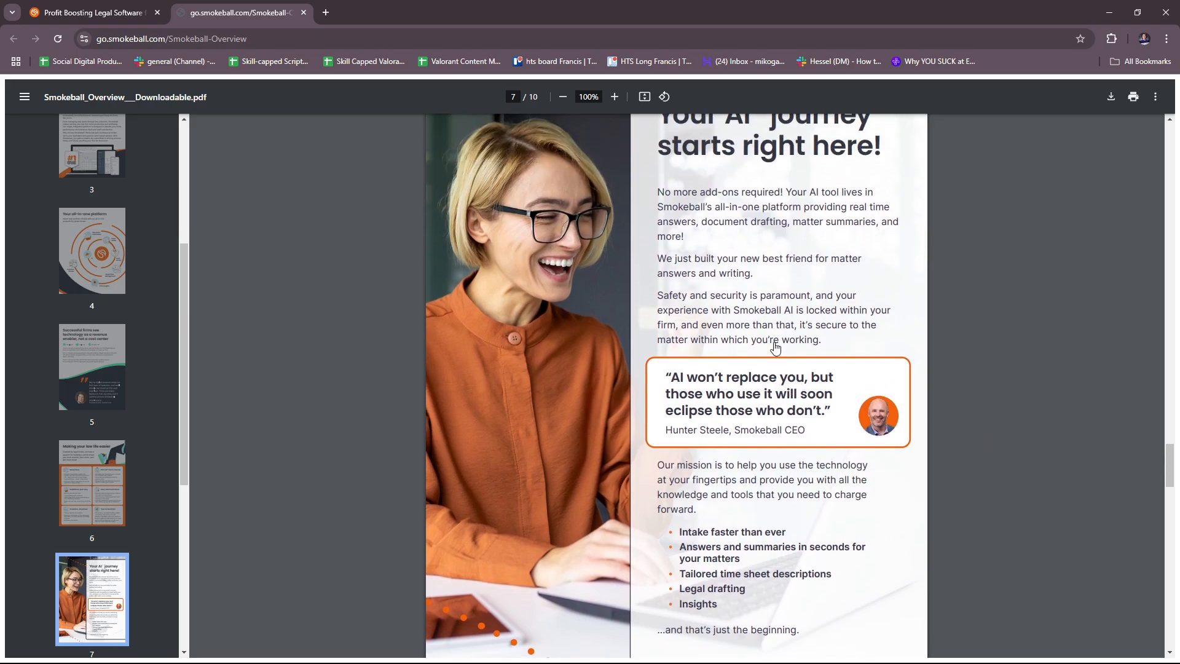
scroll("up", 3)
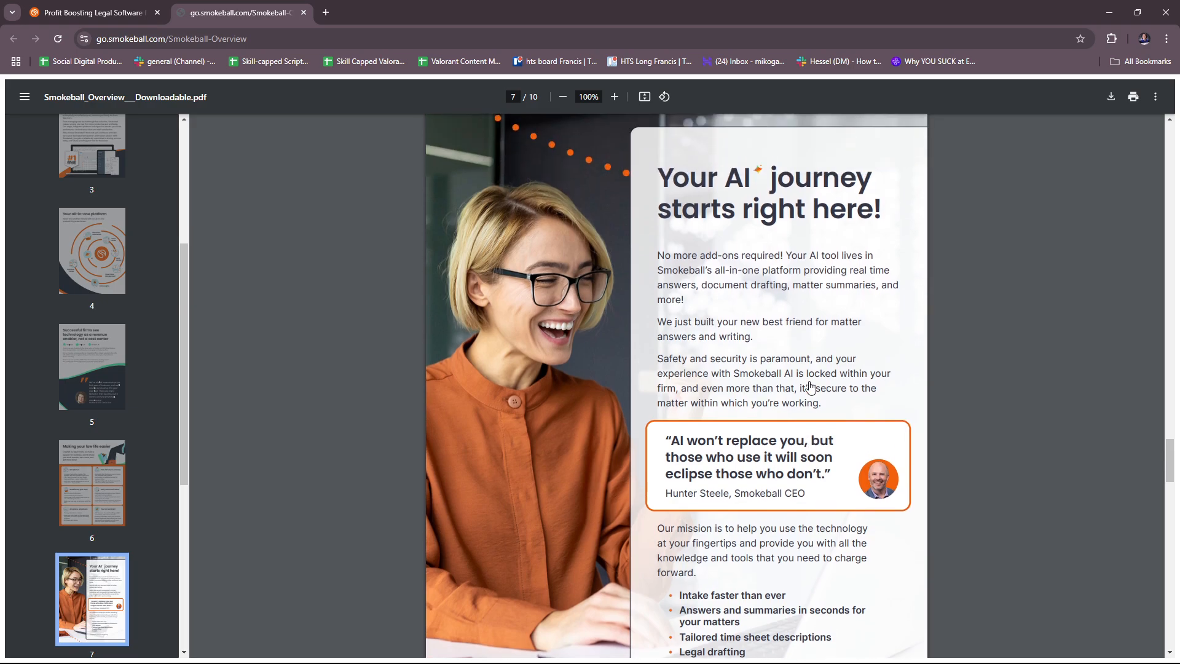
scroll("down", 3)
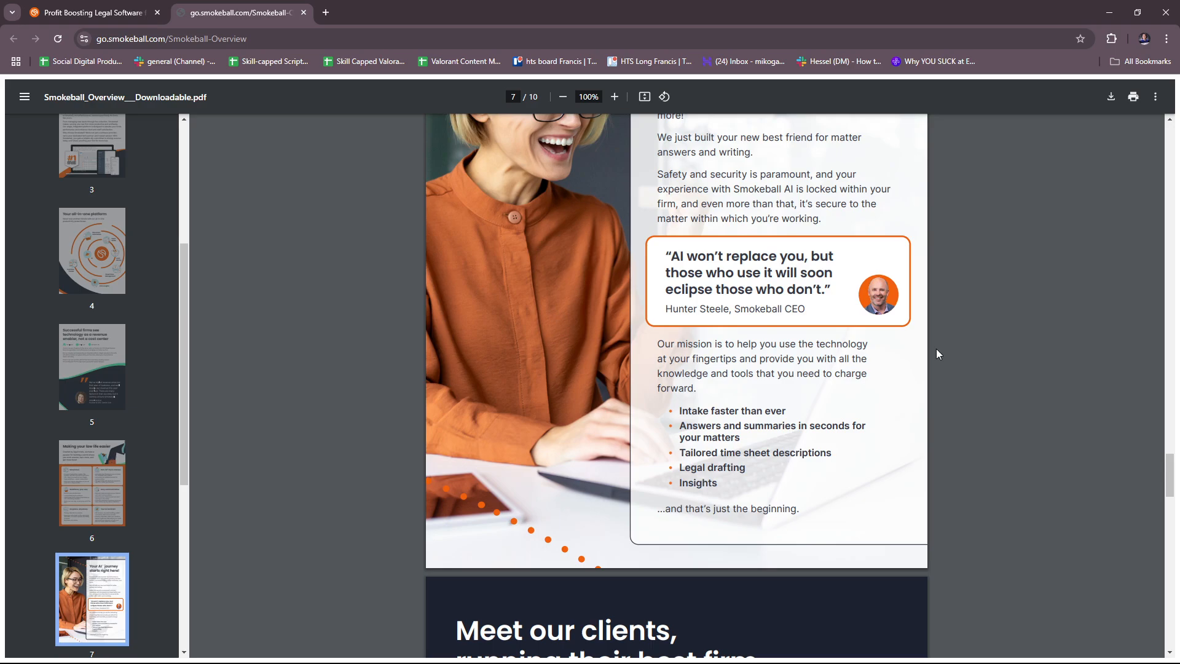
scroll("down", 3)
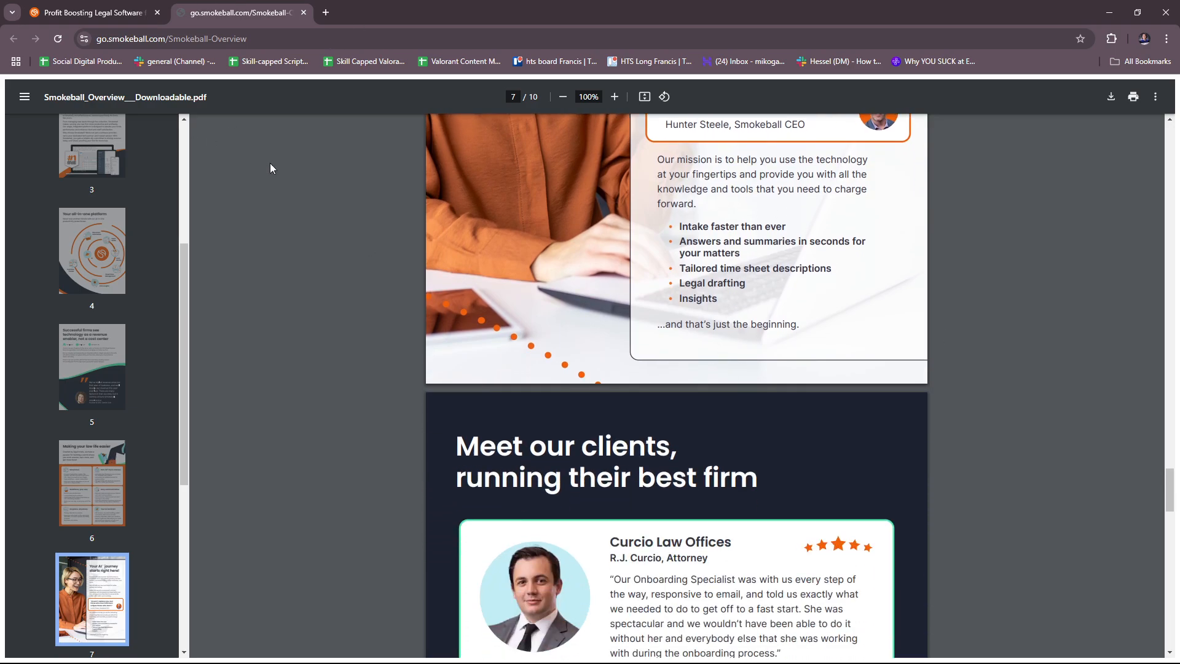
Step: Scroll through page 8's client testimonials until page 9's 'Build your own ecosystem' appears
scroll("down", 3)
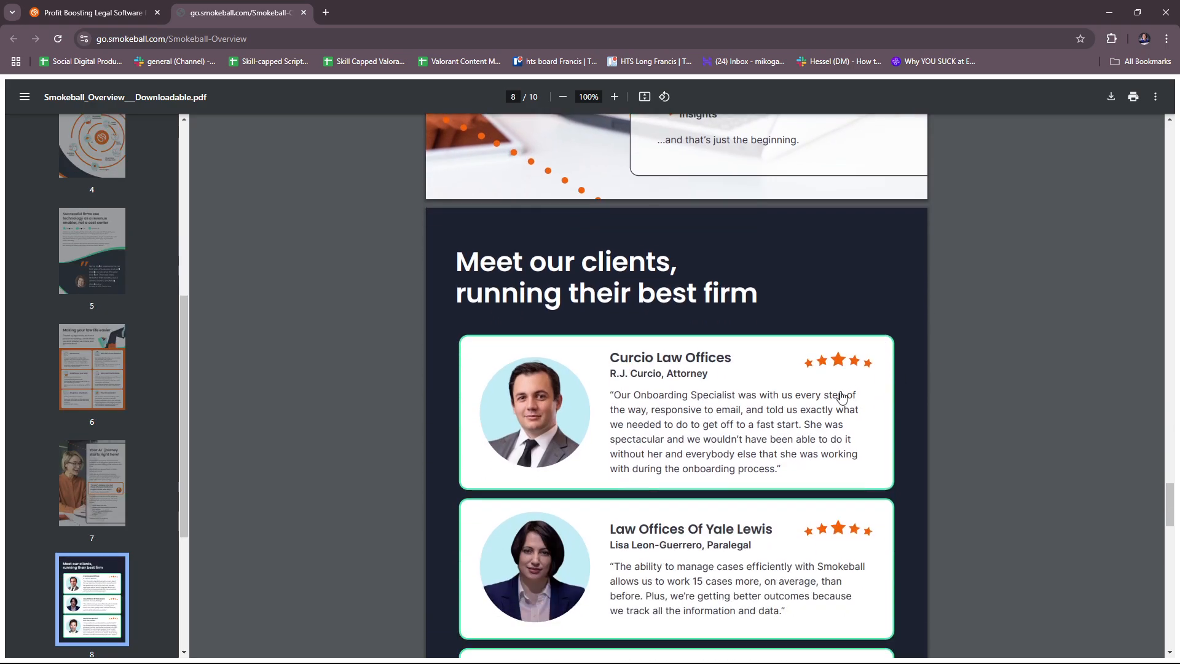
scroll("down", 3)
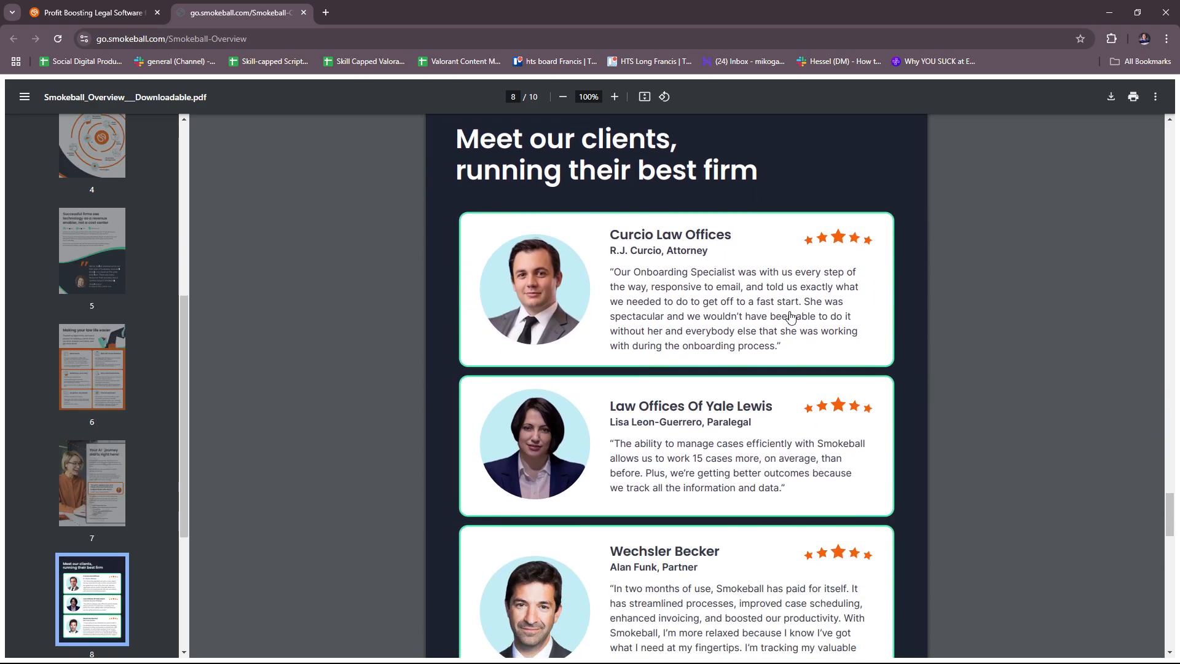
scroll("down", 3)
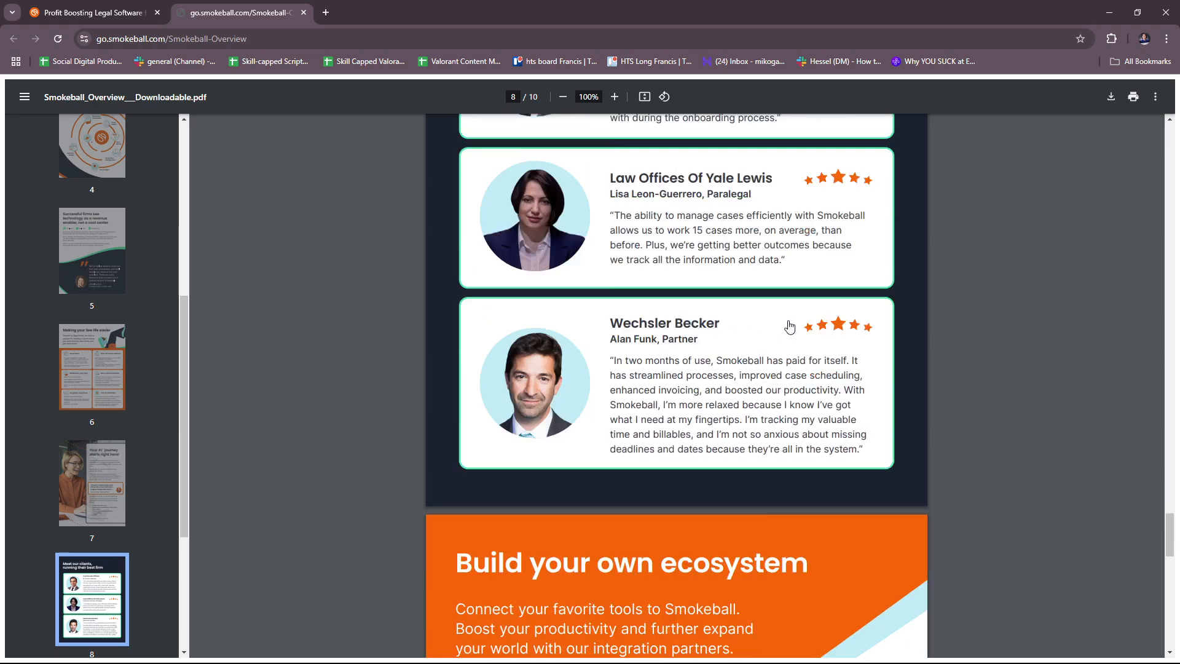
scroll("down", 3)
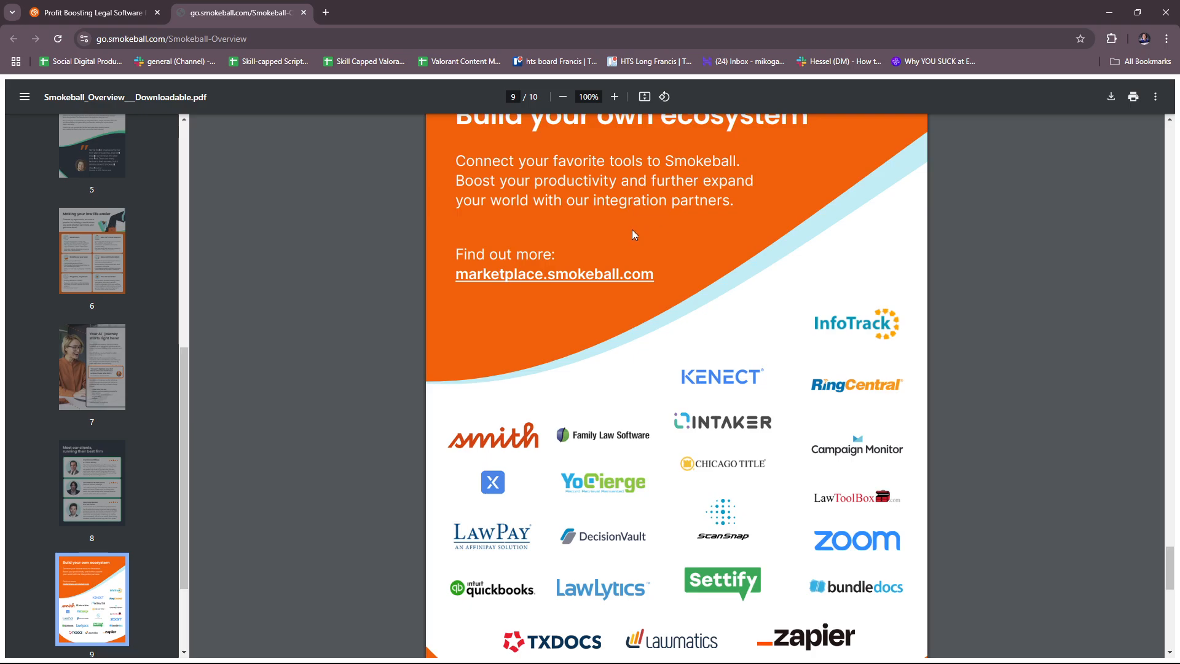
Step: Scroll through page 9's integration partner logos until 'Get your personalized demo today' appears
scroll("down", 3)
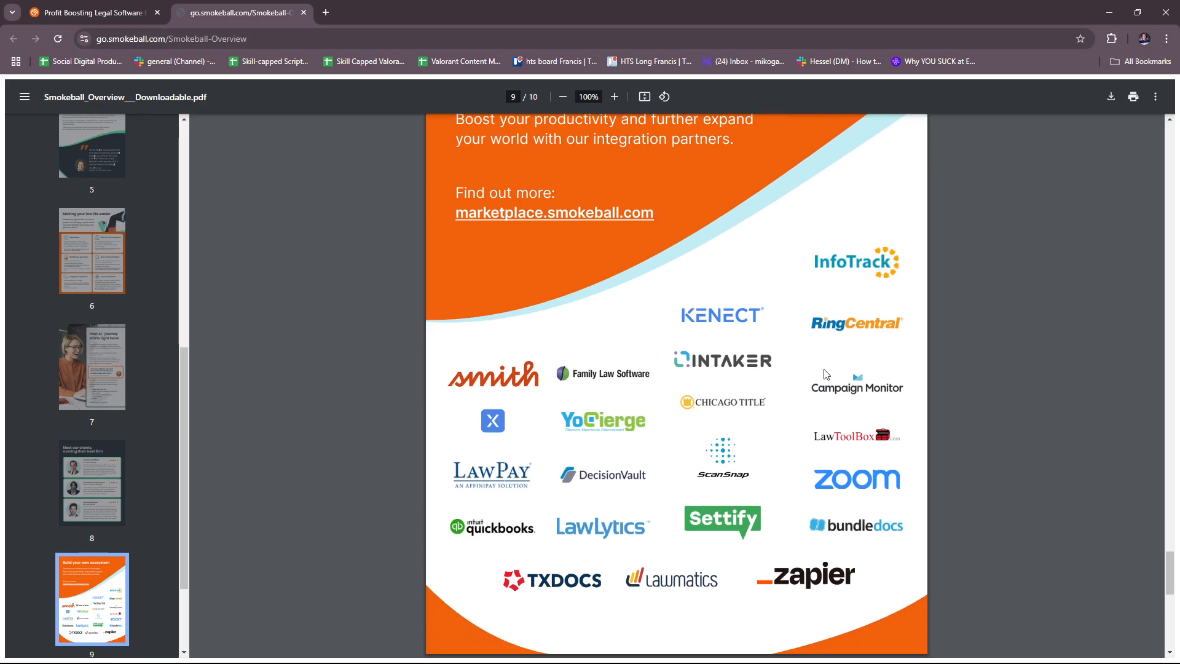
scroll("down", 3)
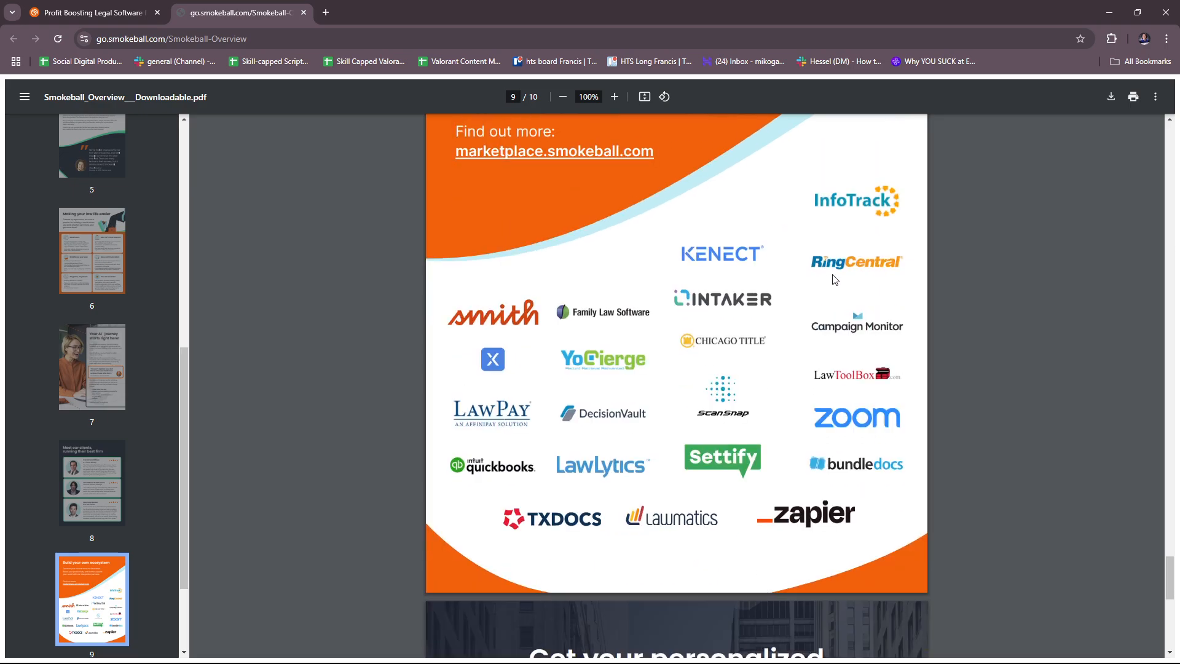
scroll("down", 3)
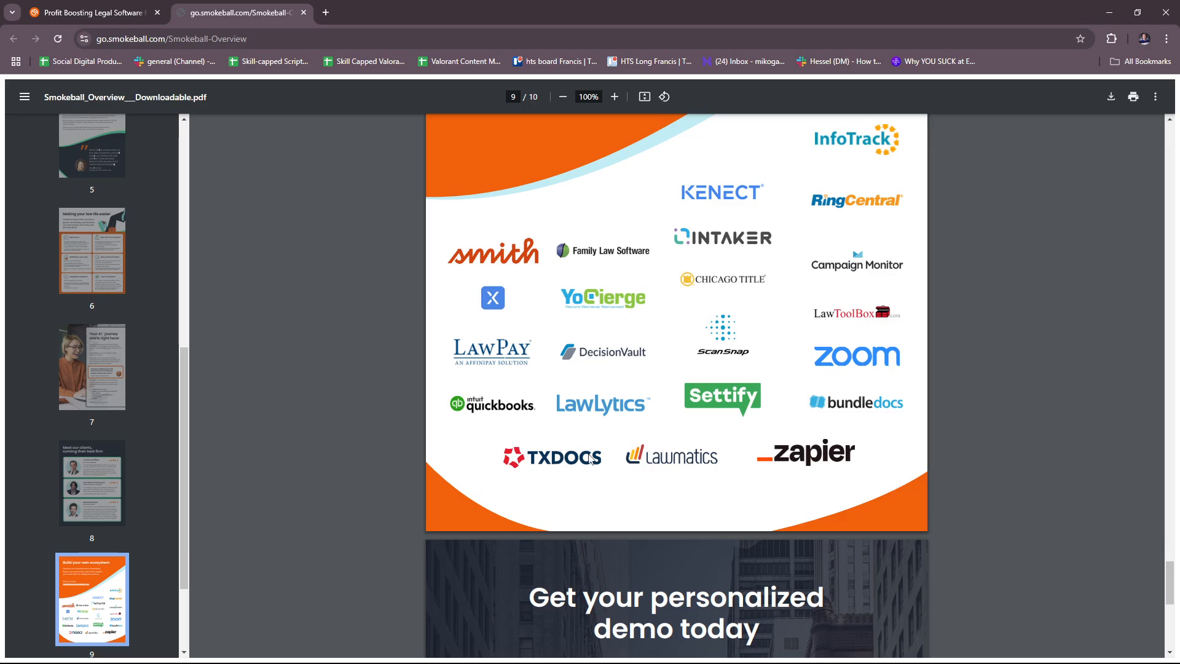
mouse_move(791, 334)
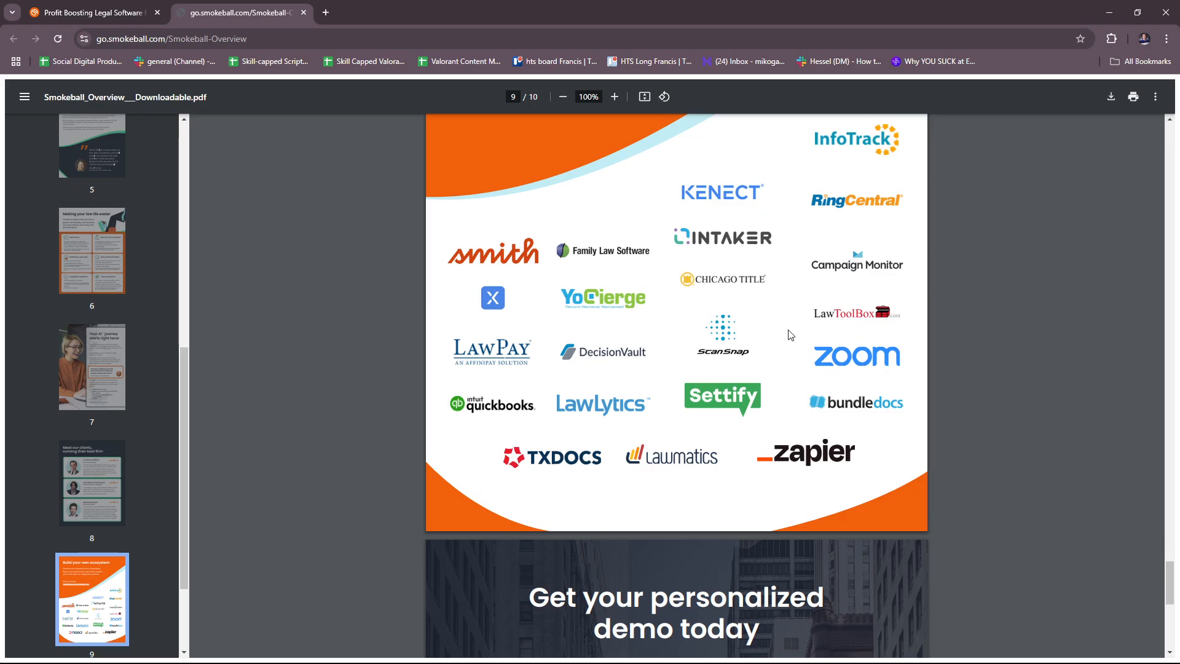
Step: Review page 10's 'Schedule Now' demo offer, then switch back to the smokeball.com homepage tab
scroll("down", 3)
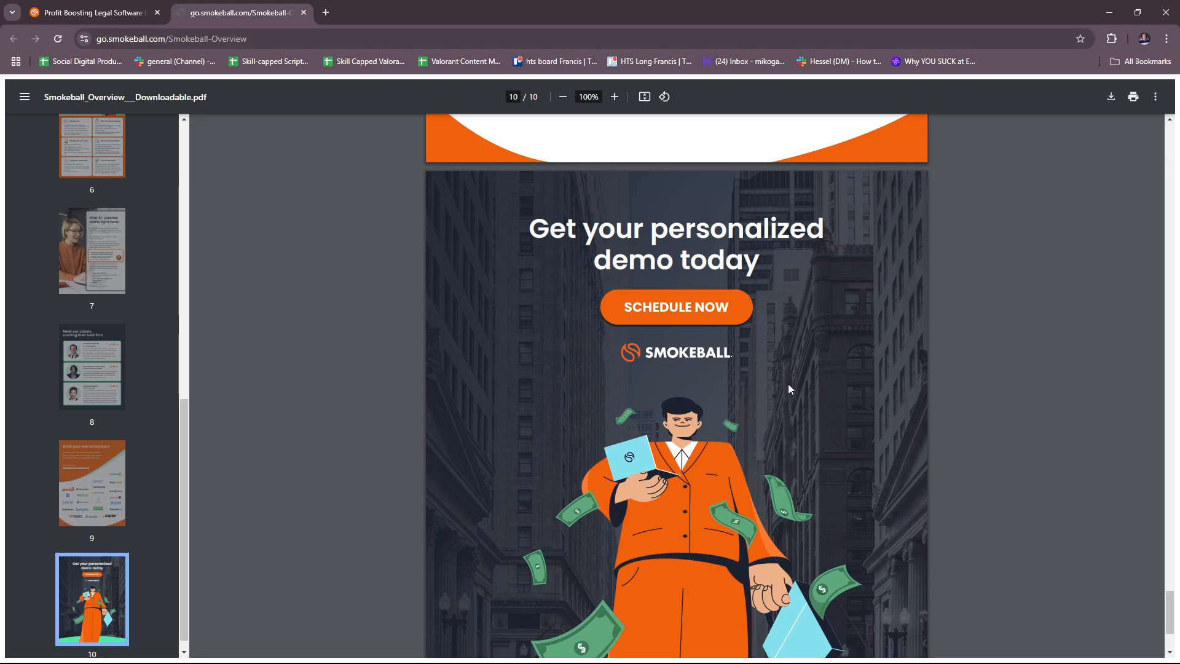
scroll("down", 3)
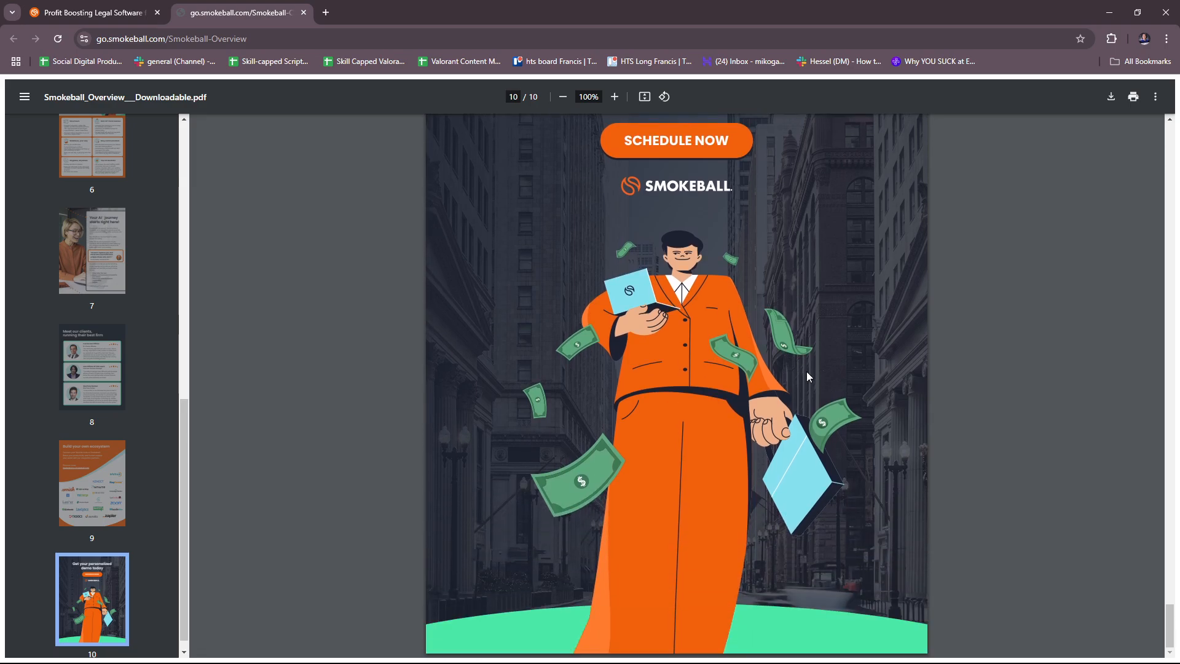
scroll("up", 3)
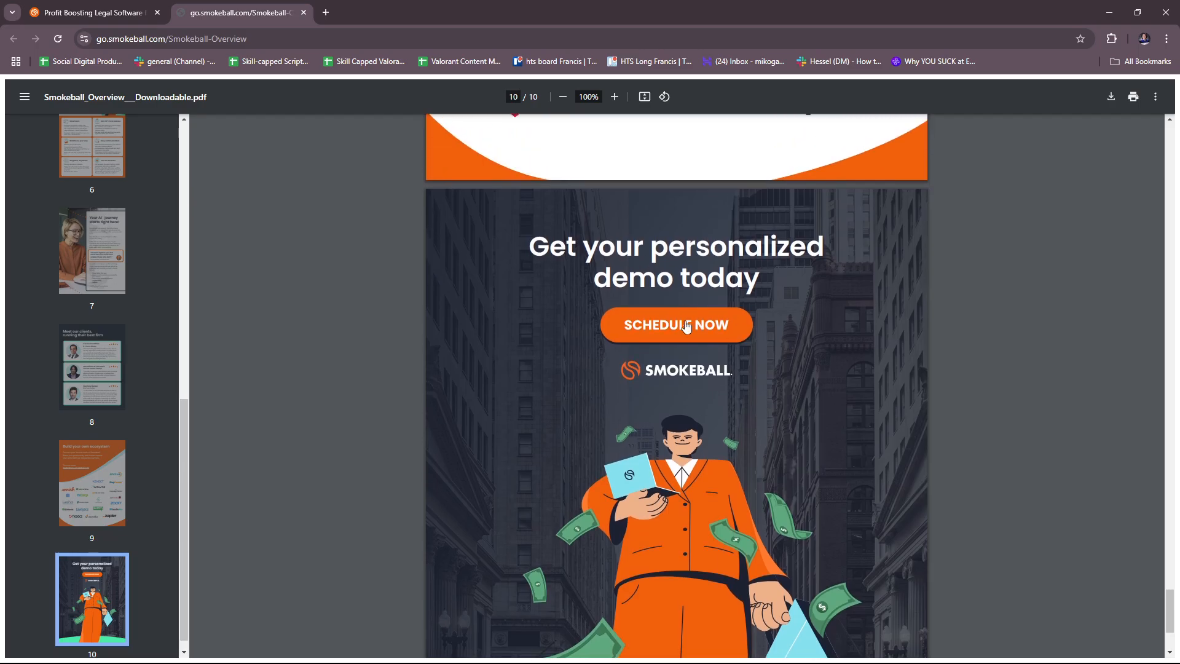
scroll("down", 3)
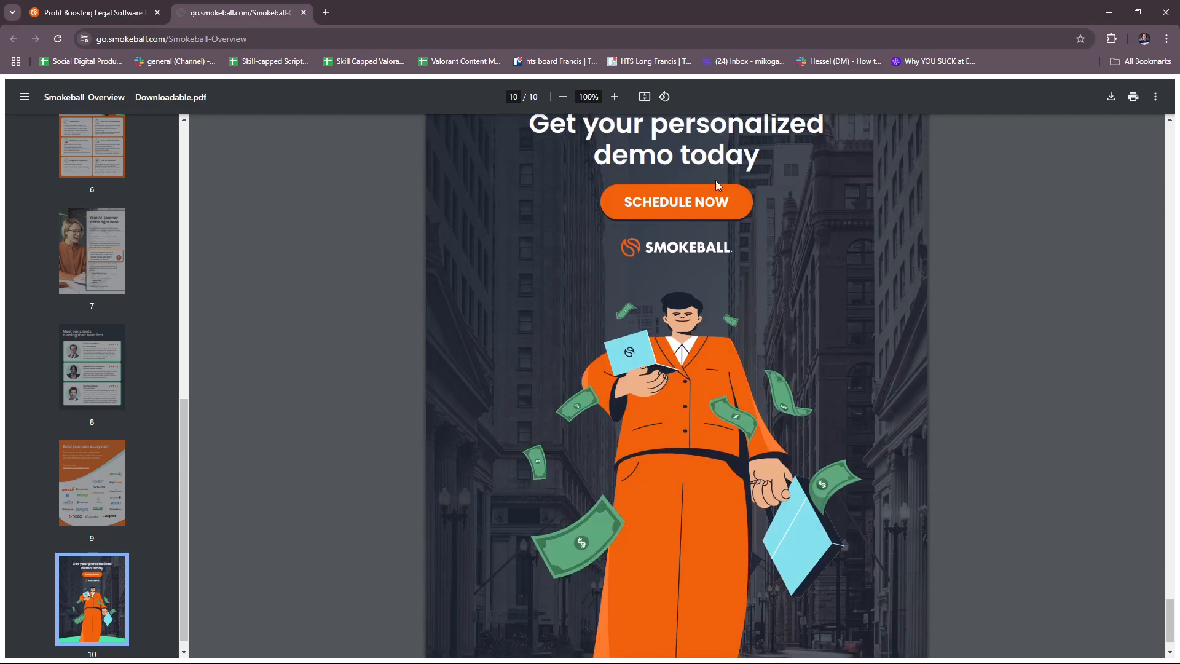
scroll("up", 3)
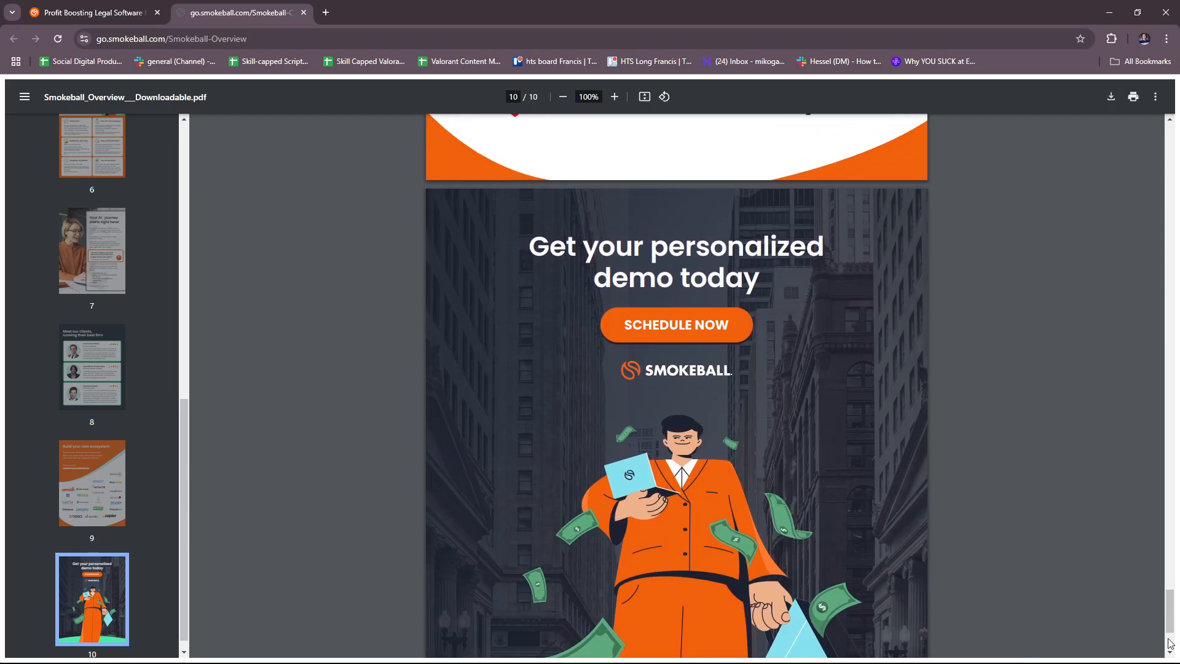
left_click(91, 169)
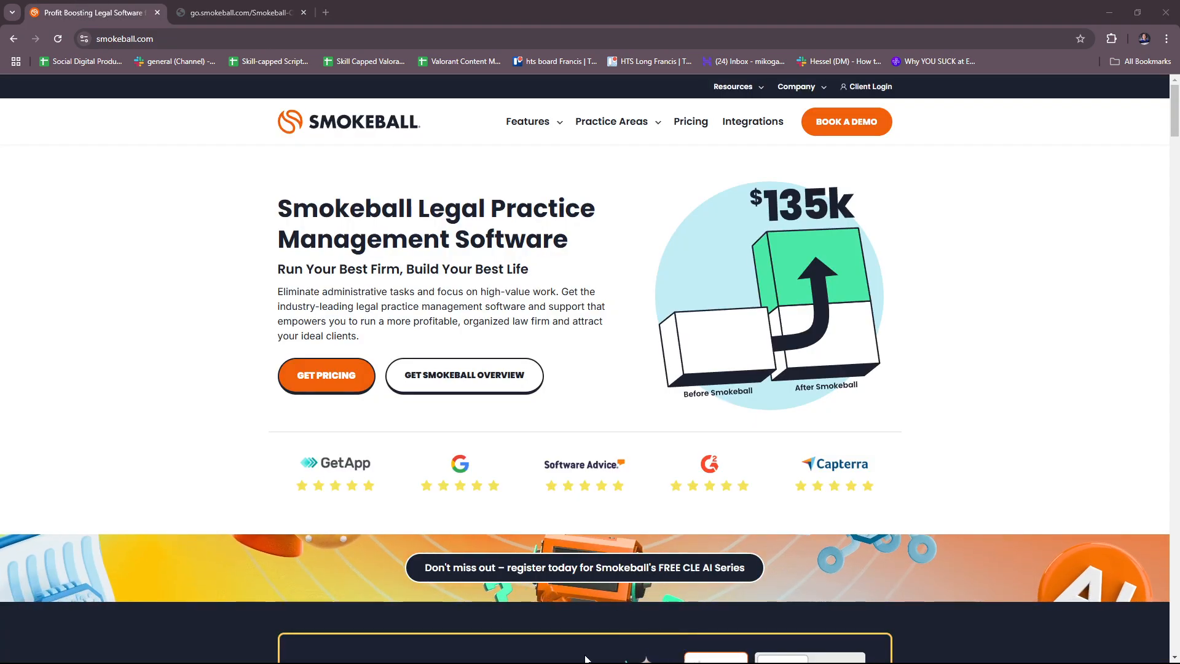
Step: Open the Features dropdown listing AI, case management, billing, reporting and intake tools
scroll("down", 3)
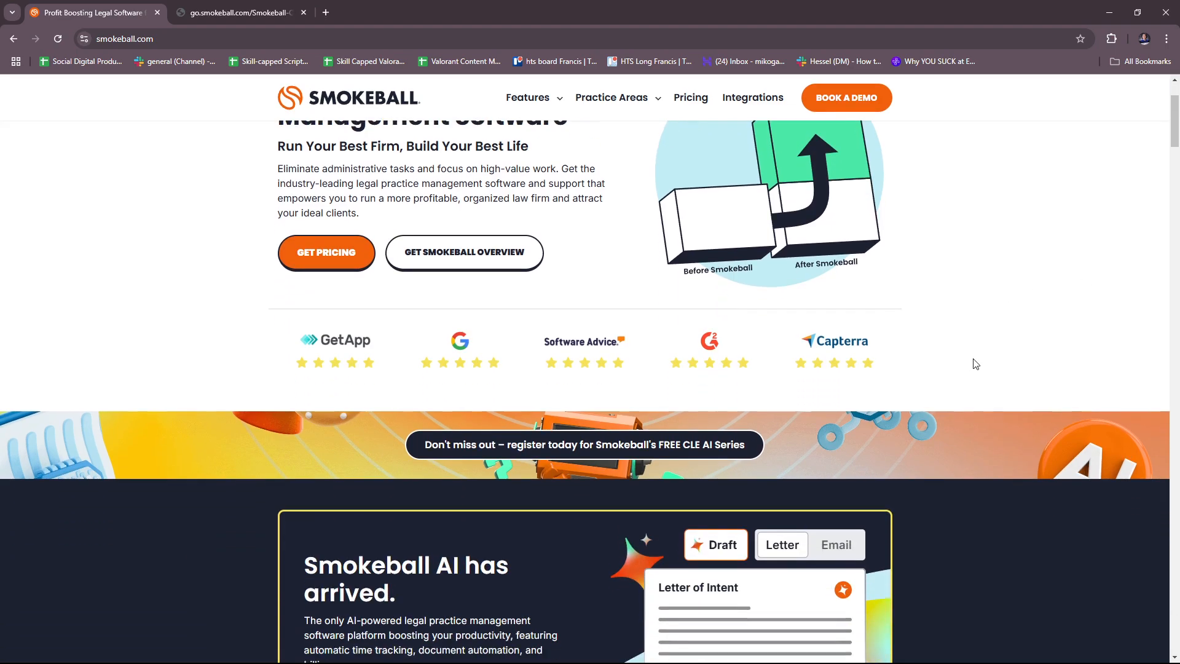
left_click(528, 97)
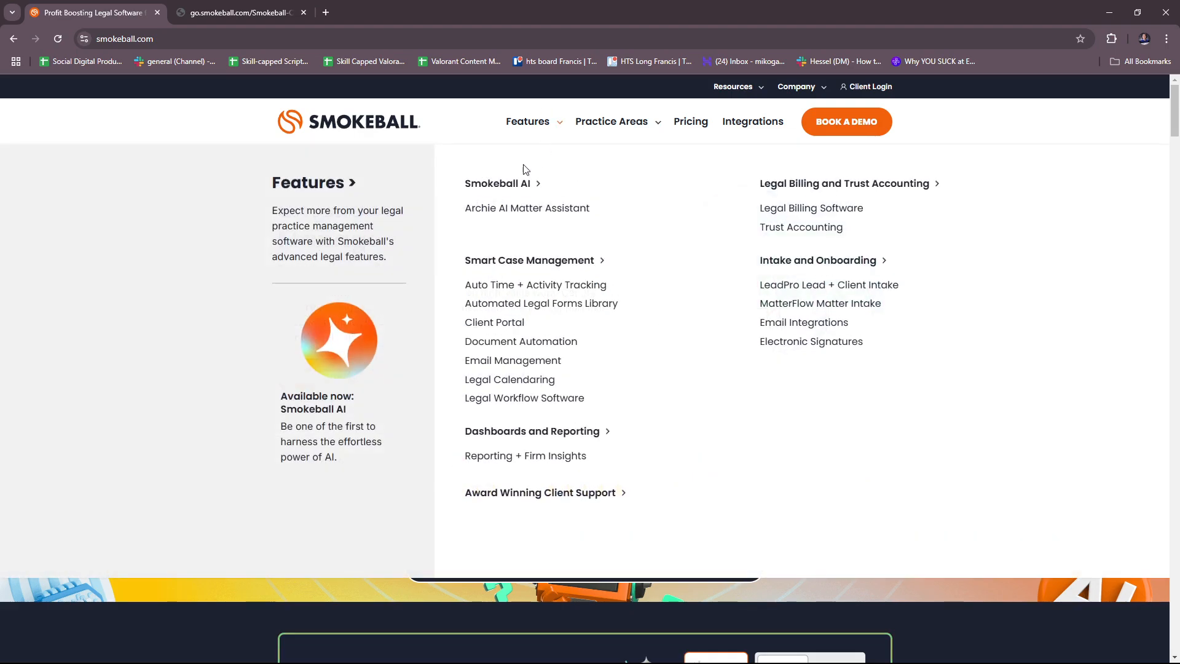
mouse_move(527, 207)
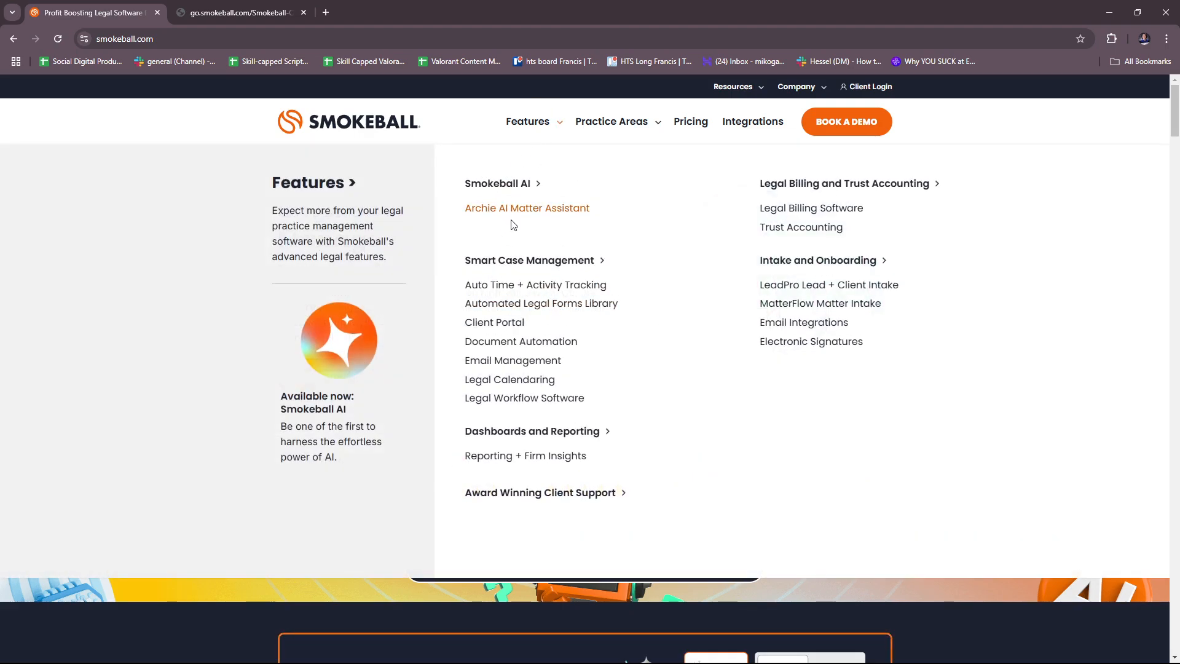
mouse_move(822, 193)
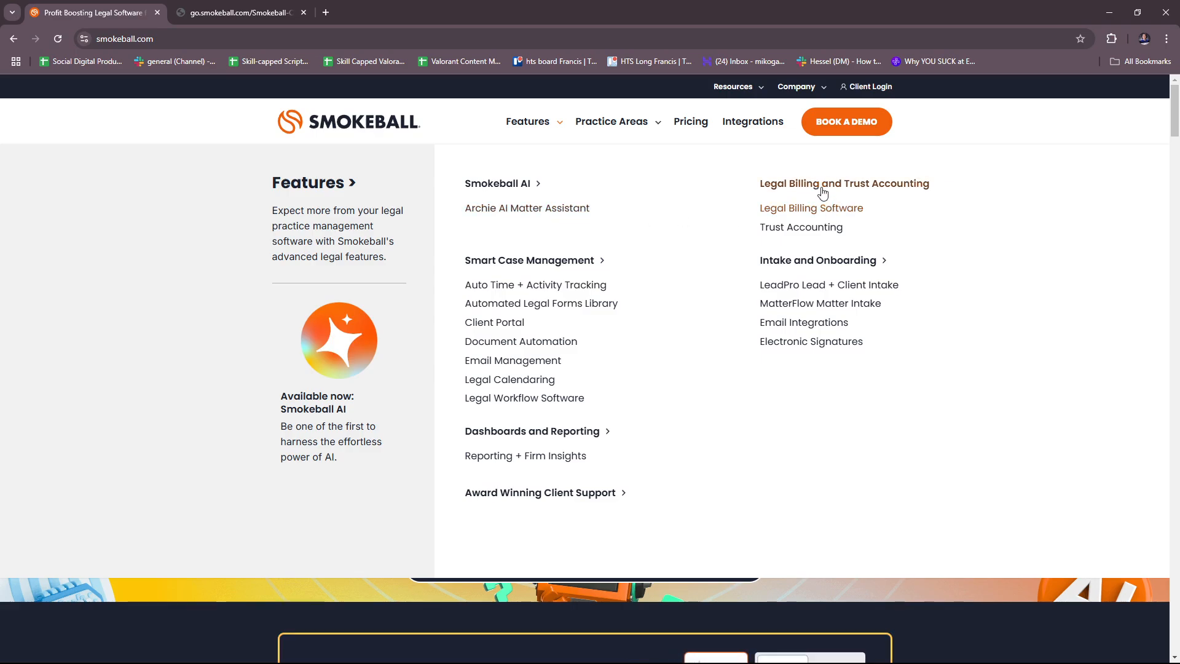
mouse_move(803, 274)
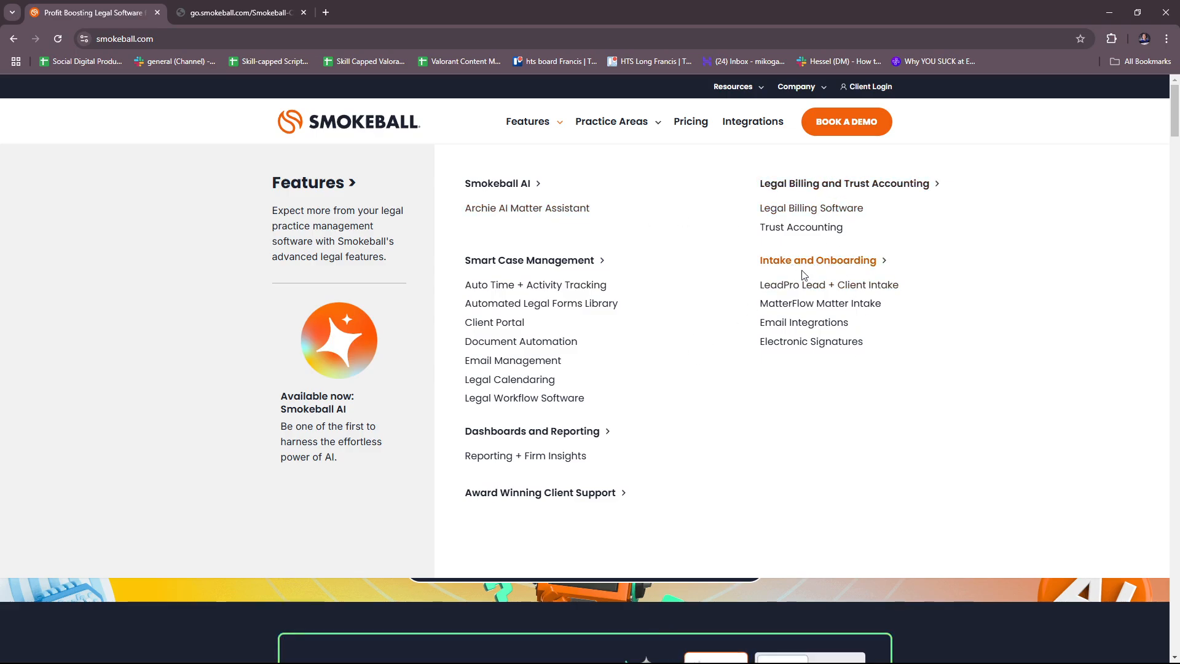
mouse_move(594, 234)
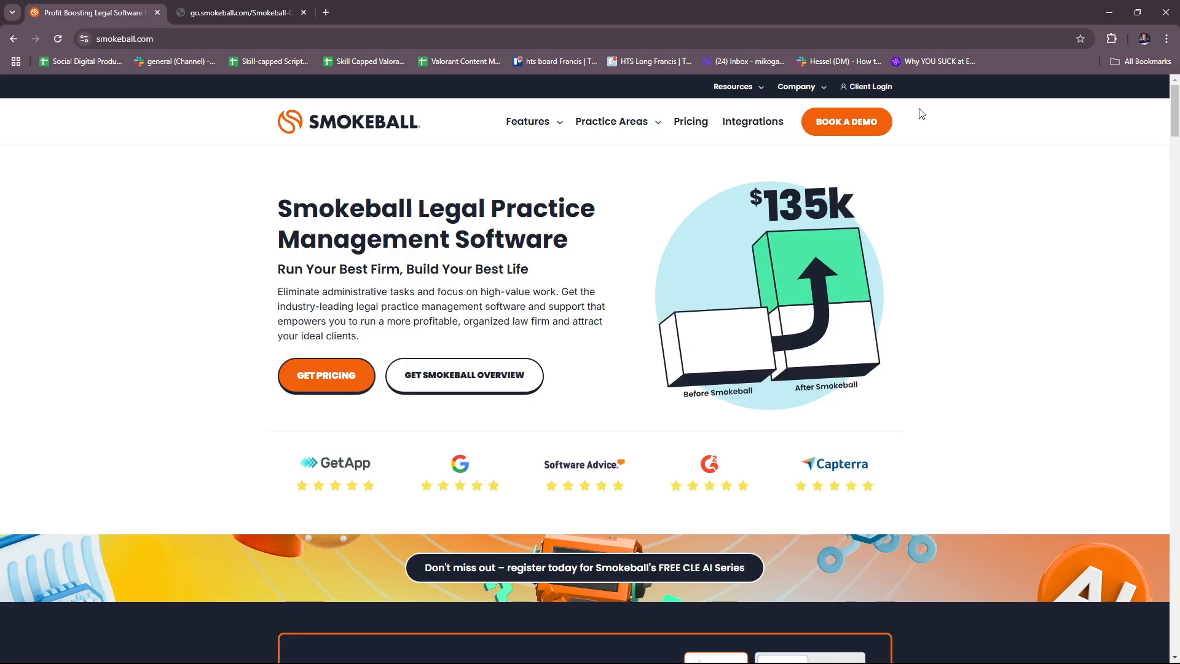
mouse_move(644, 128)
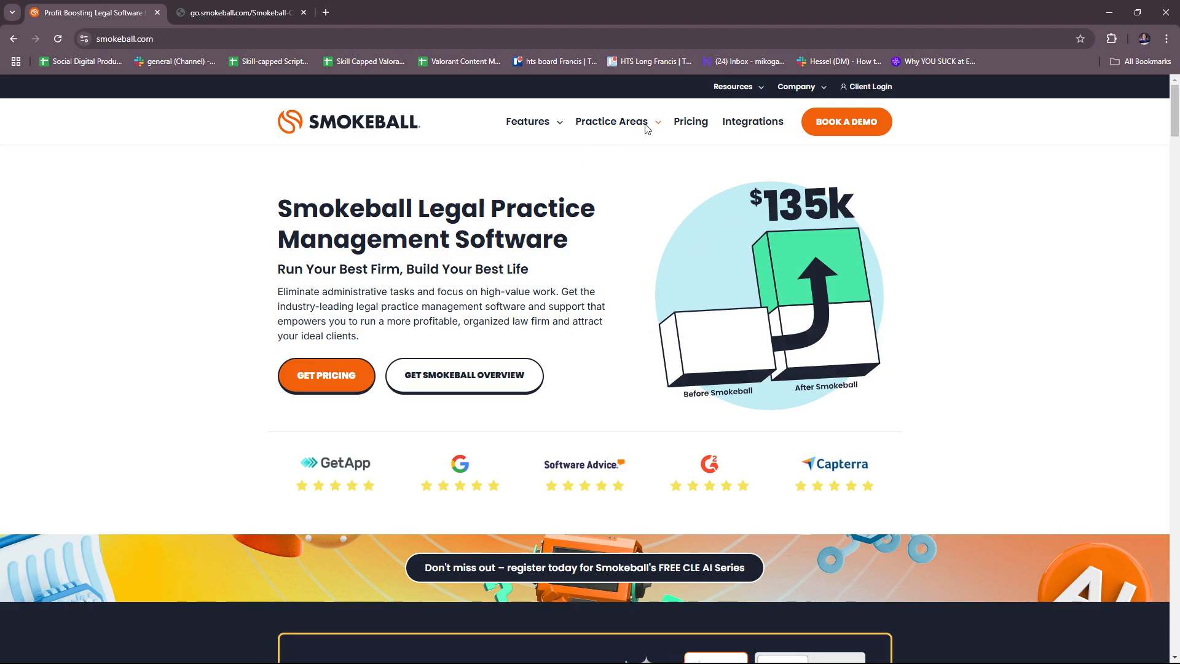
left_click(612, 121)
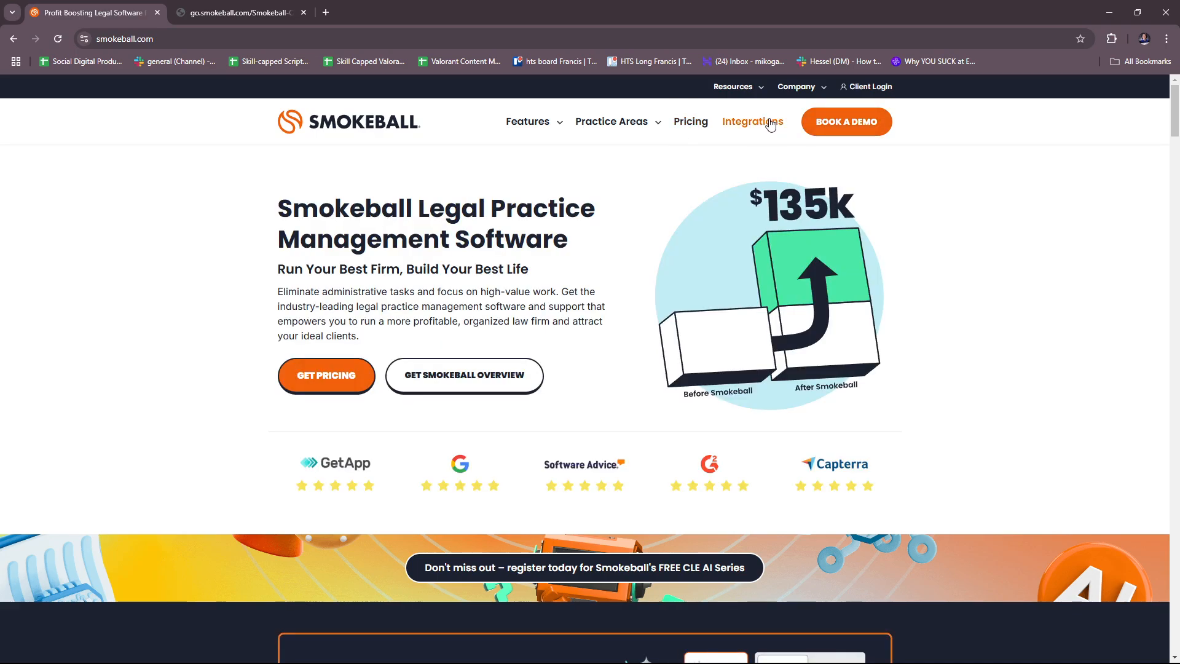
mouse_move(1070, 281)
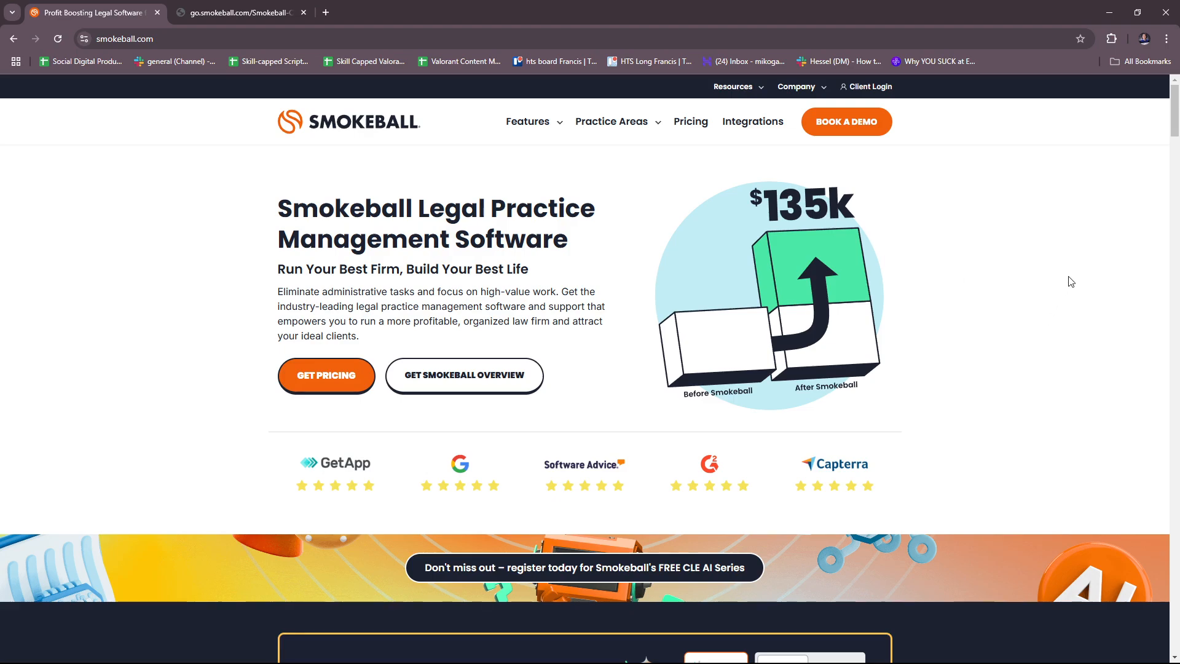